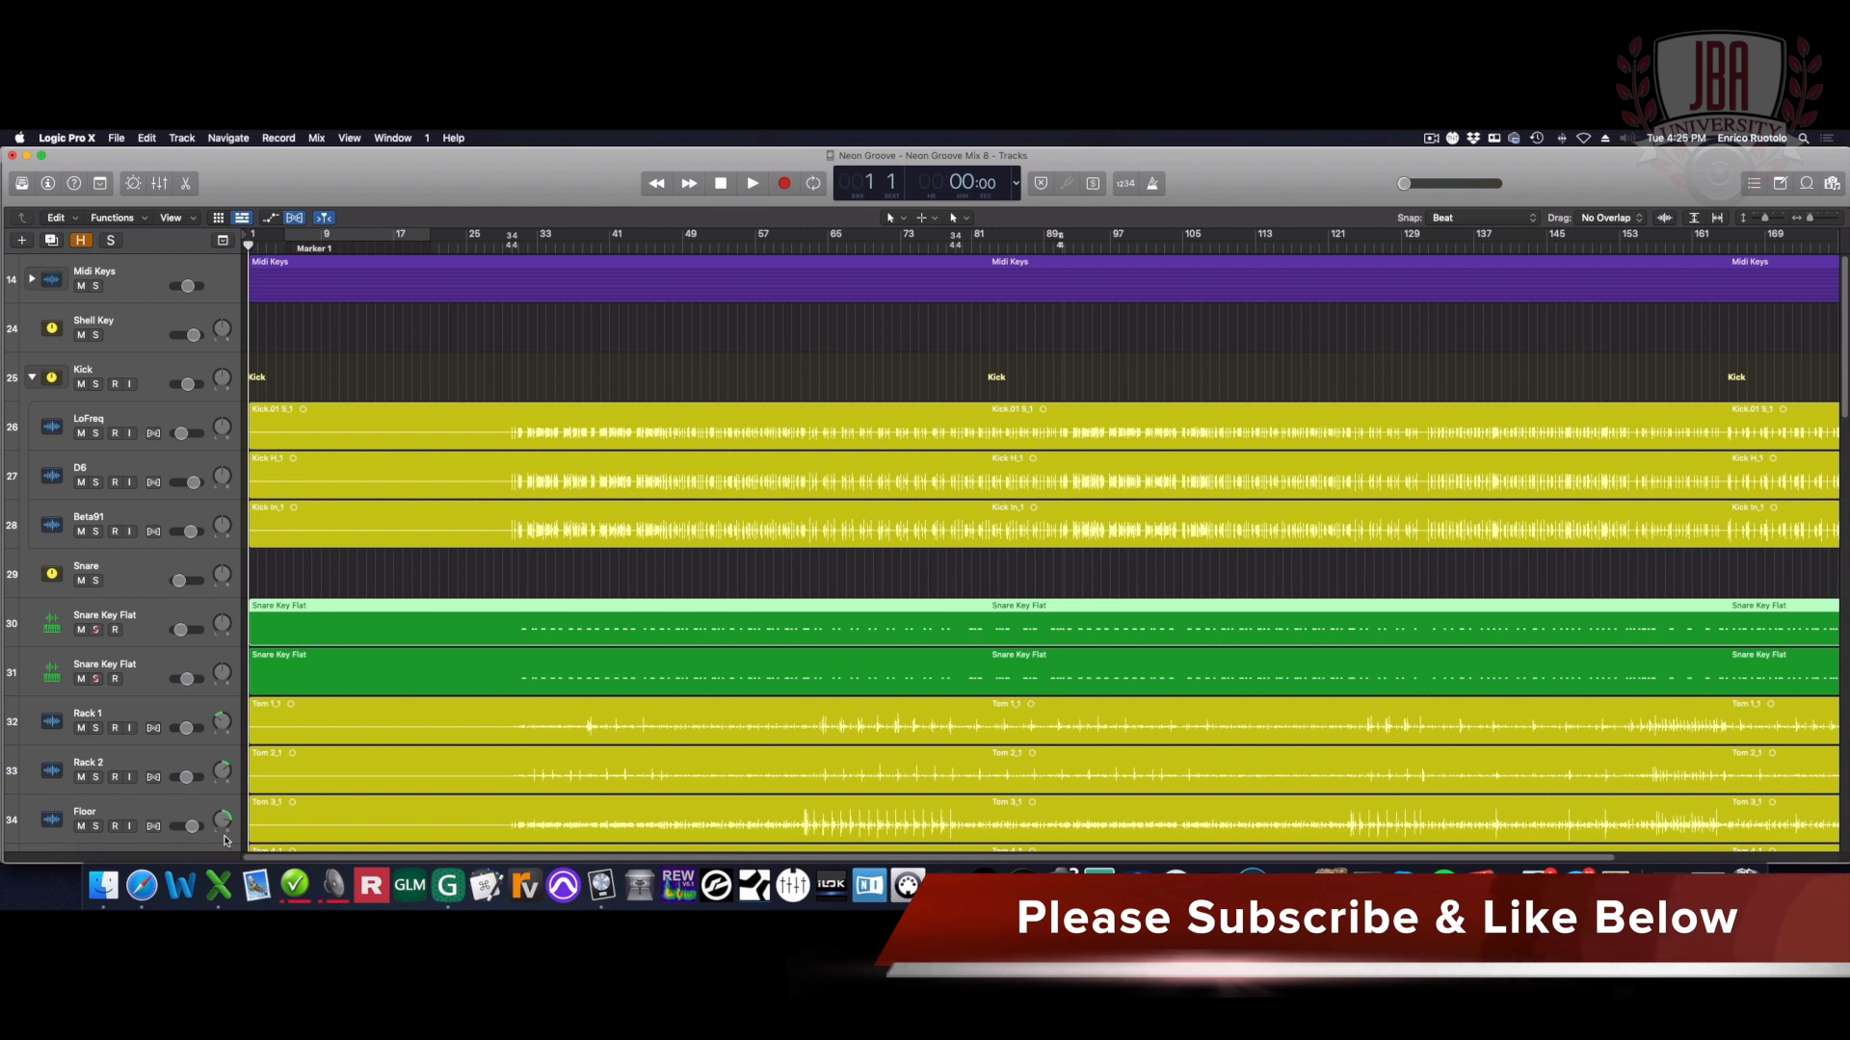
mouse_move(218, 886)
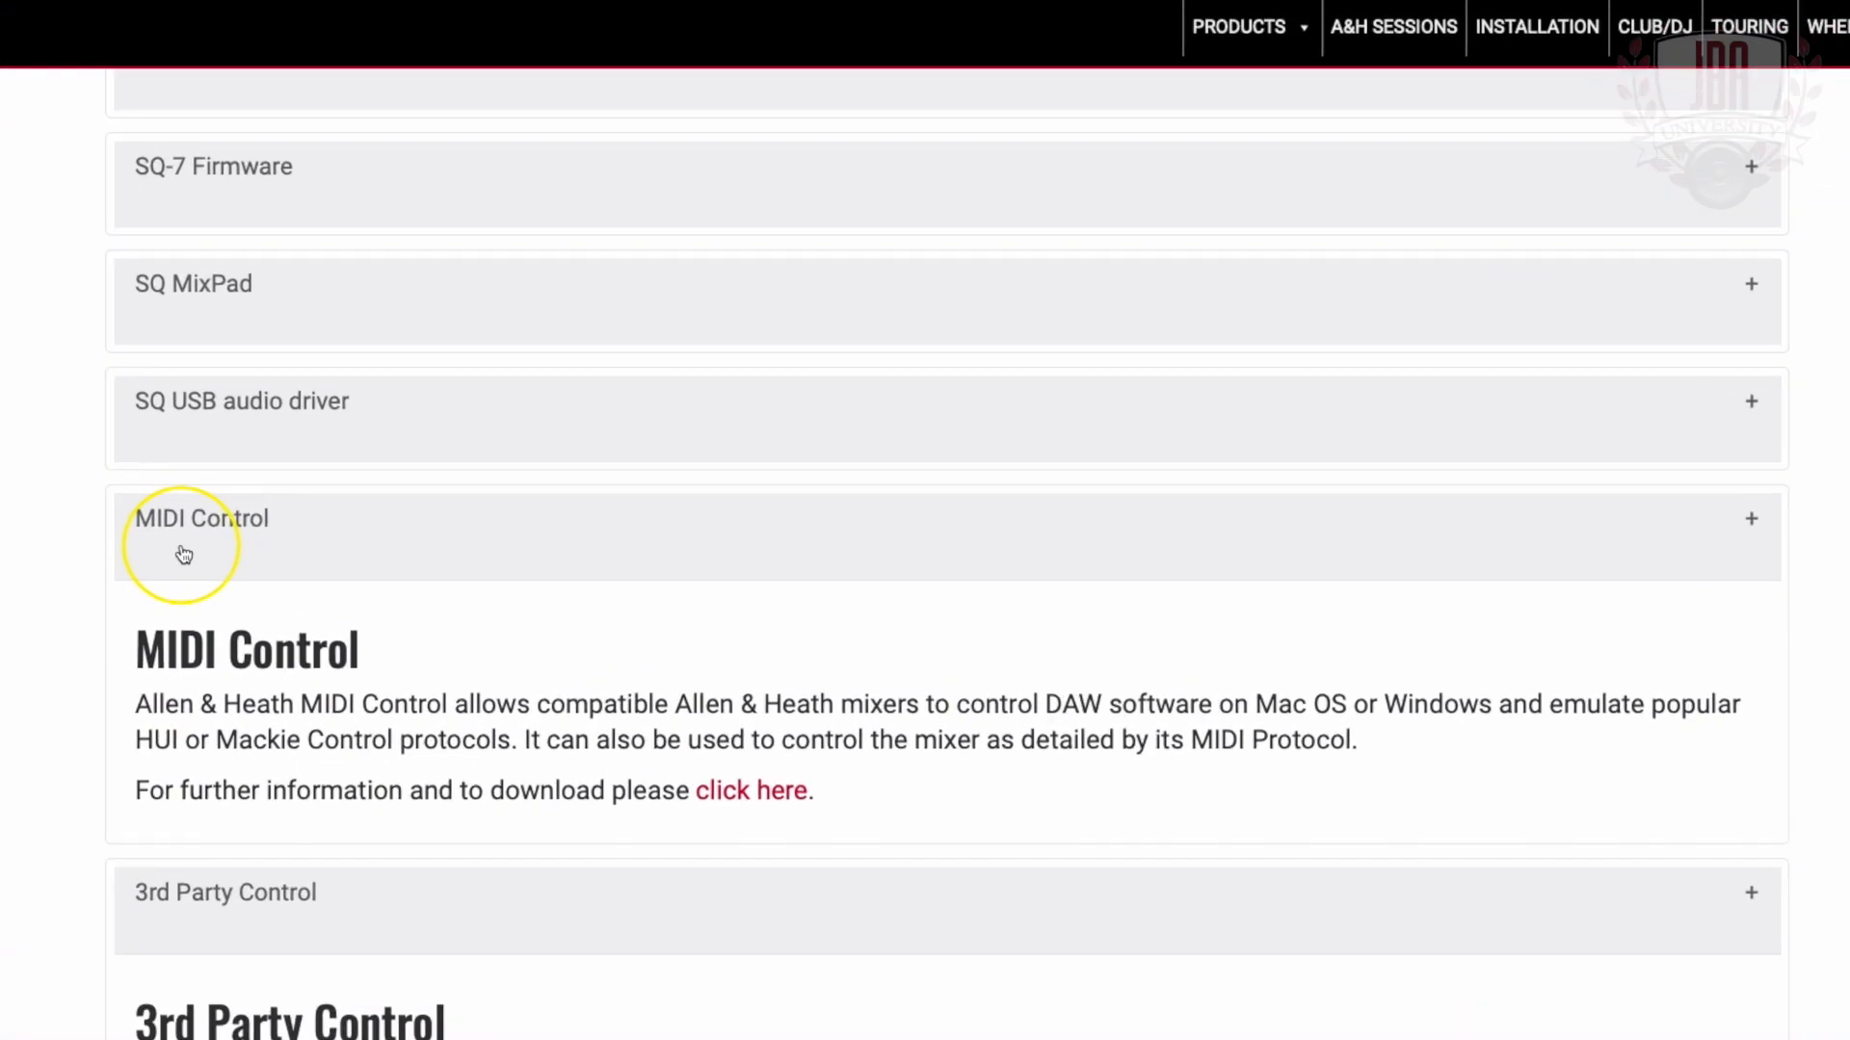
mouse_move(661, 833)
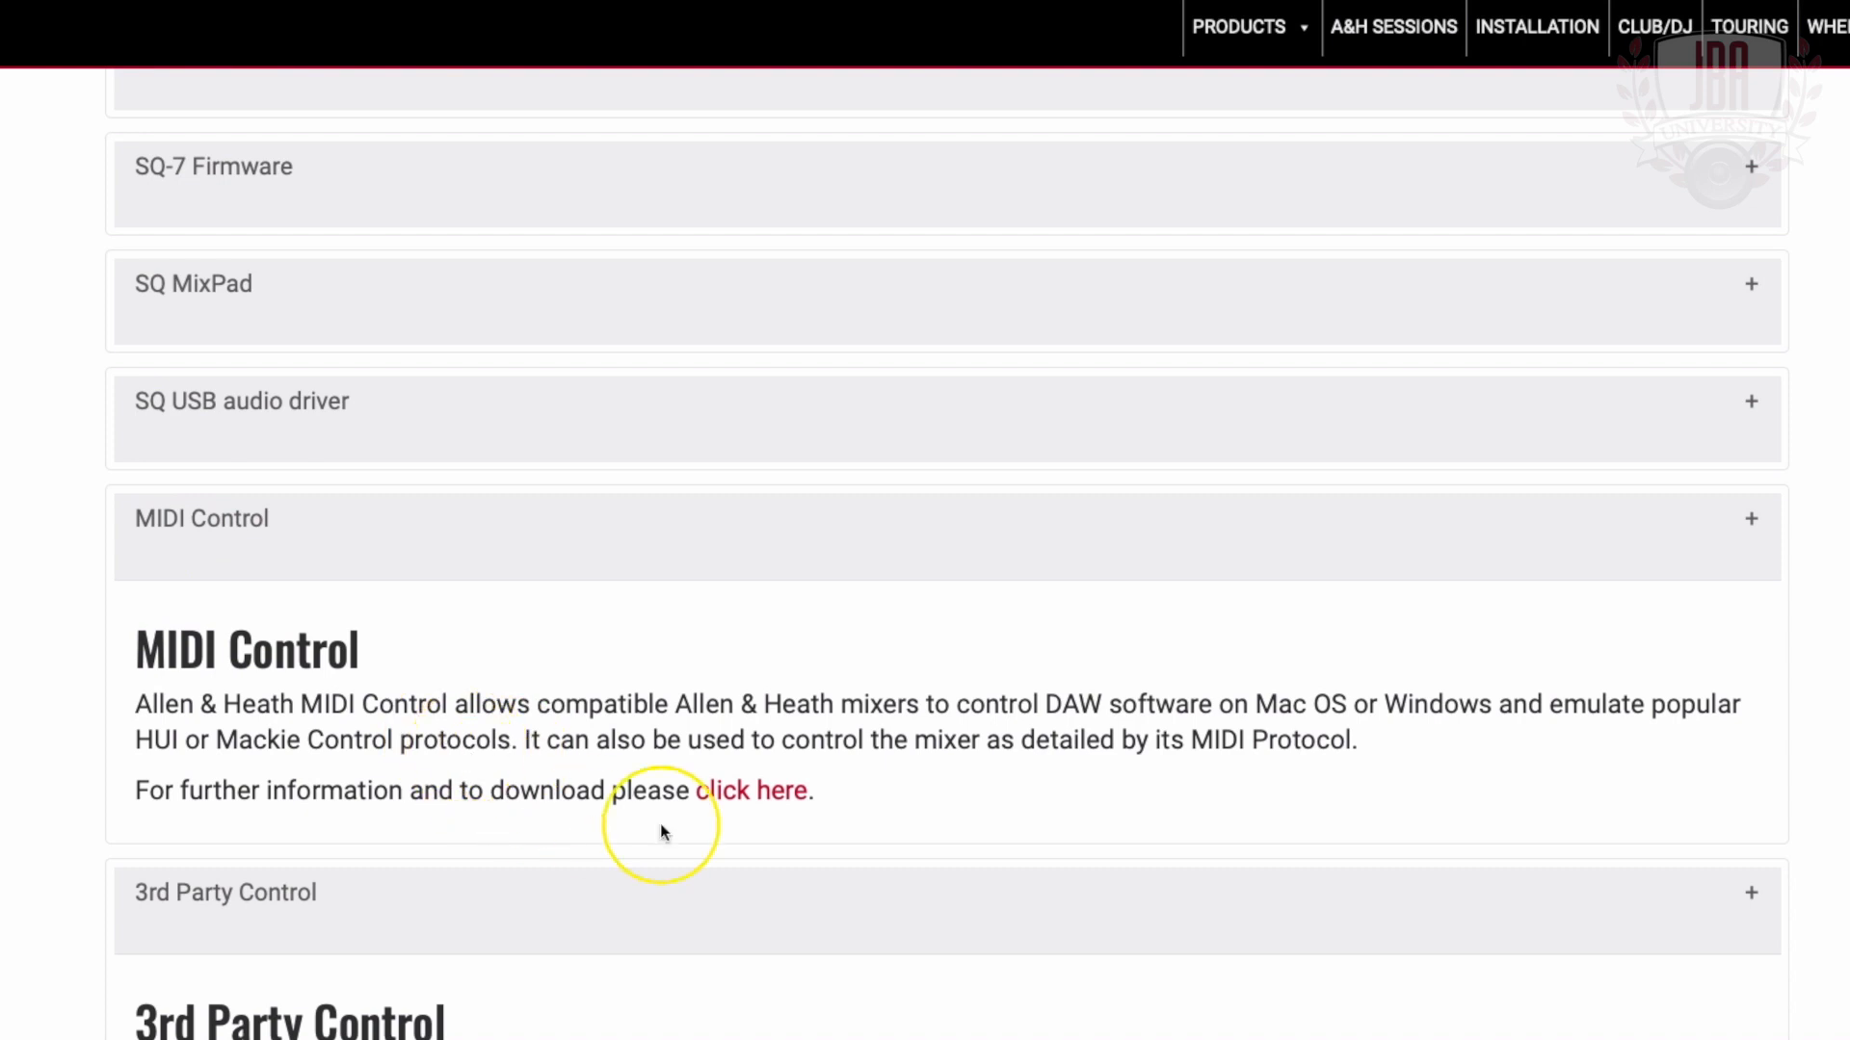
mouse_move(478, 690)
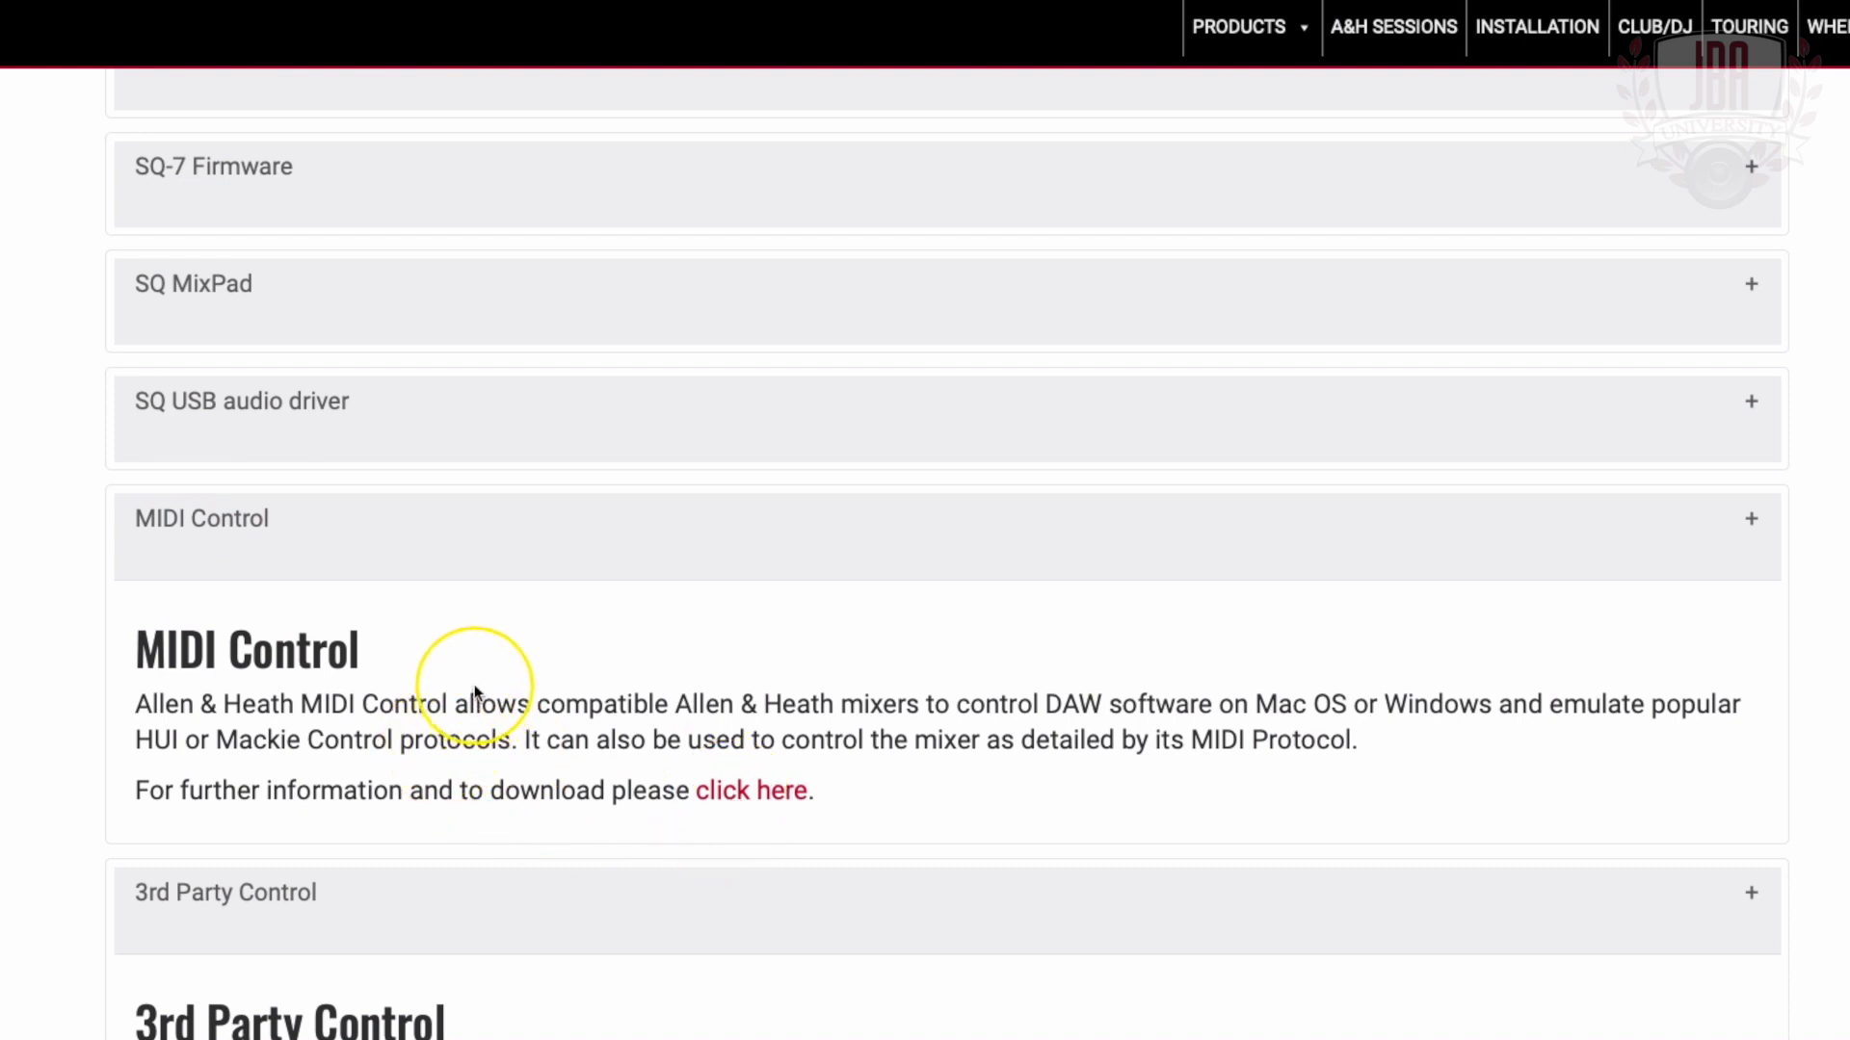
mouse_move(384, 822)
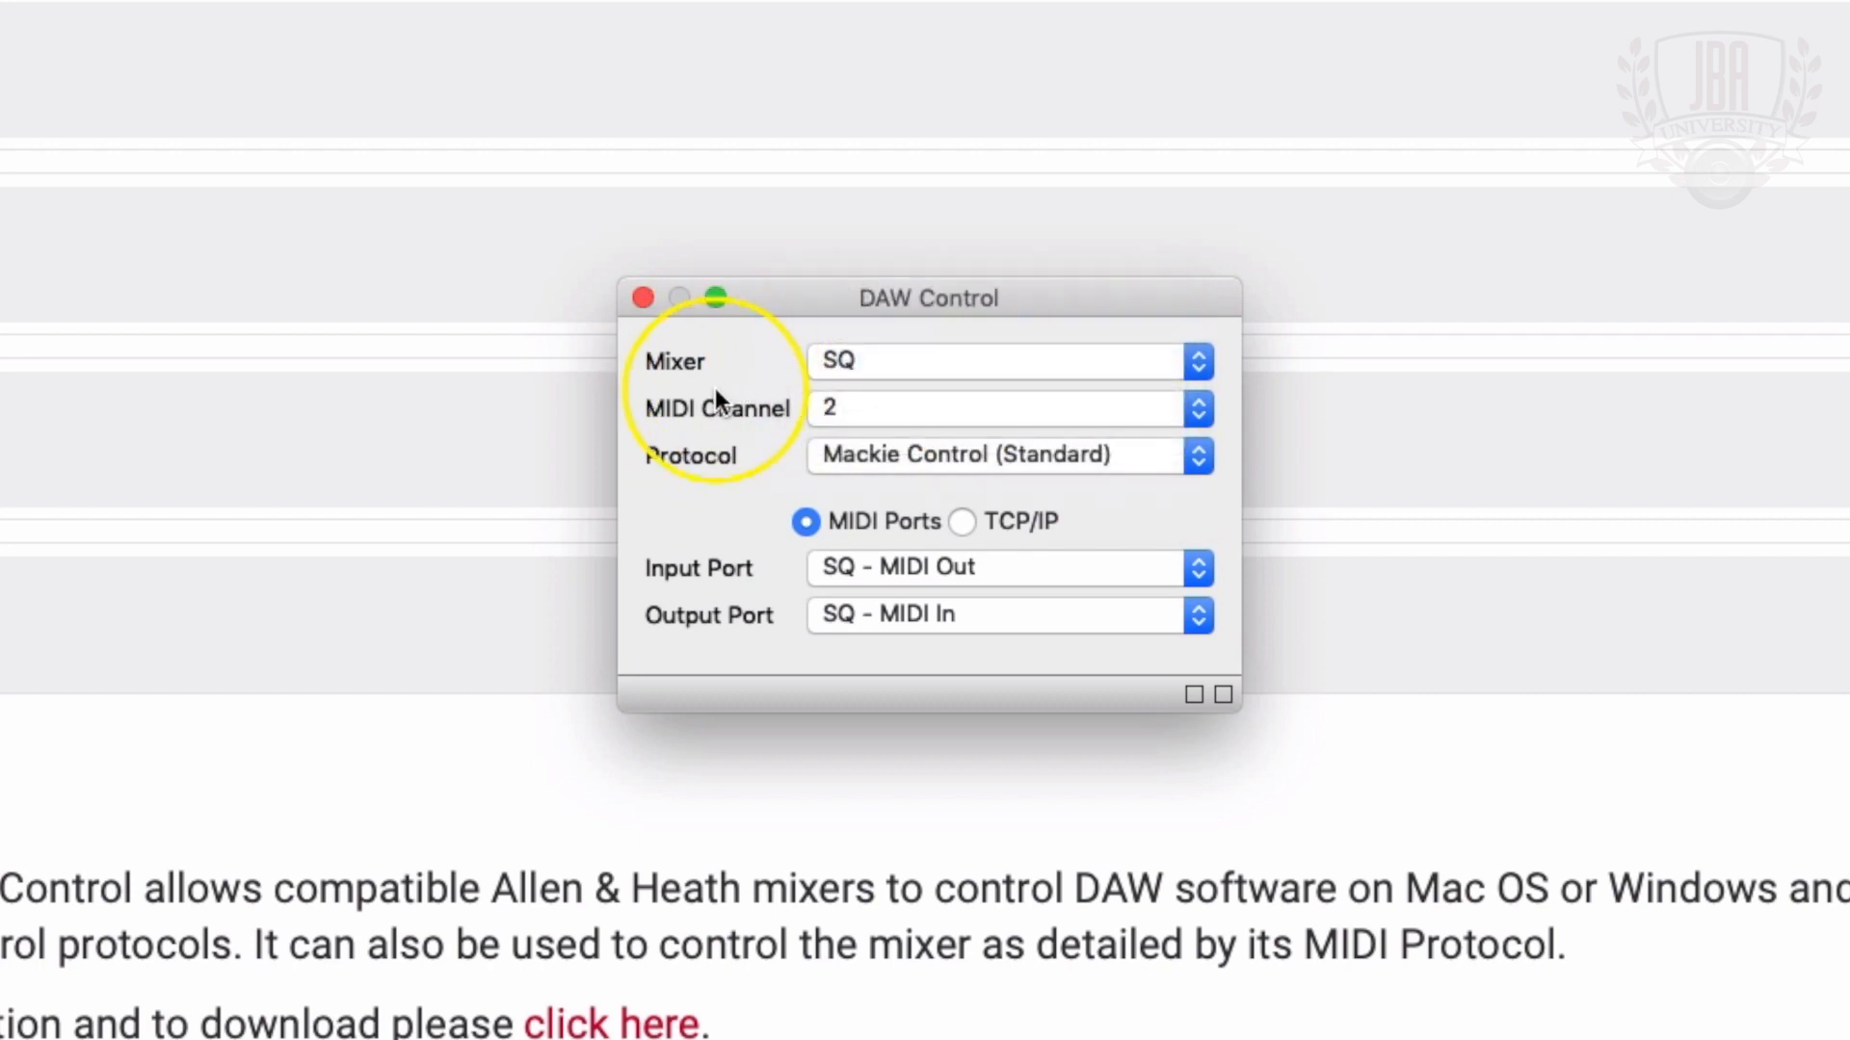
- Keep SQ - MIDI Out as the input port, try TCP/IP, then settle on the MIDI ports connection
left_click(1196, 409)
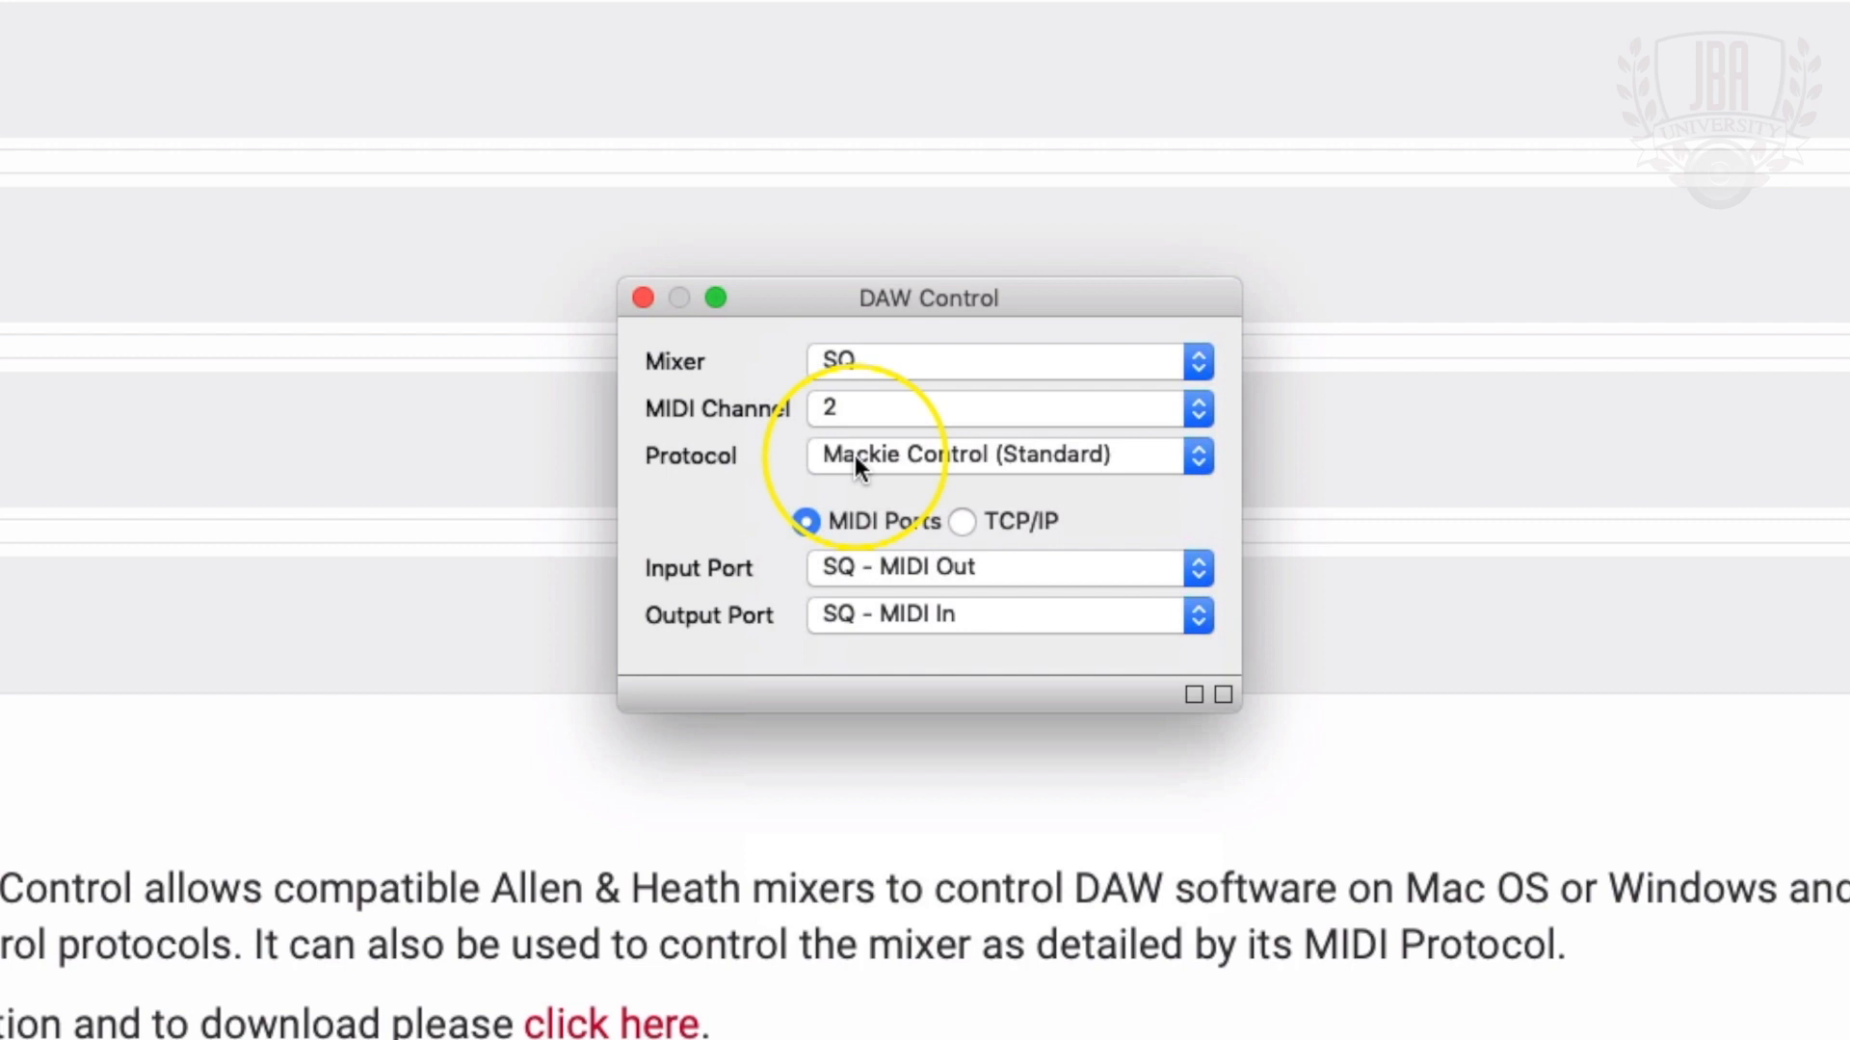
mouse_move(746, 566)
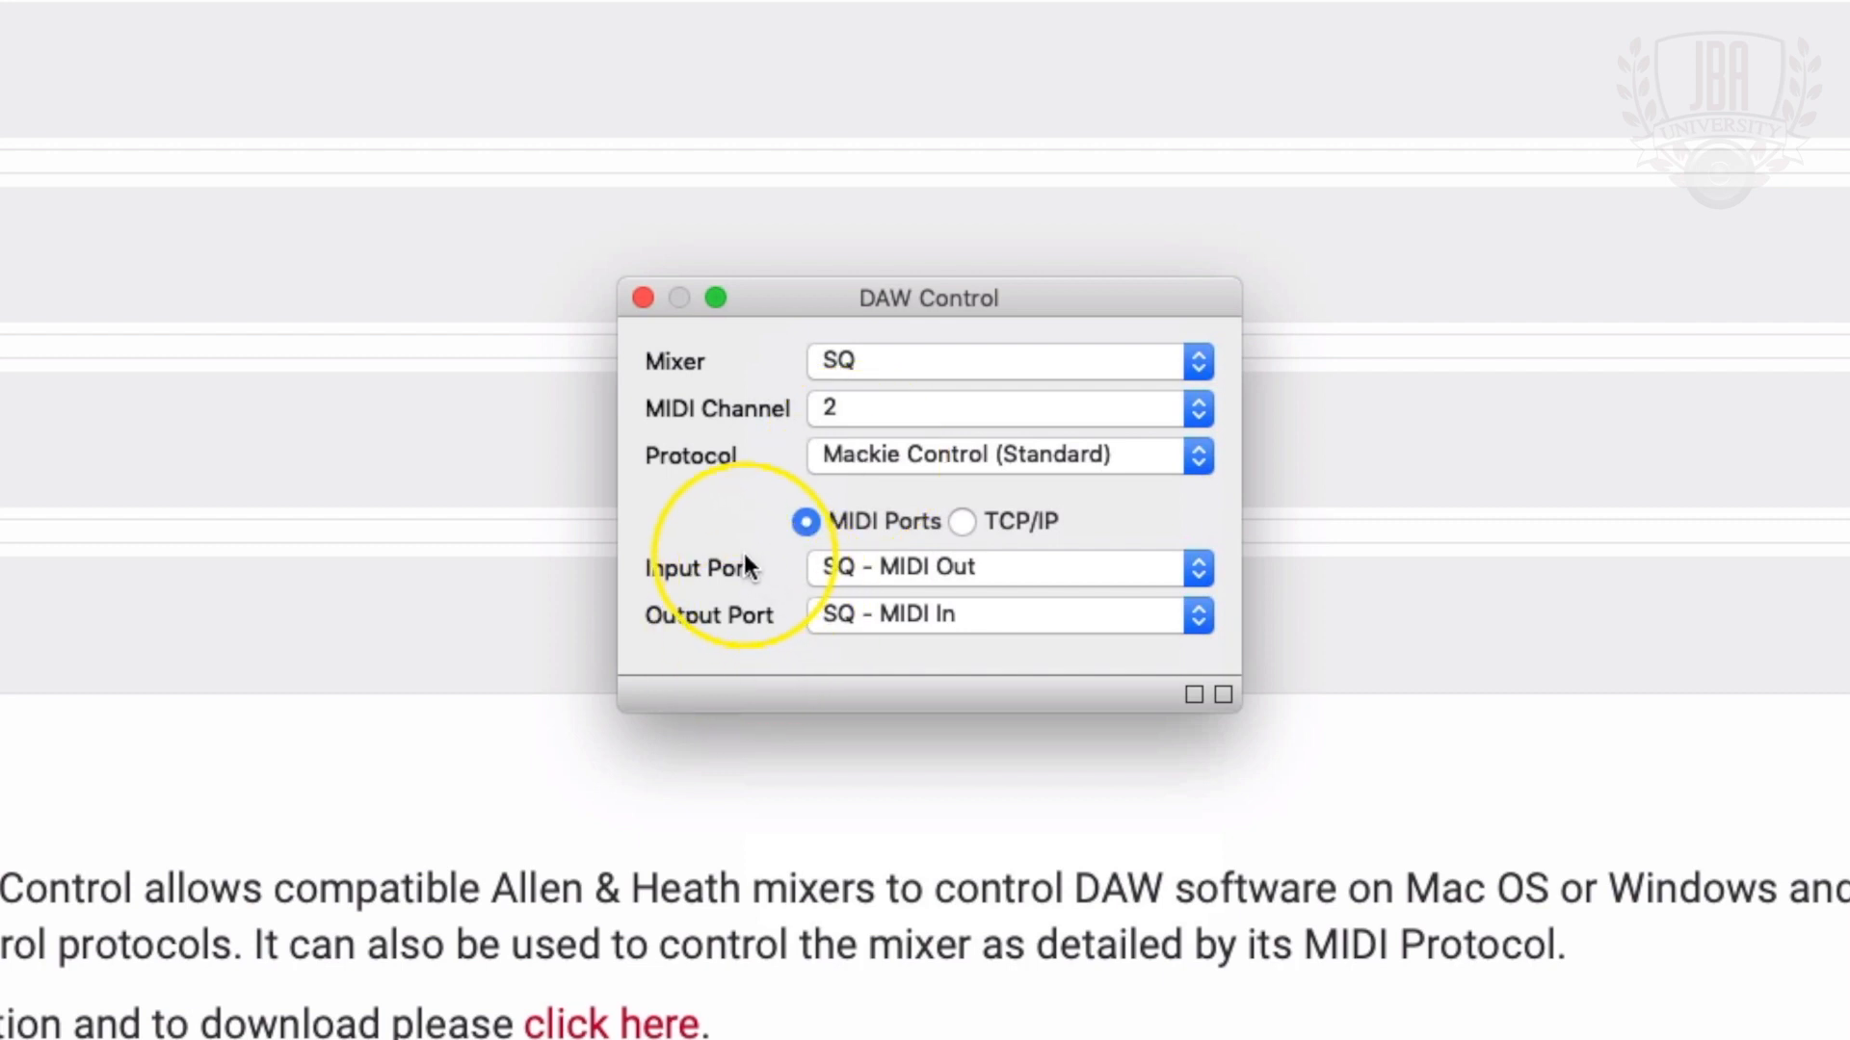
mouse_move(684, 576)
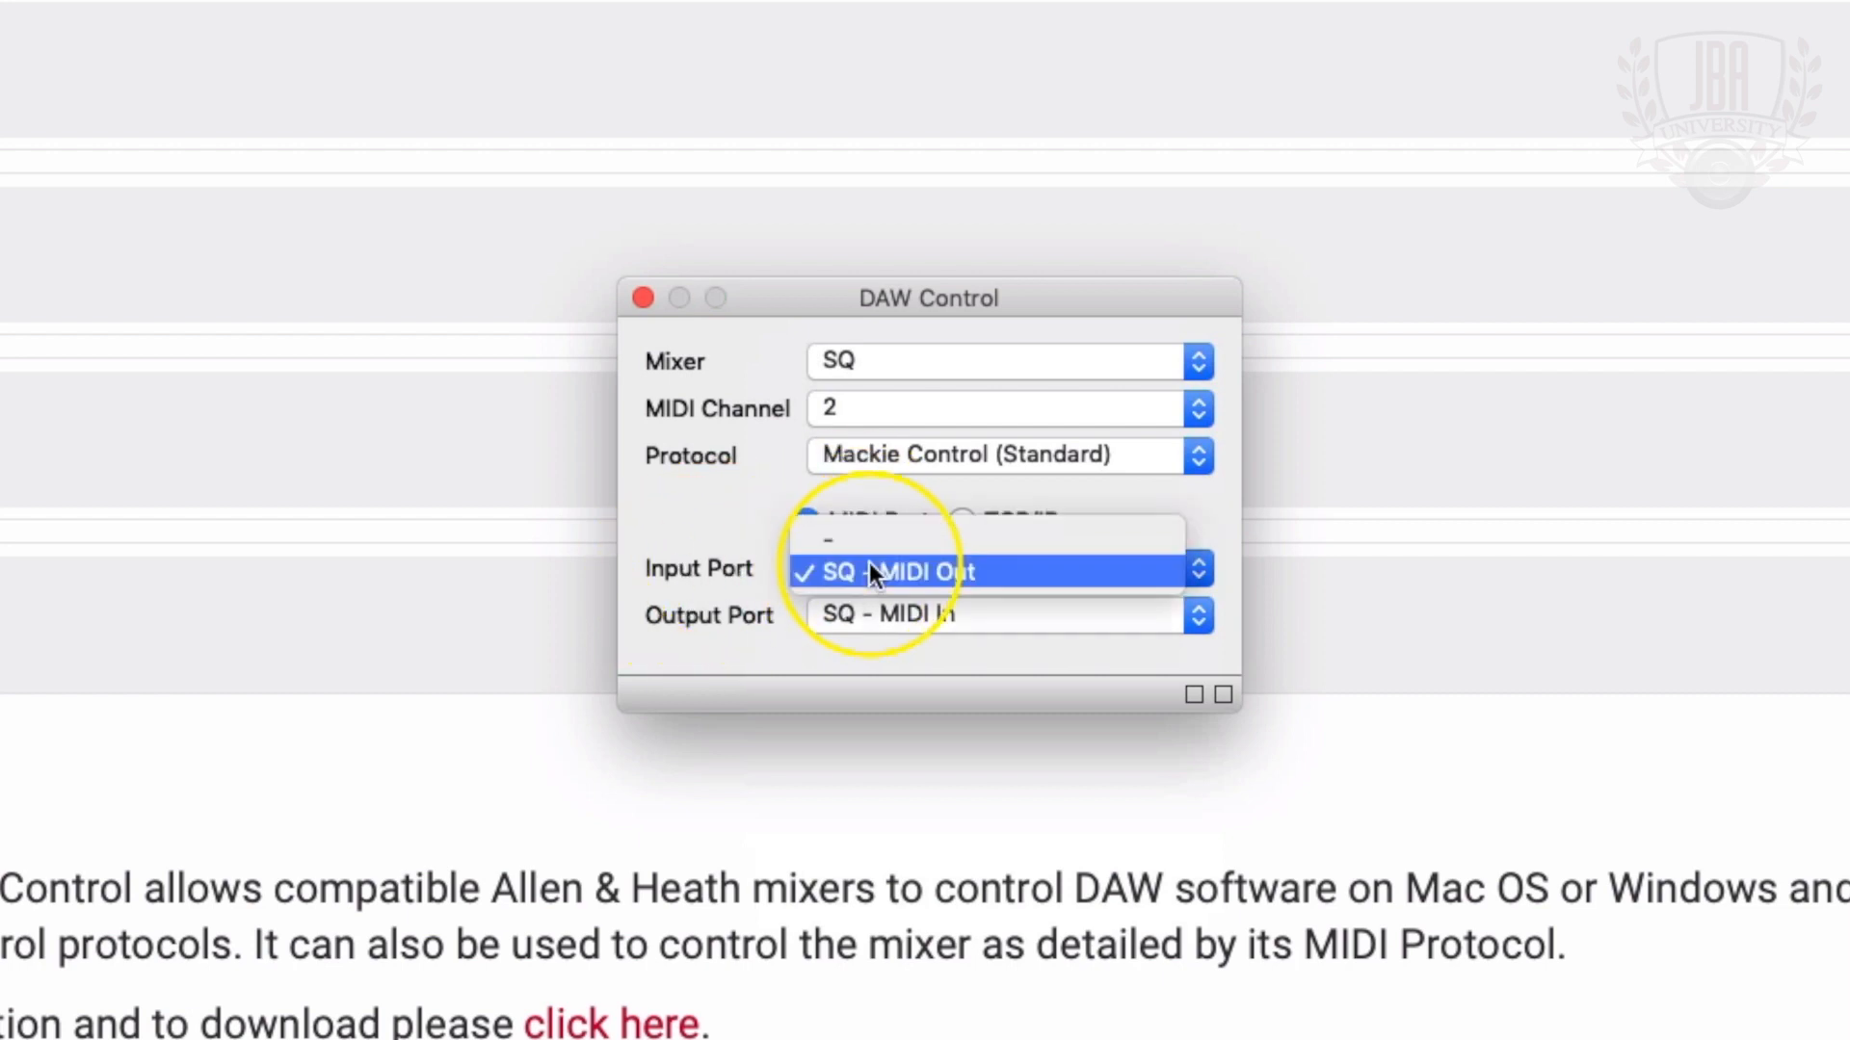
left_click(894, 573)
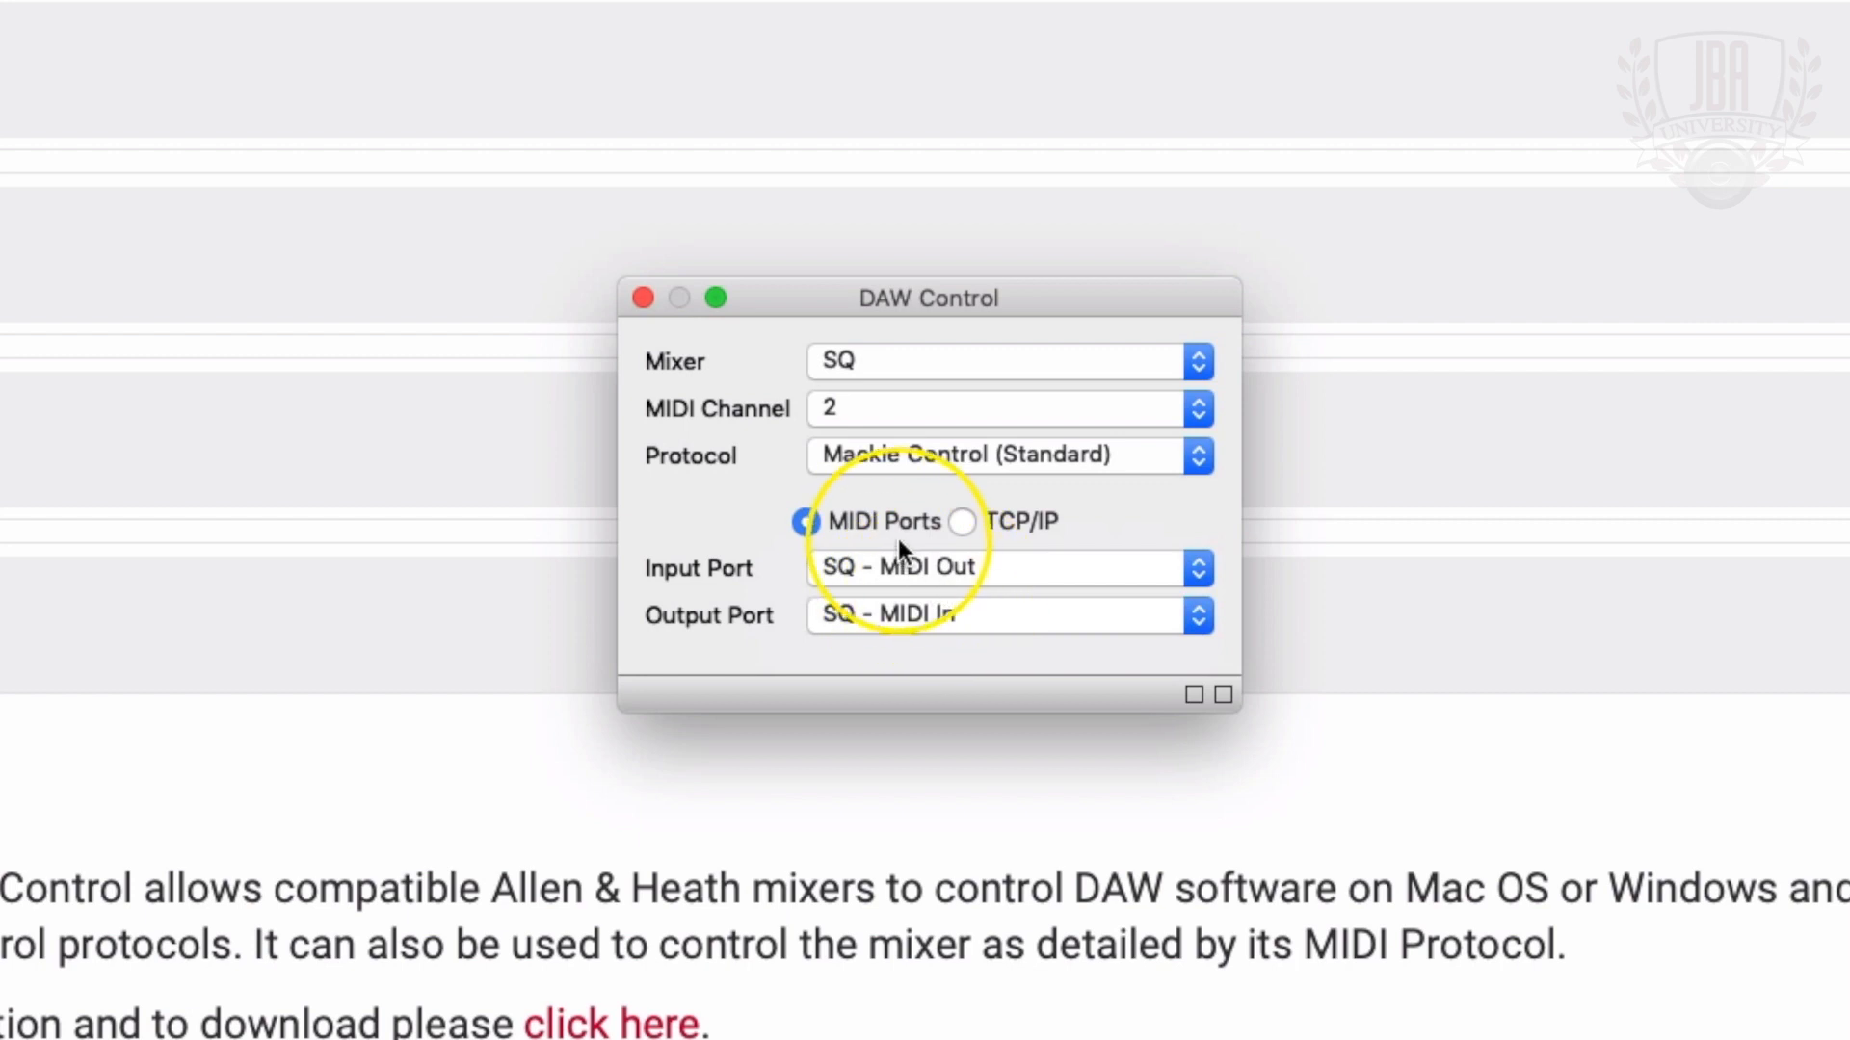
left_click(963, 522)
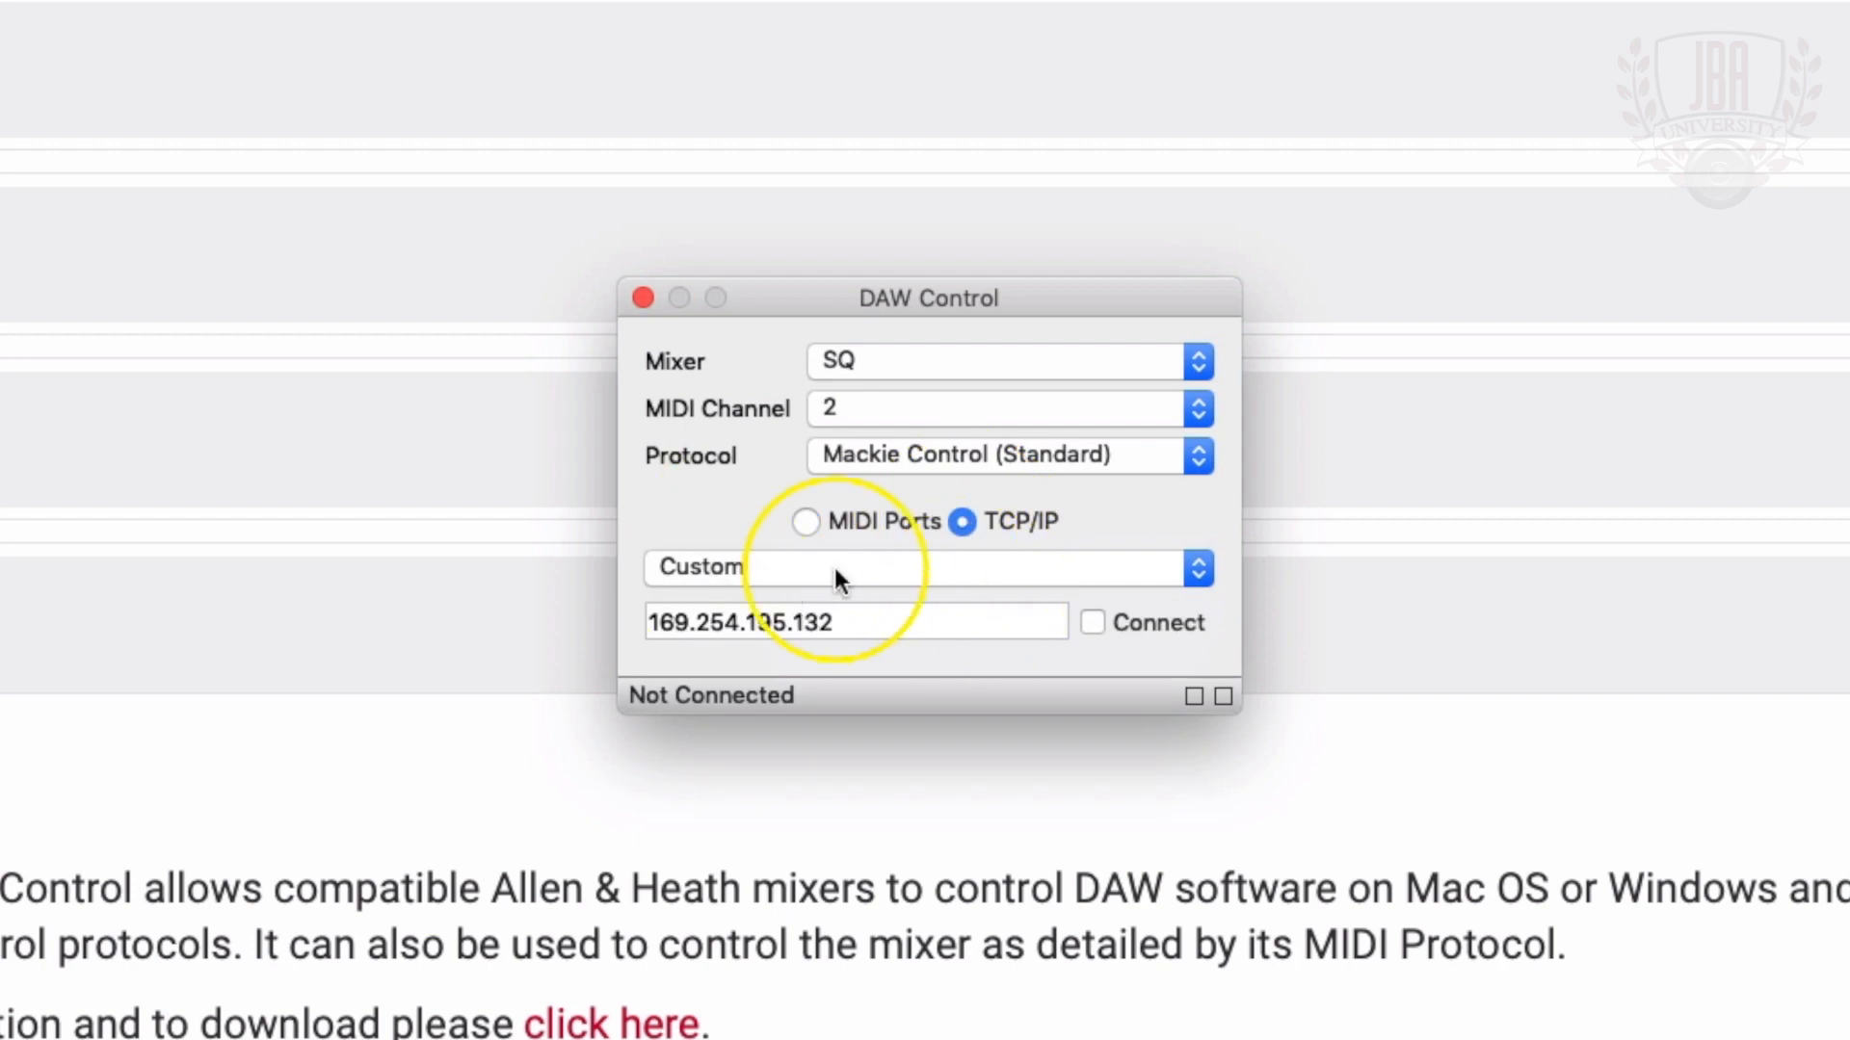
mouse_move(827, 574)
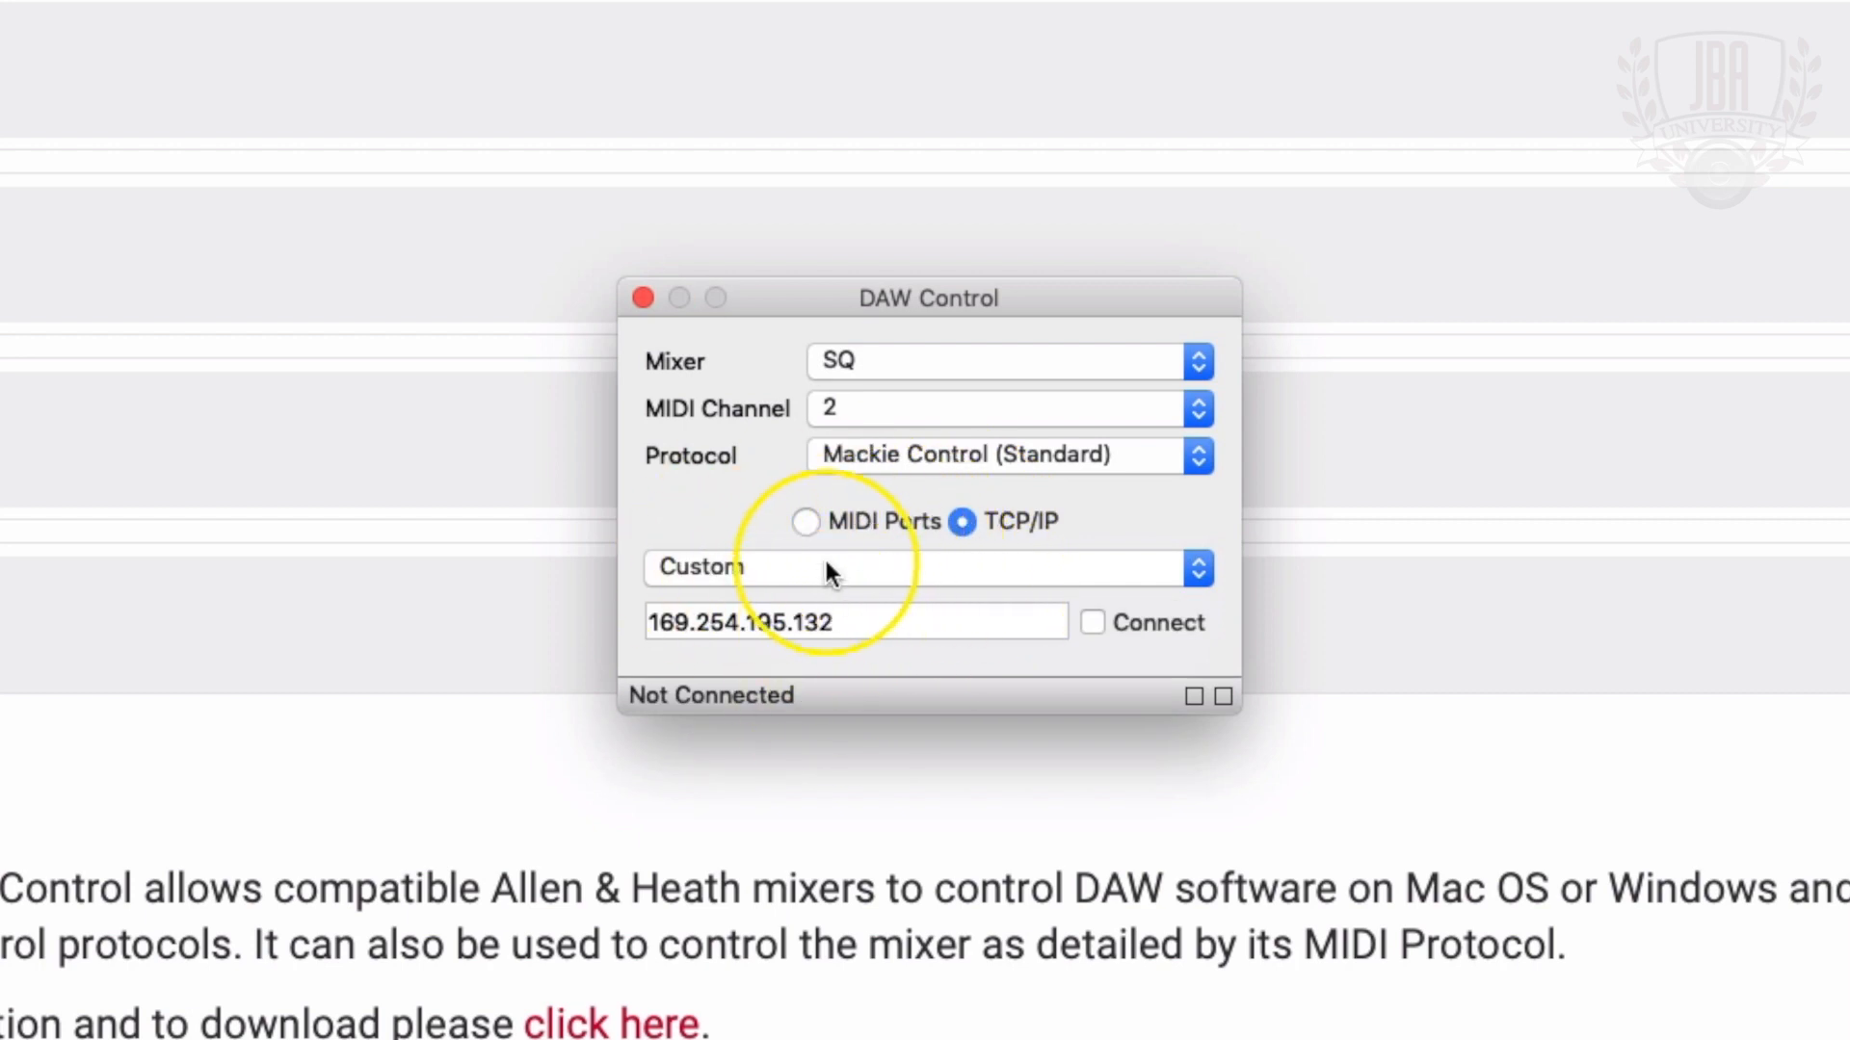
left_click(805, 522)
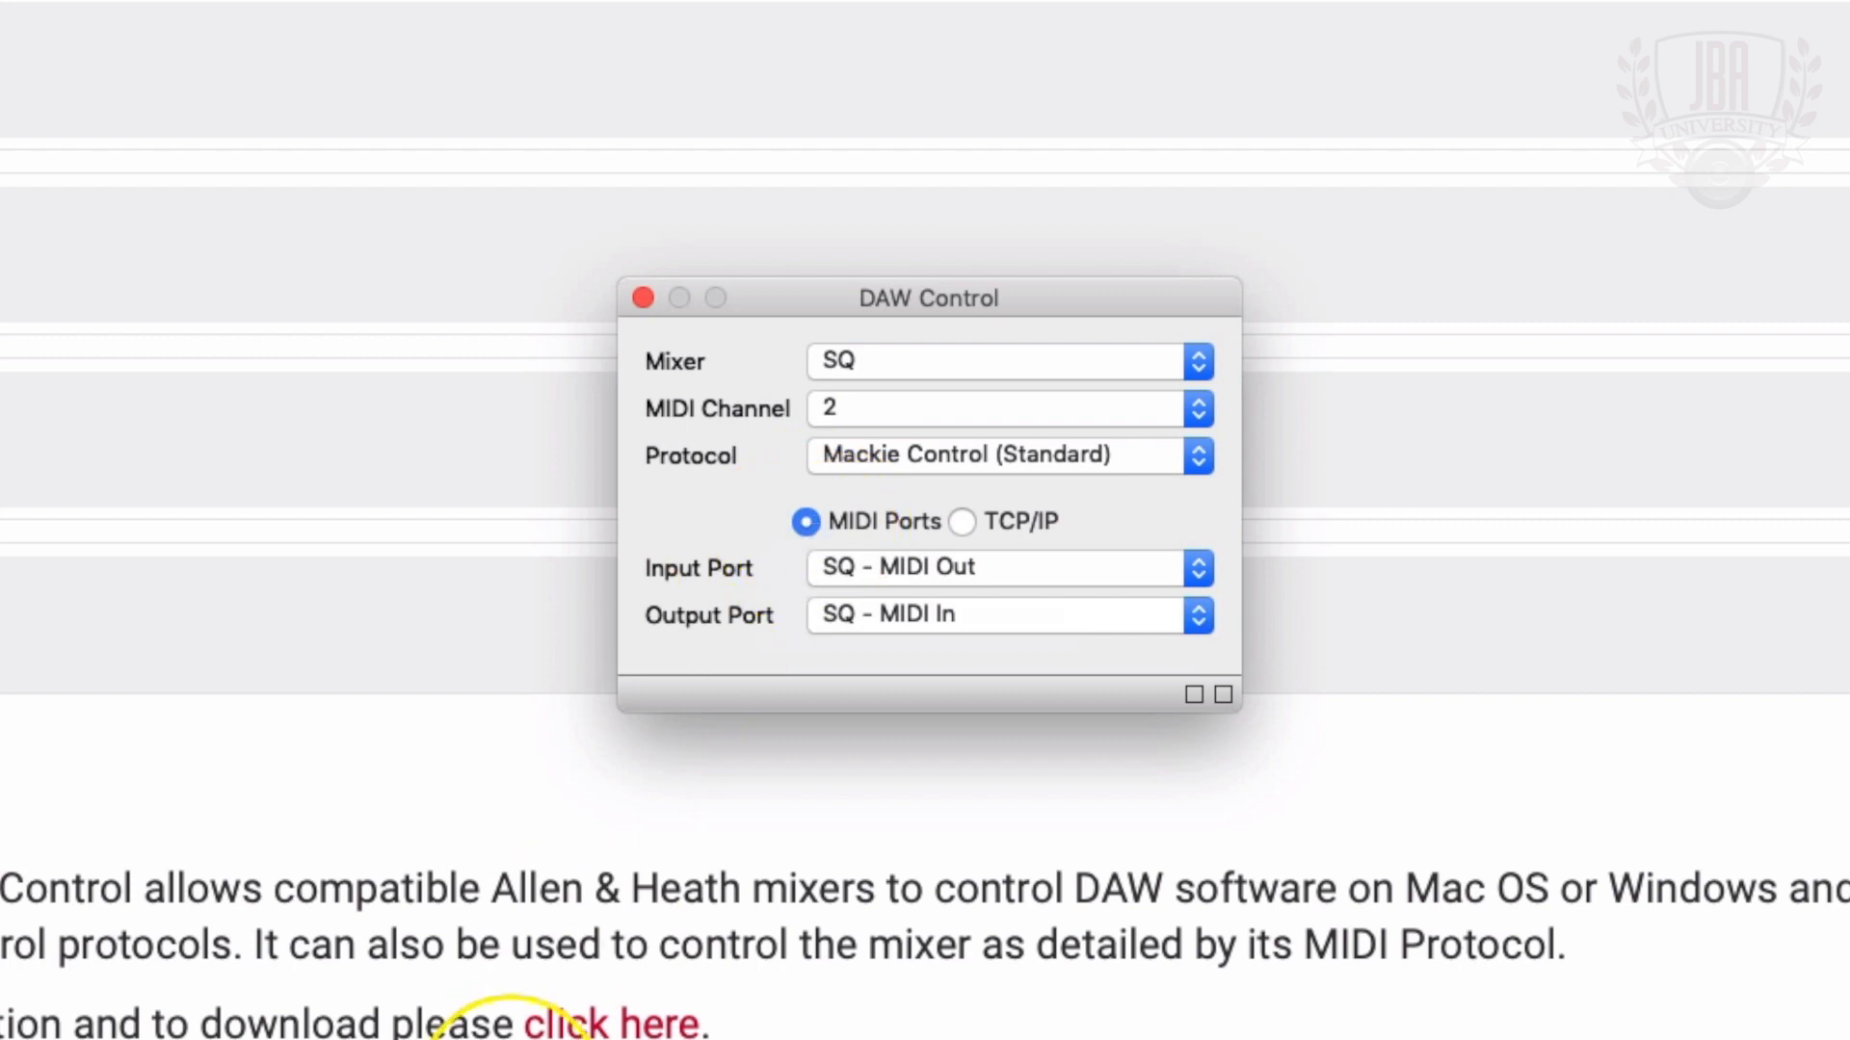
left_click(582, 908)
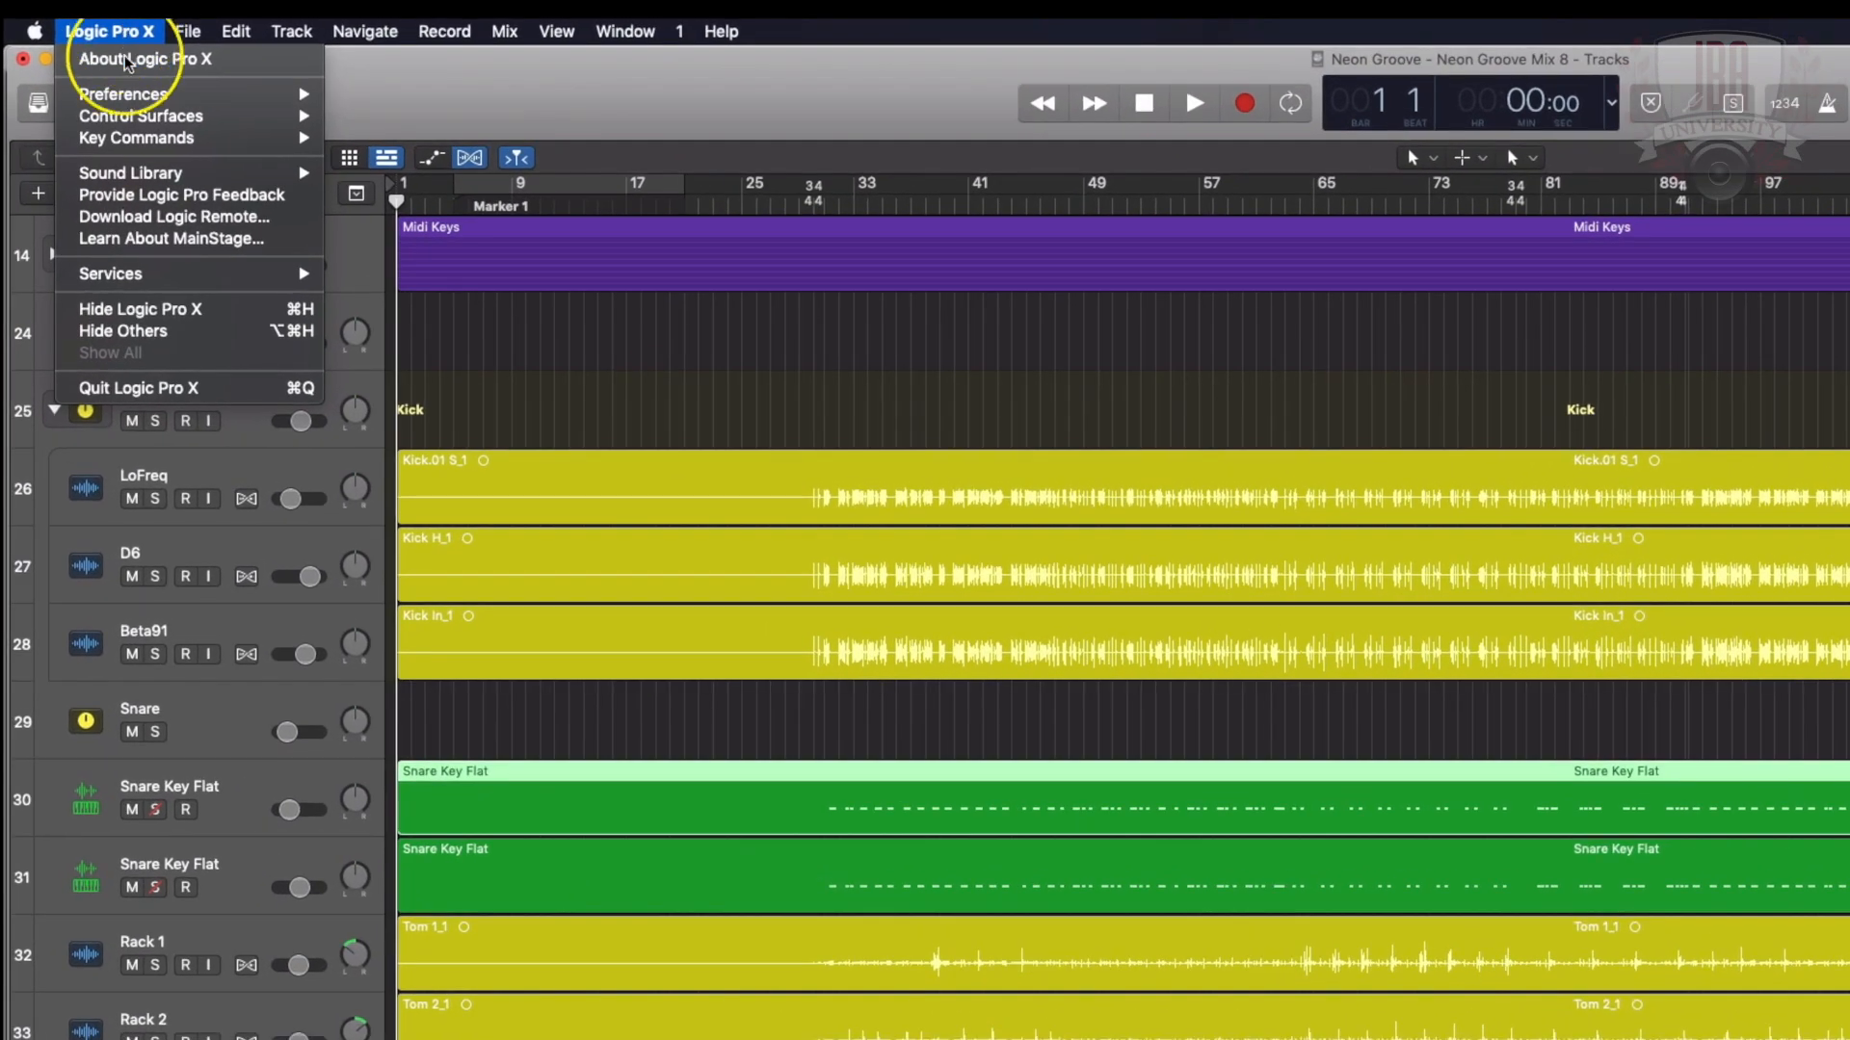
mouse_move(123, 93)
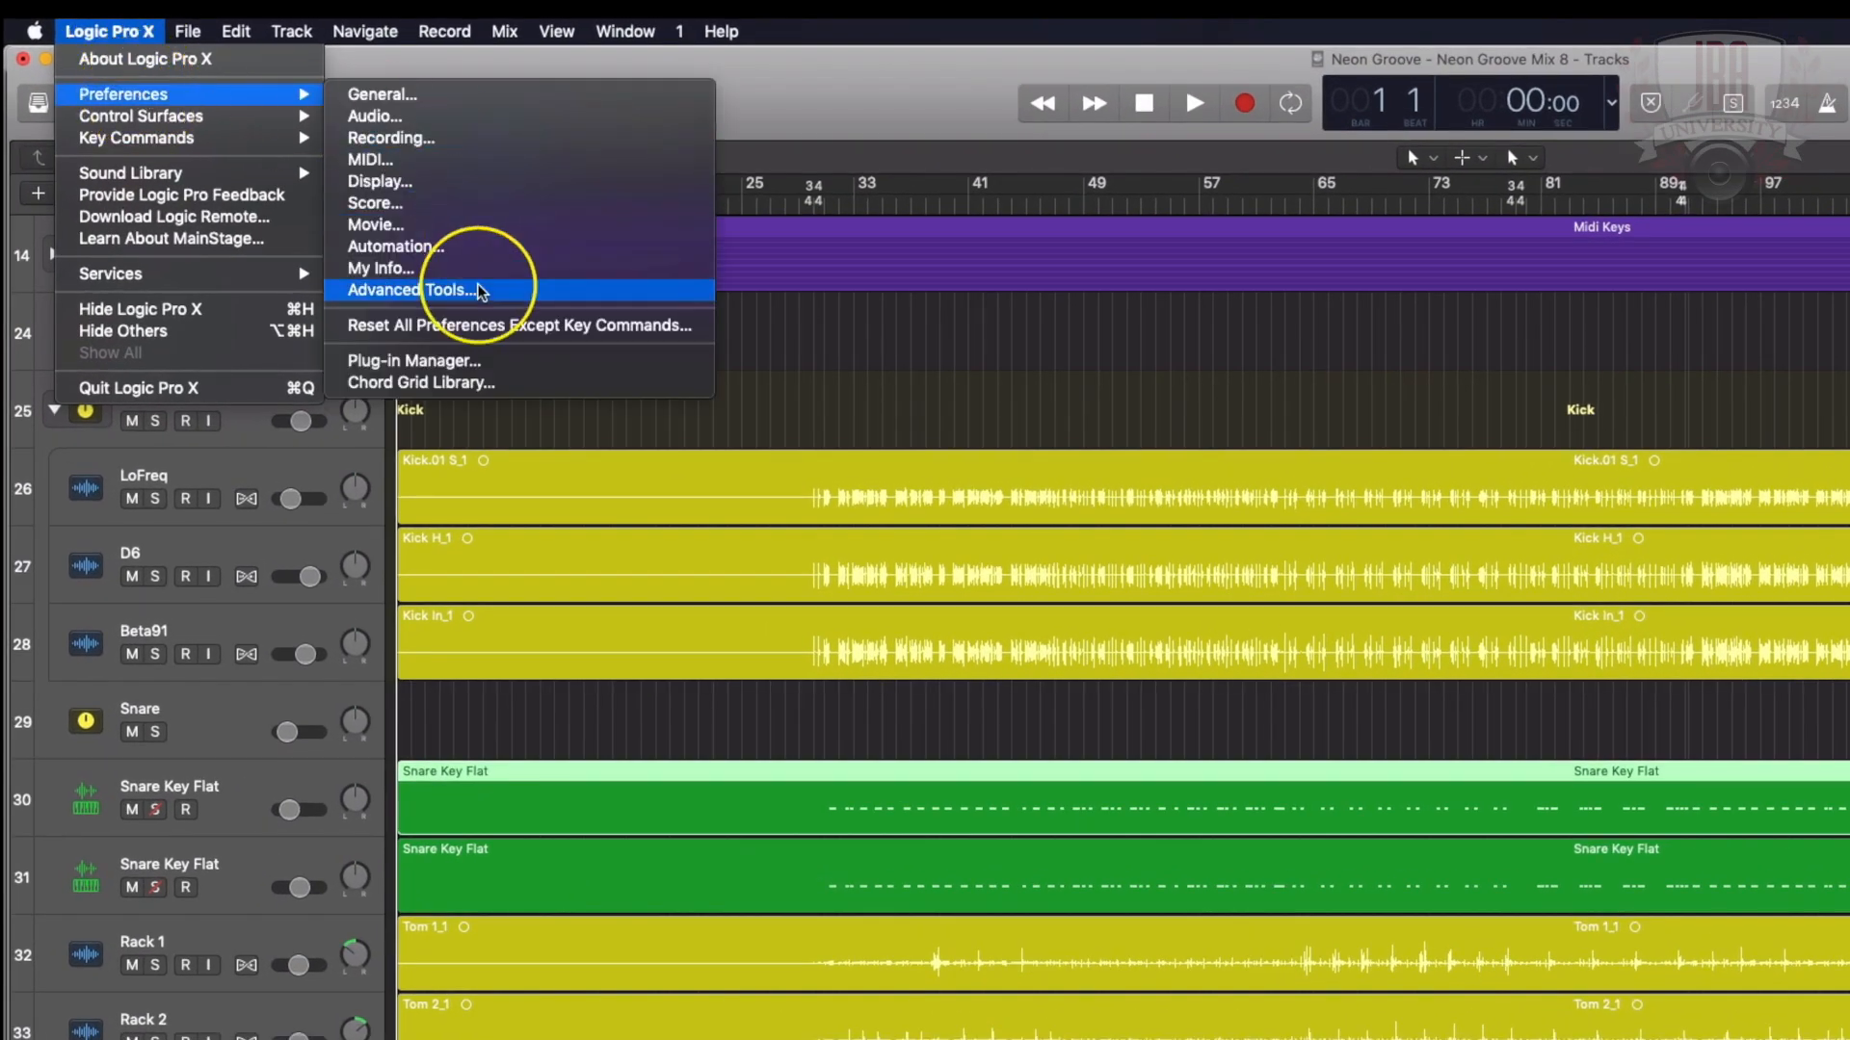
- Confirm Show Advanced Tools with Control Surfaces is enabled in Preferences, then close the window
left_click(409, 291)
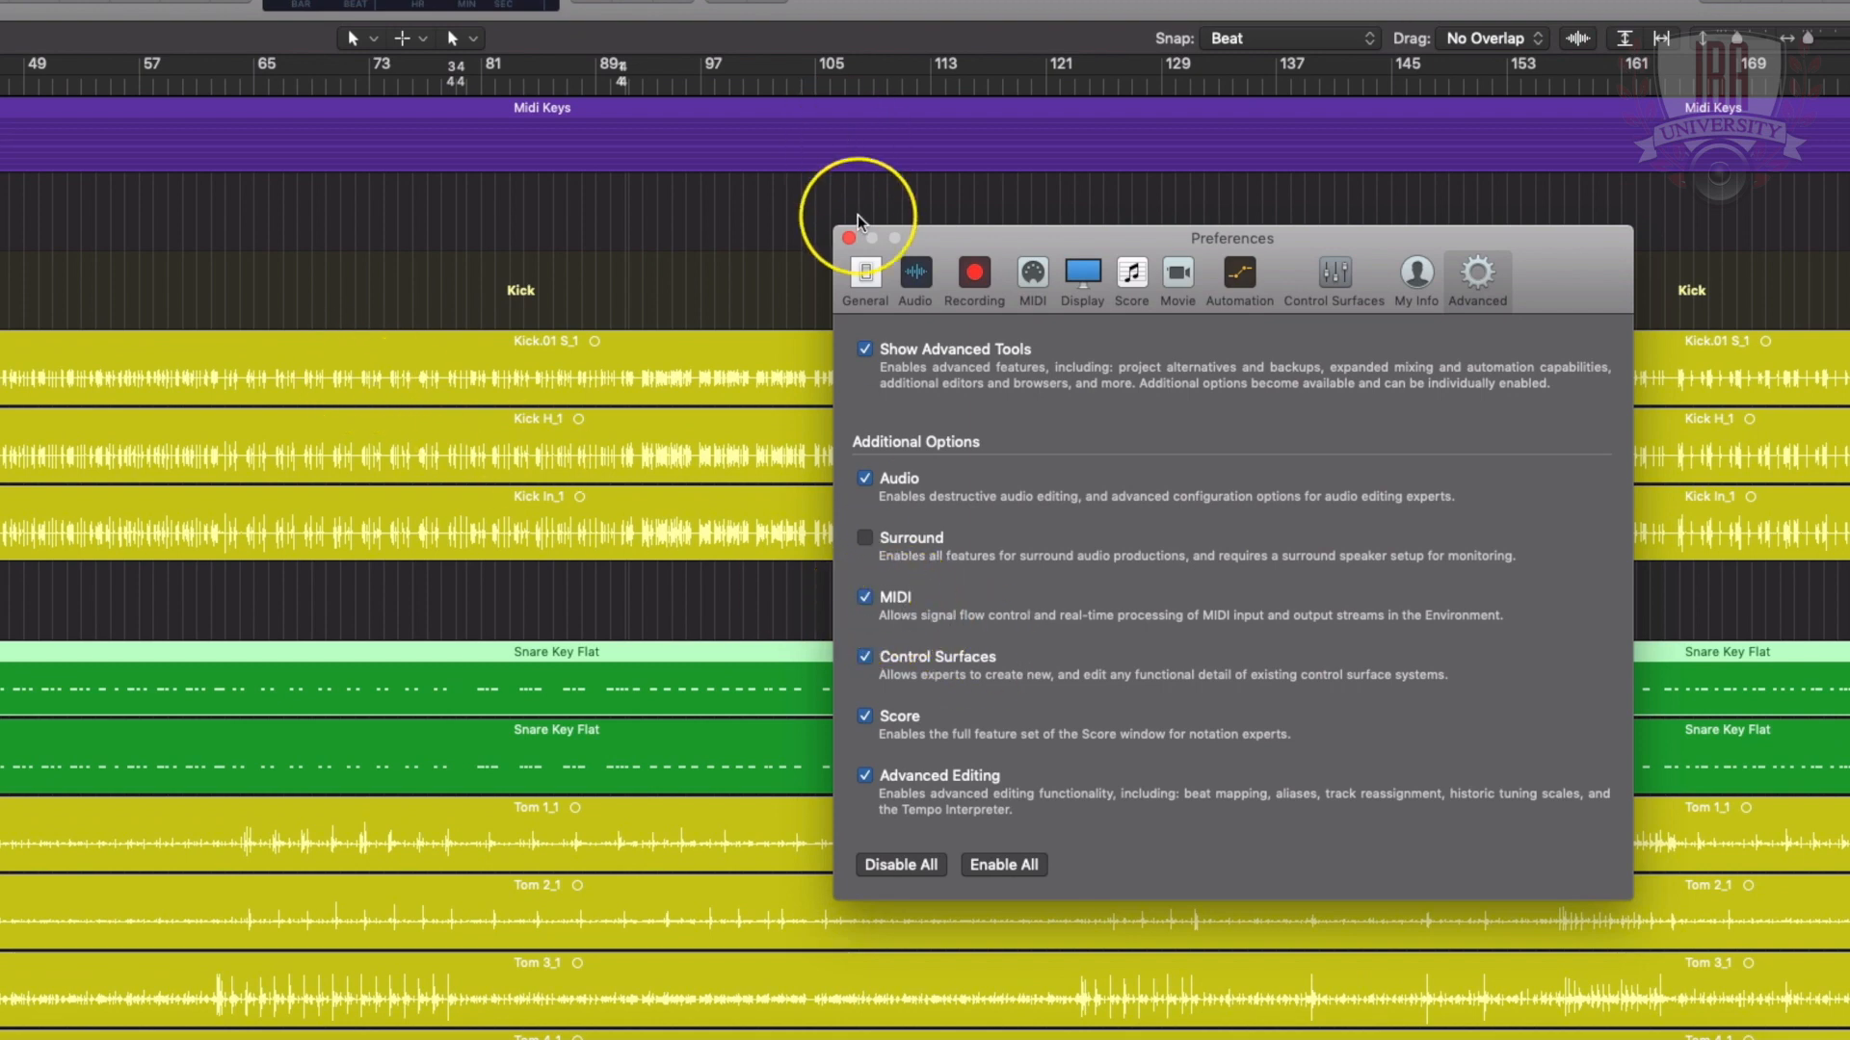
left_click(848, 239)
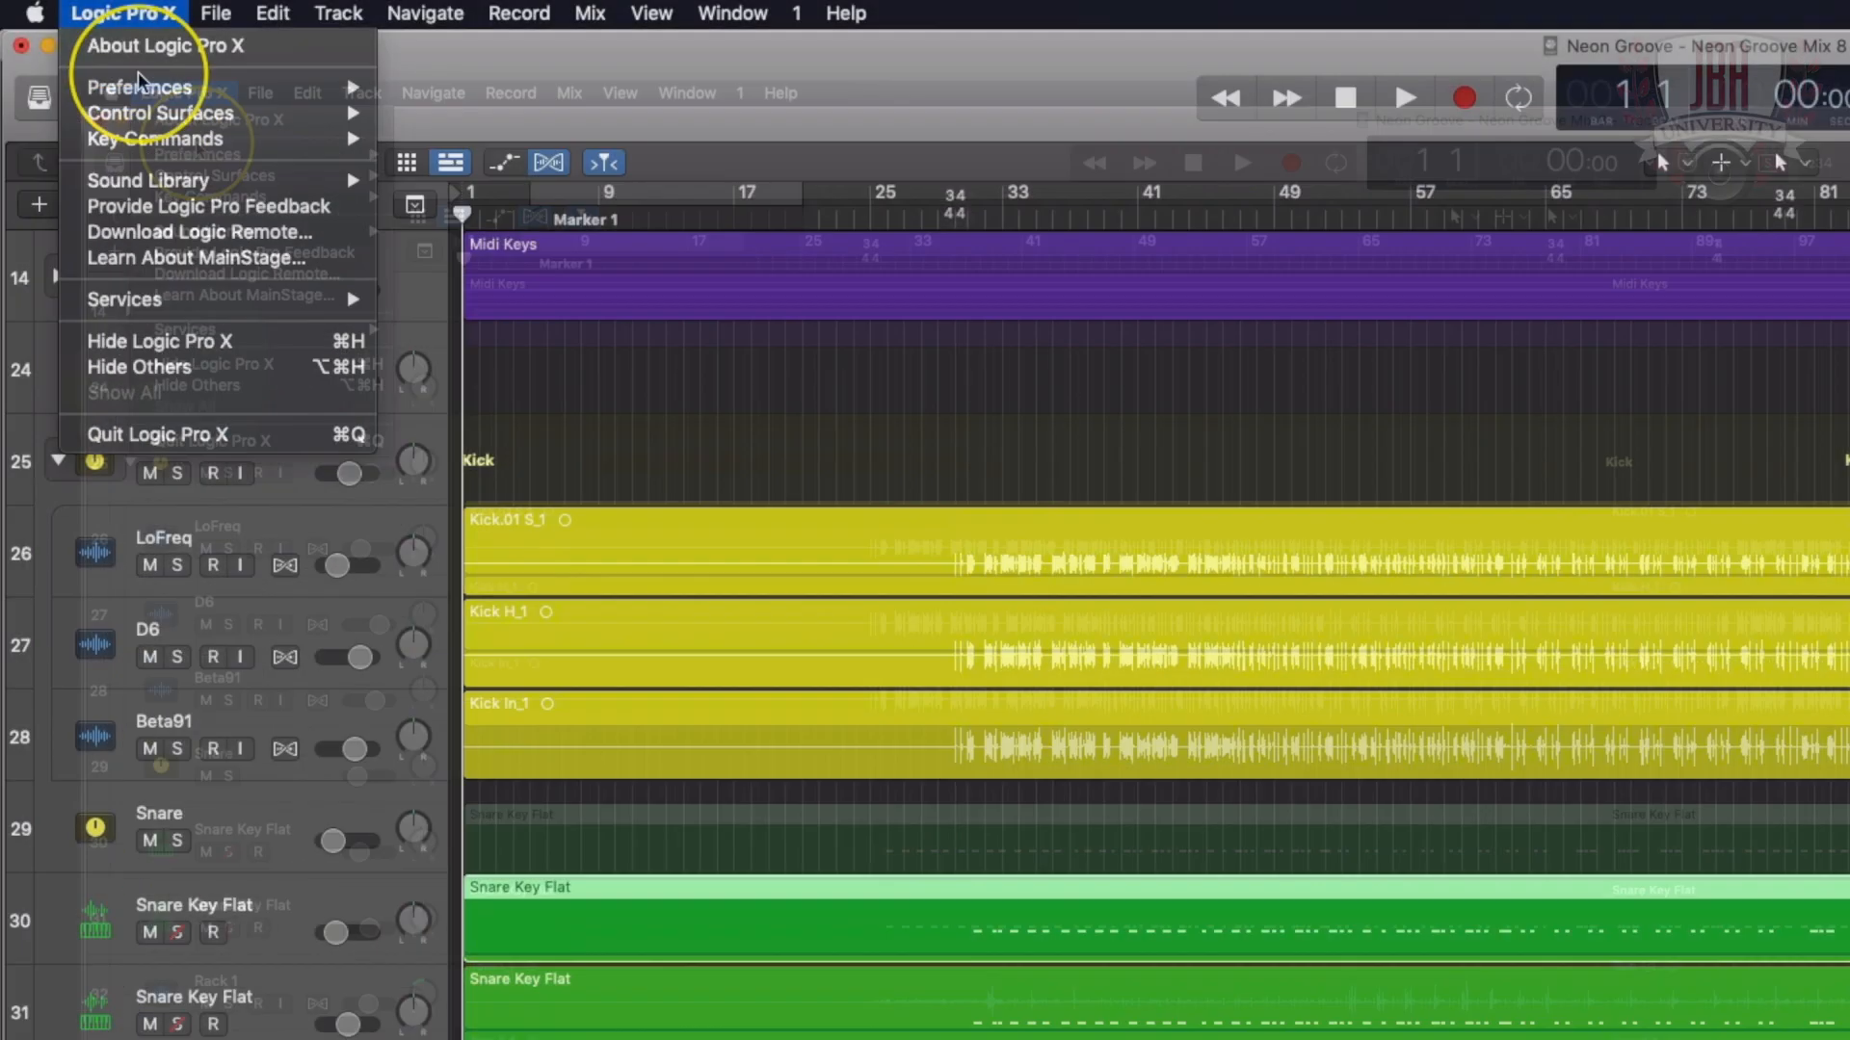
- Add Mackie Control surfaces from the Install list in Control Surface Setup
left_click(160, 111)
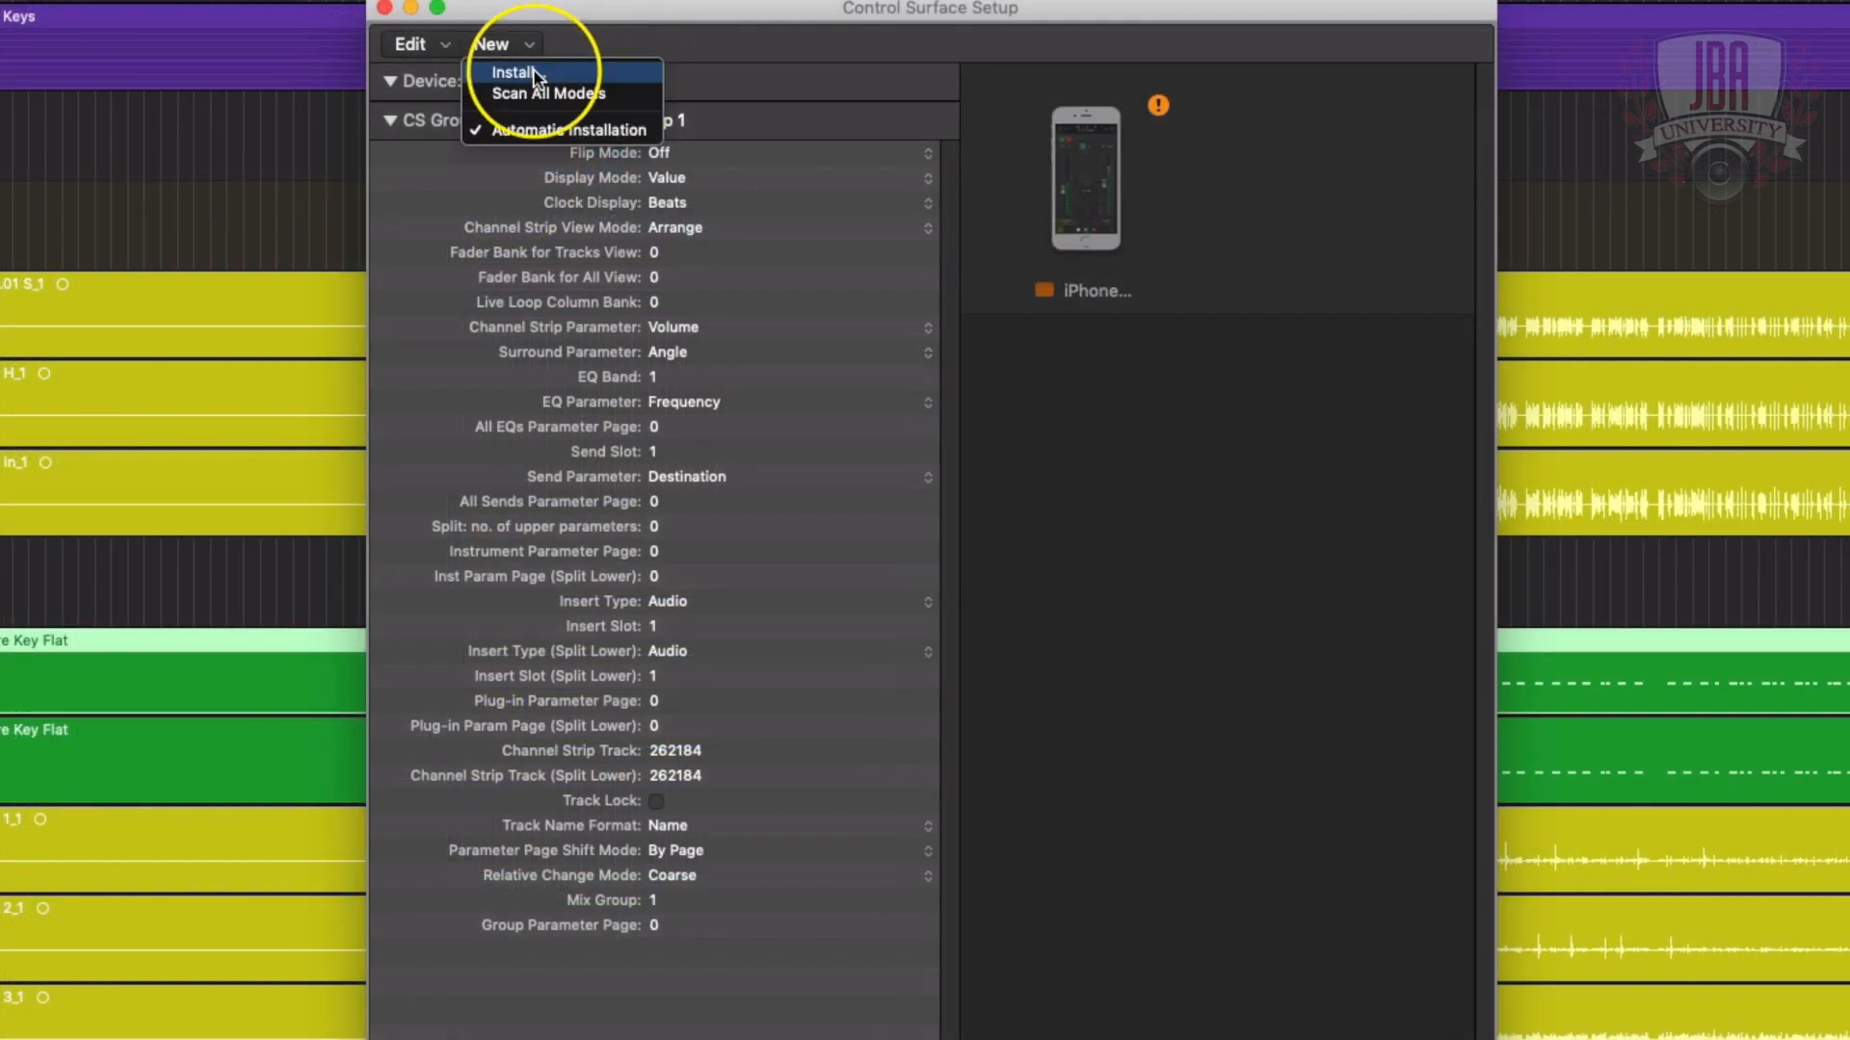
left_click(512, 71)
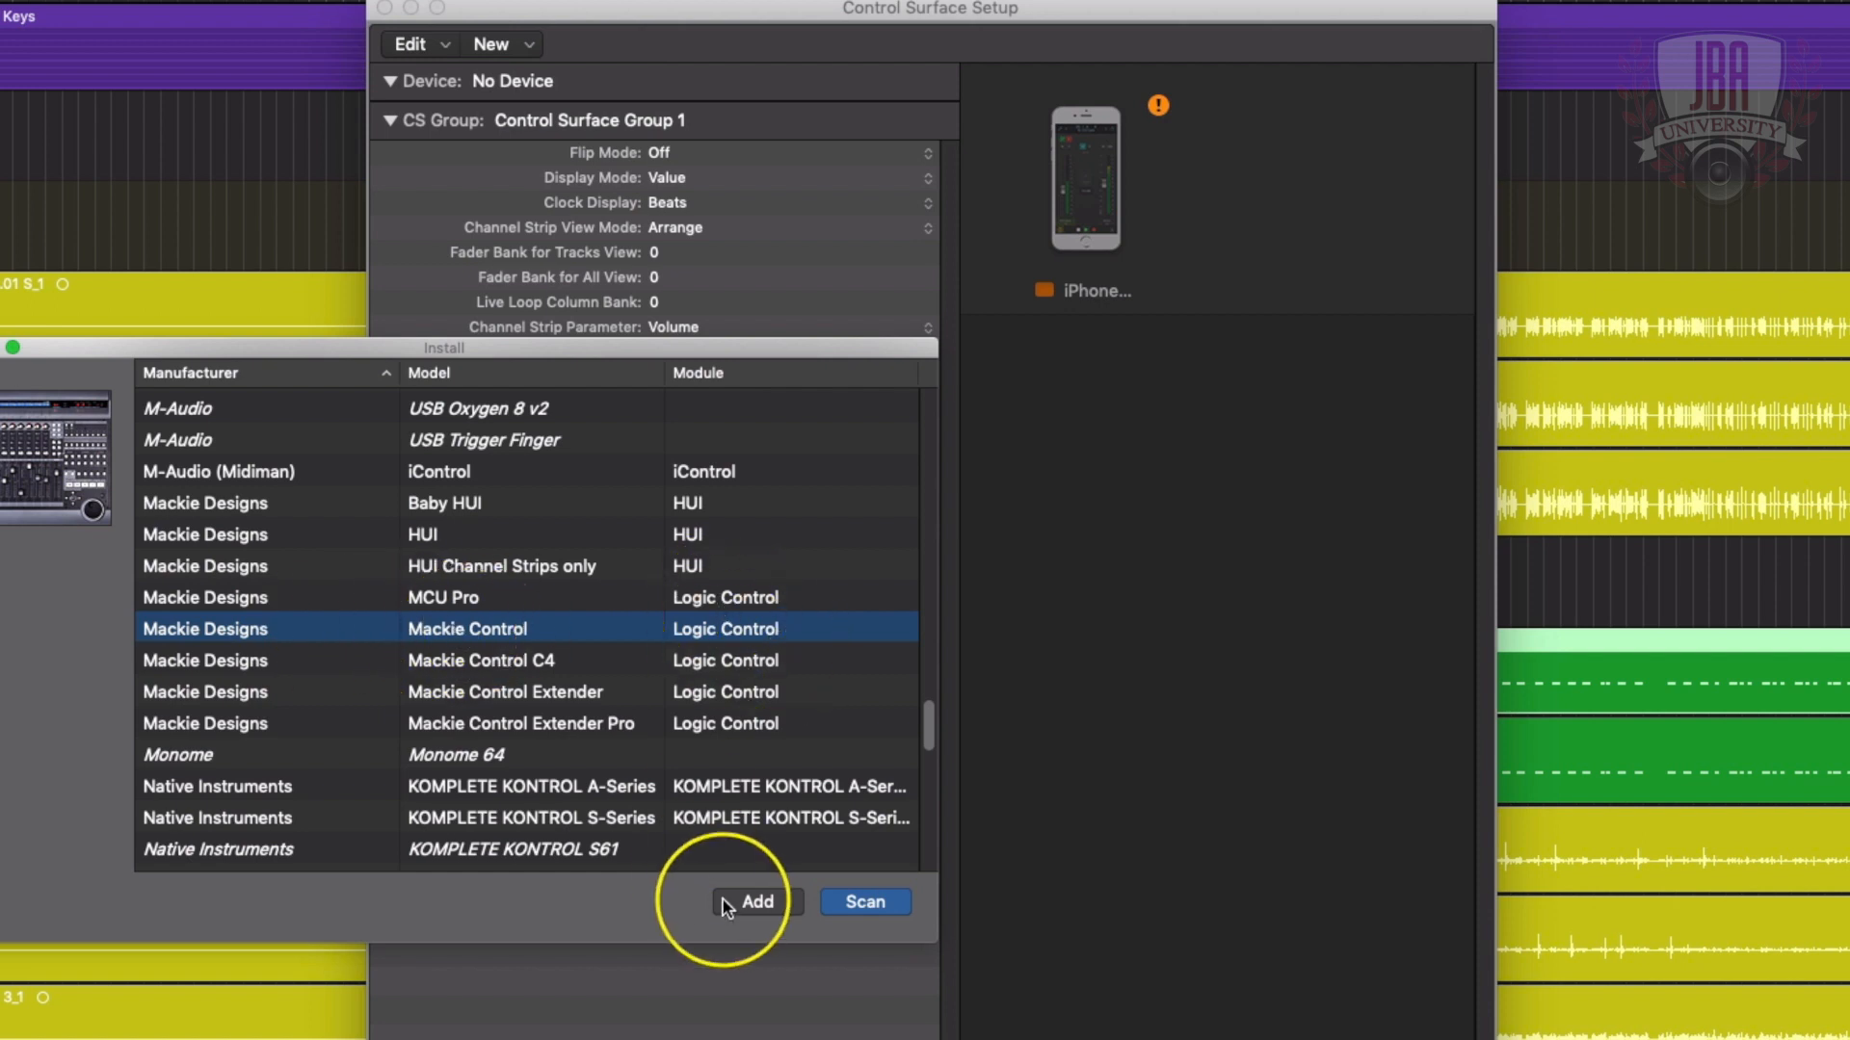
left_click(757, 902)
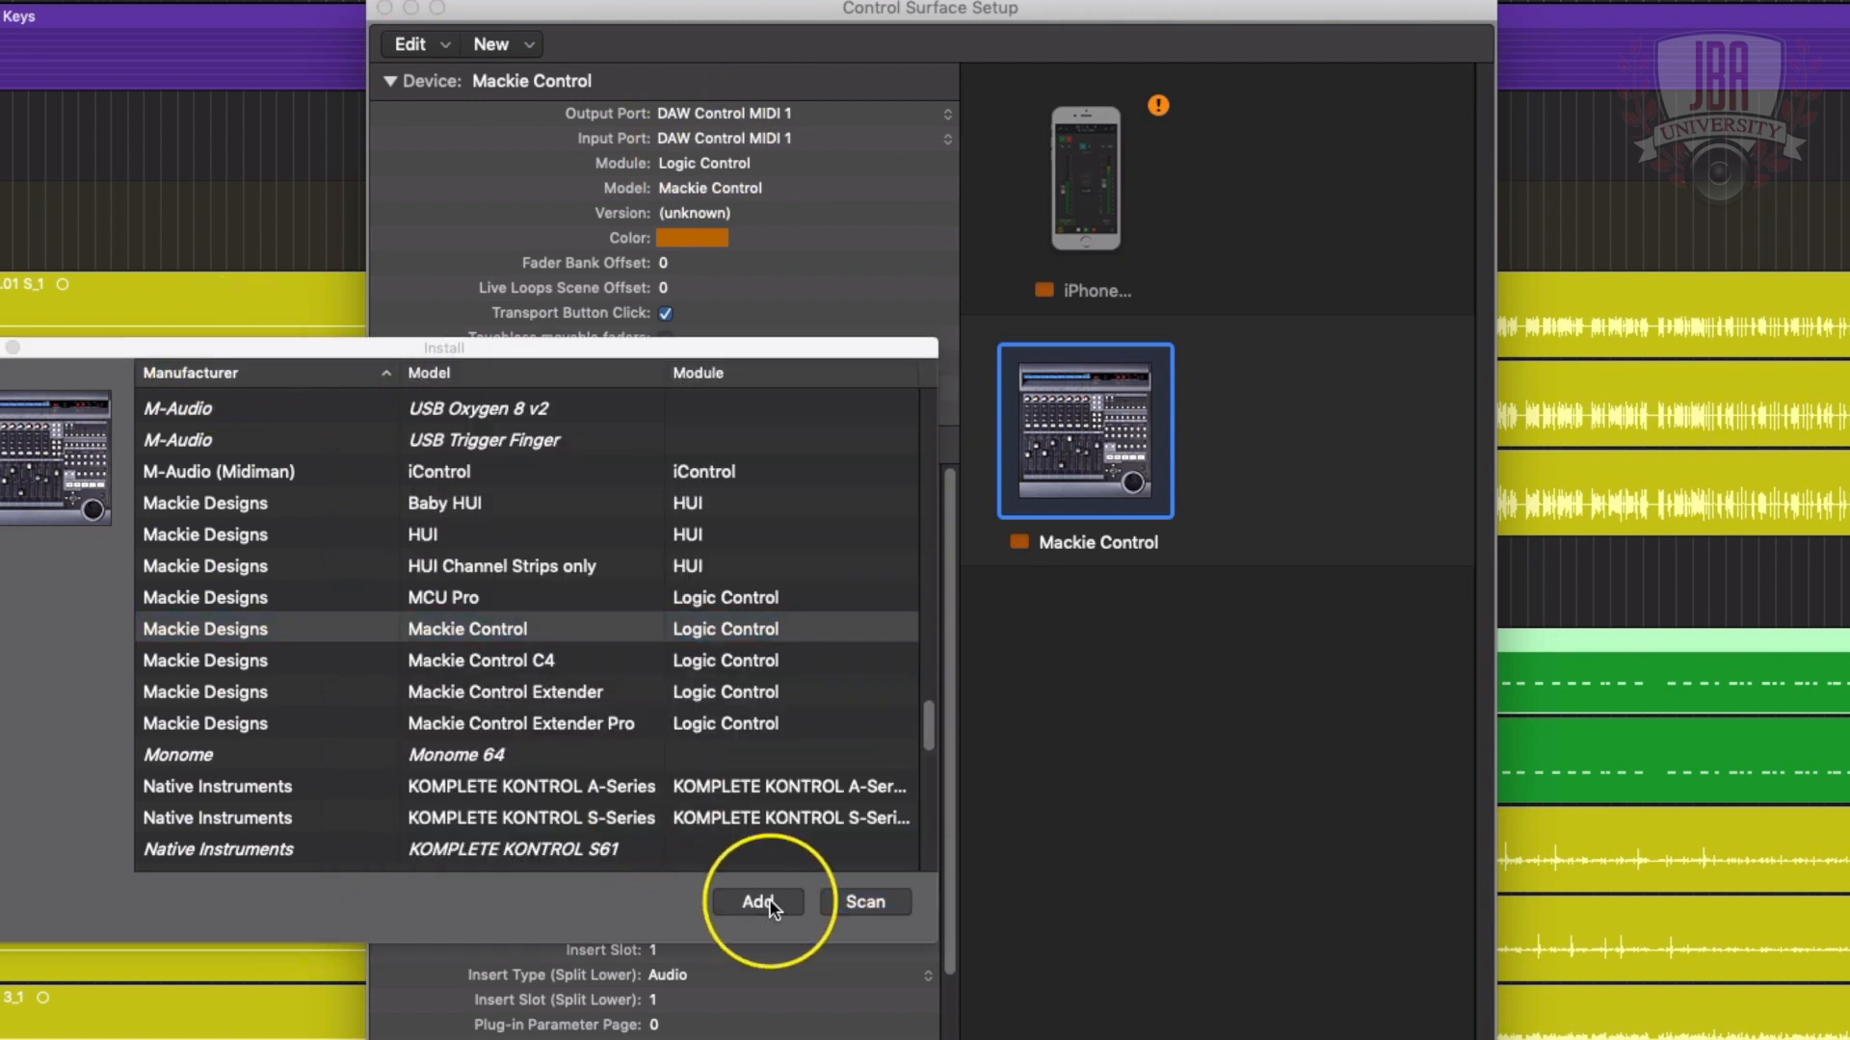
left_click(755, 902)
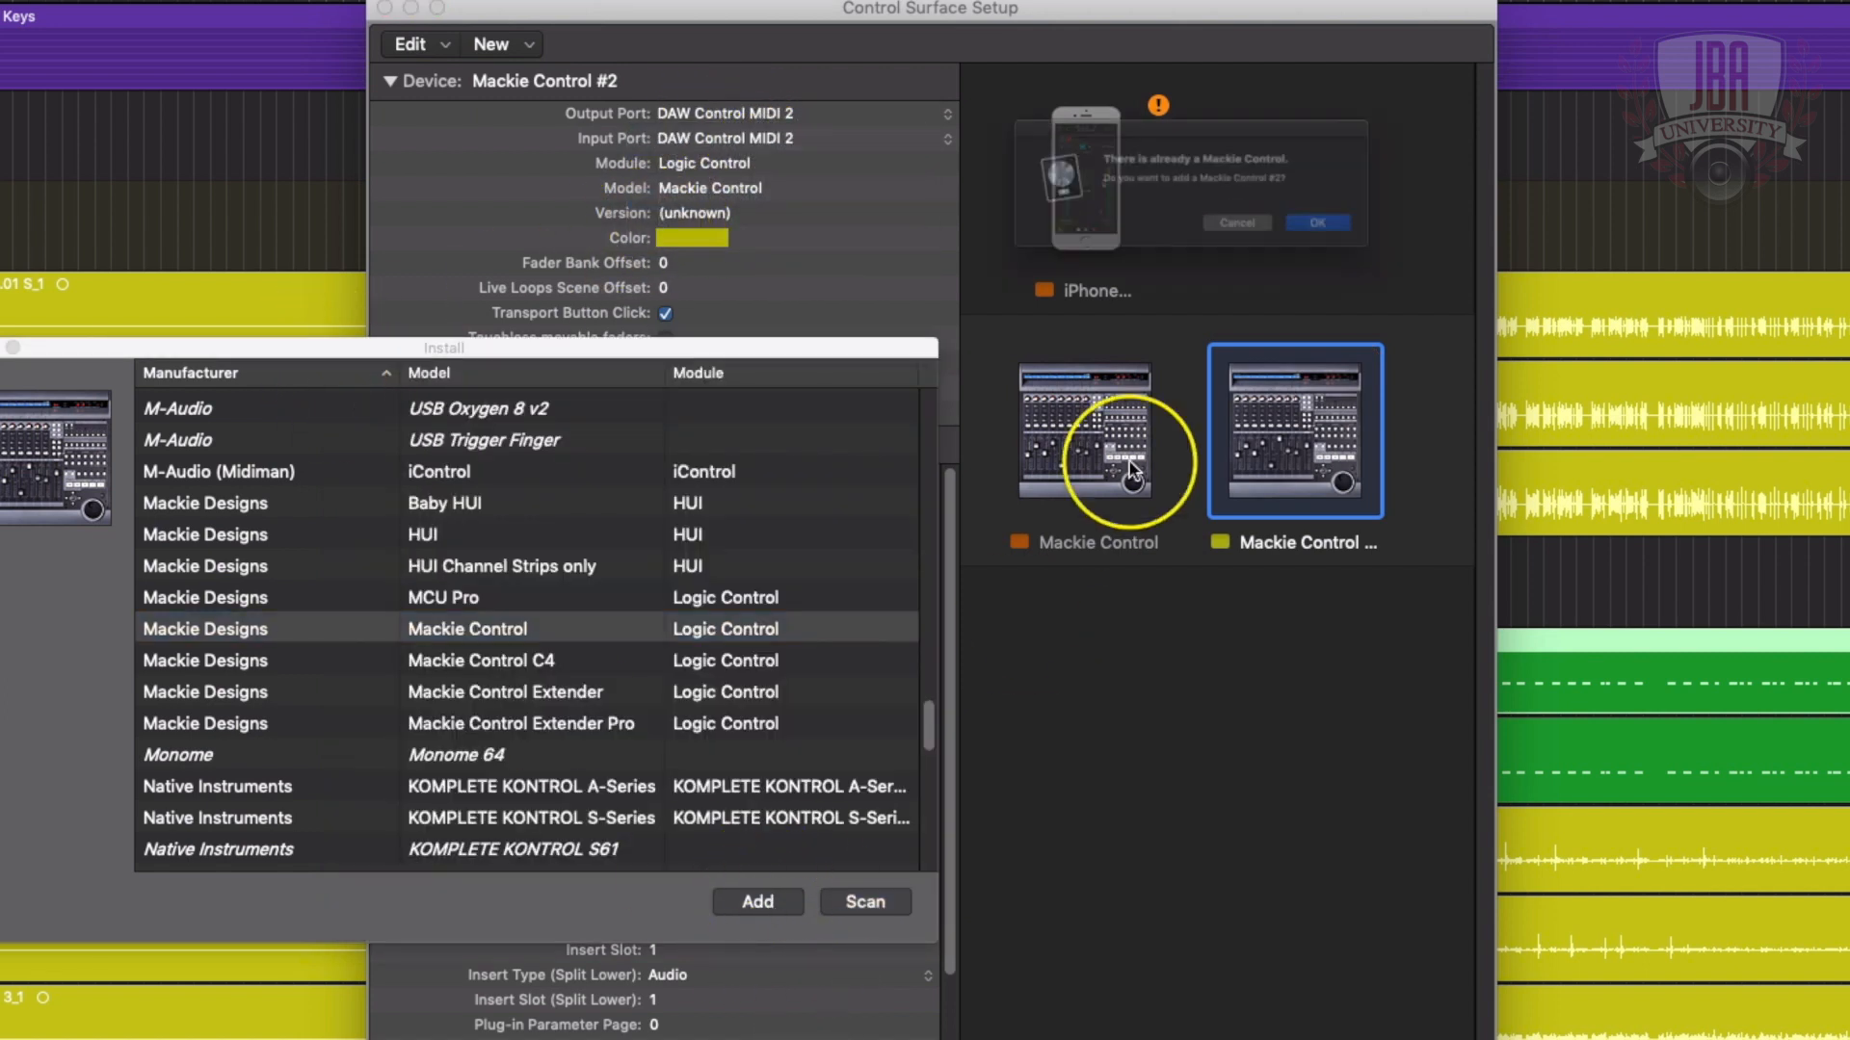
- Add a further Mackie Control despite the duplicate alert and route its output to DAW Control MIDI 4
left_click(1316, 221)
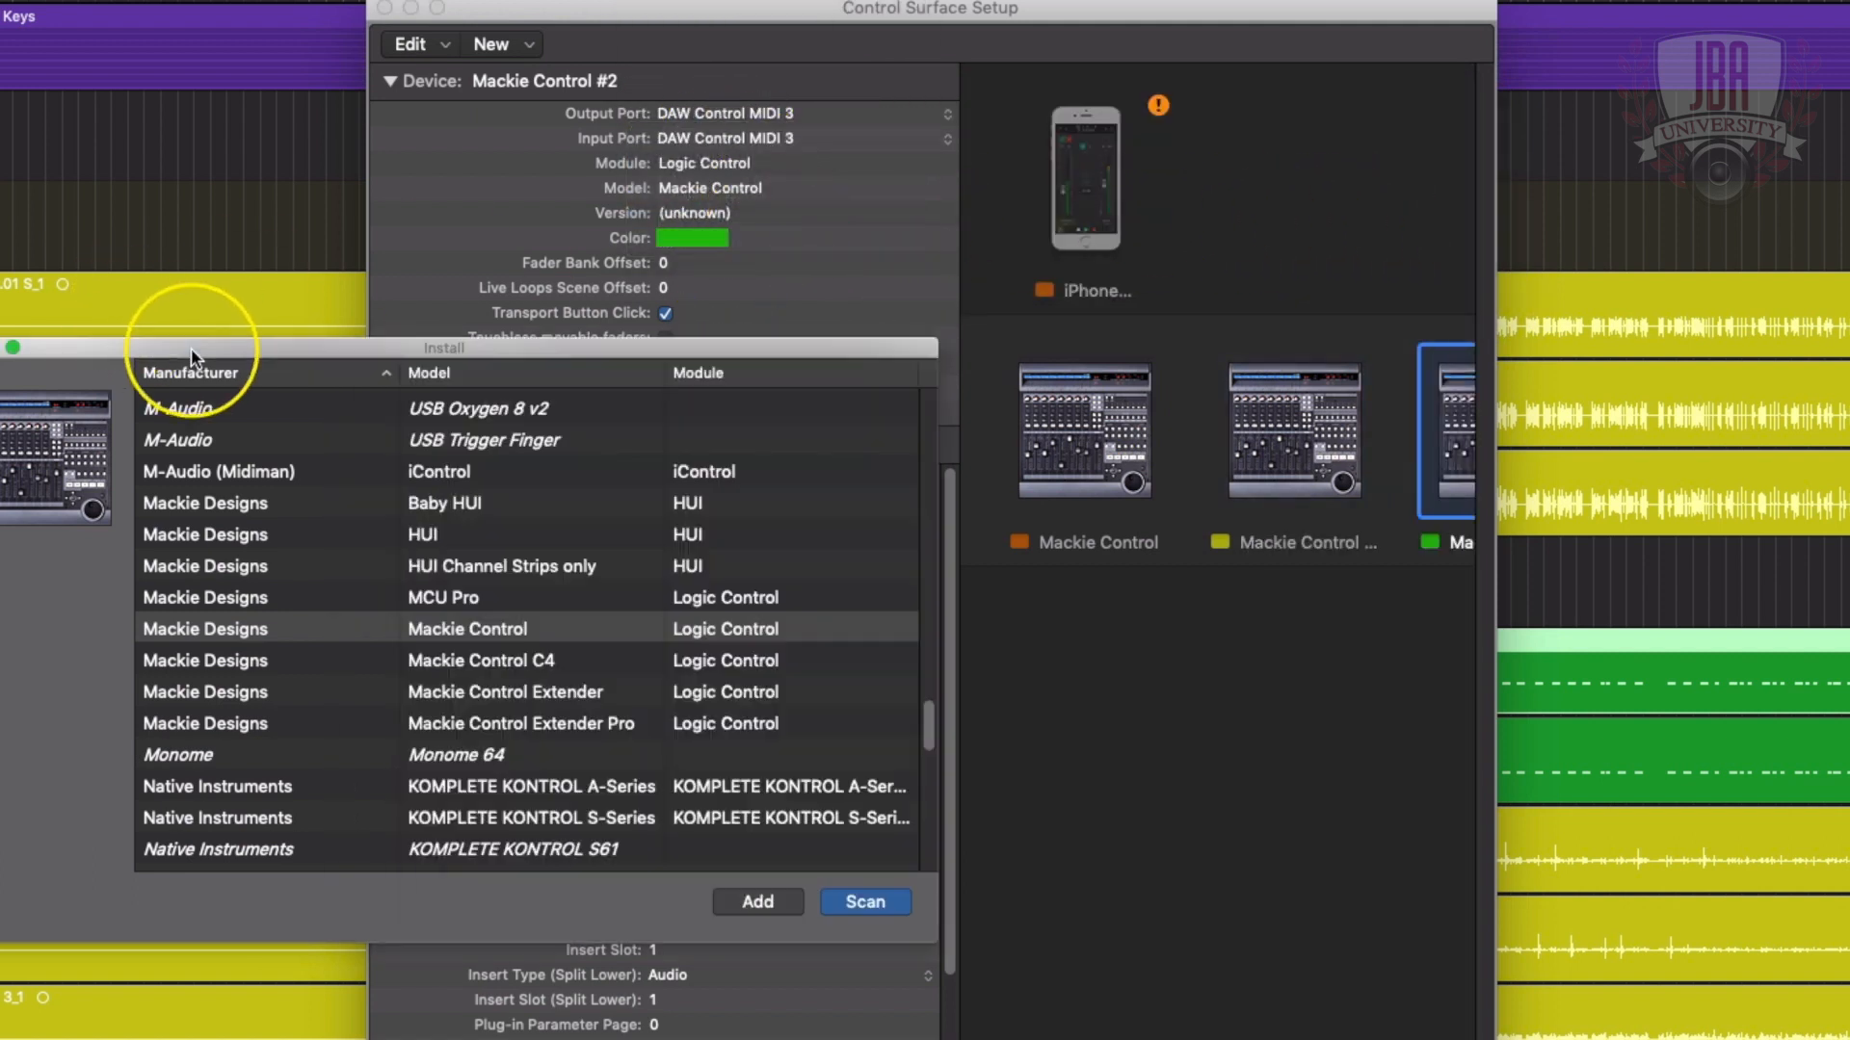
left_click(755, 902)
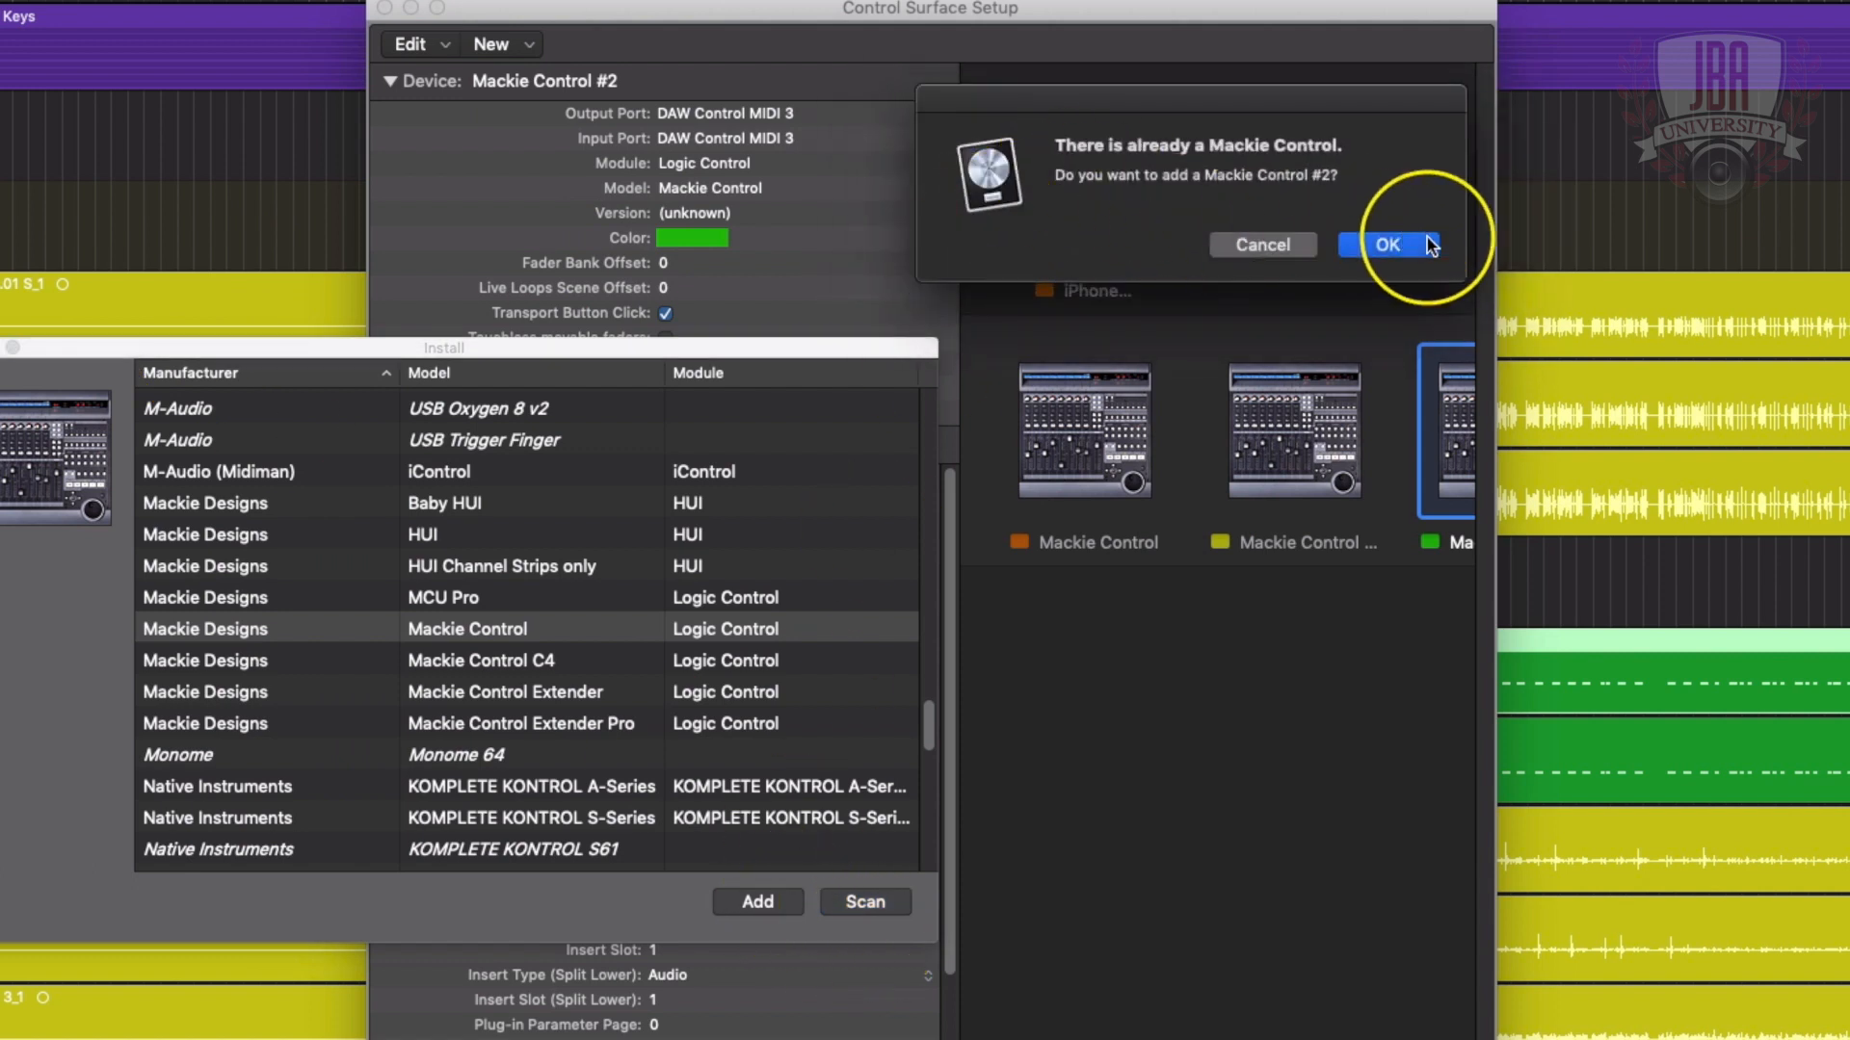
left_click(1385, 245)
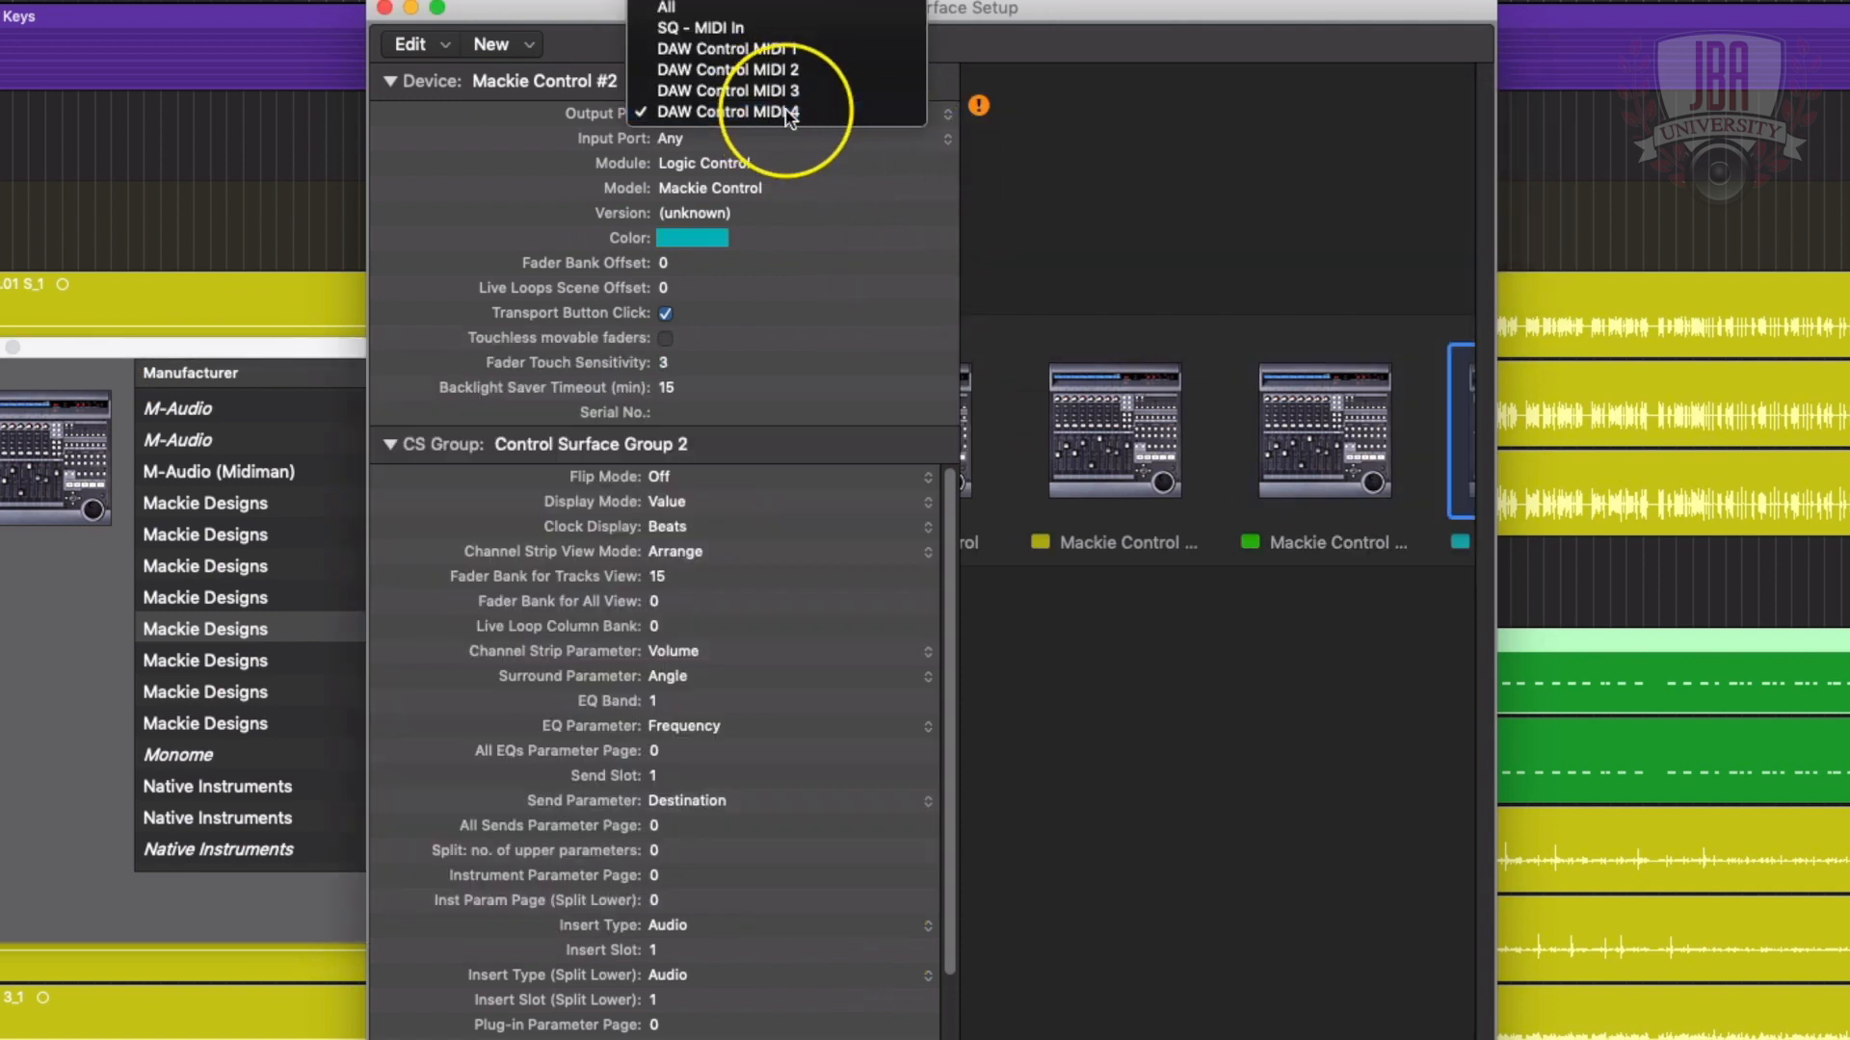
left_click(728, 112)
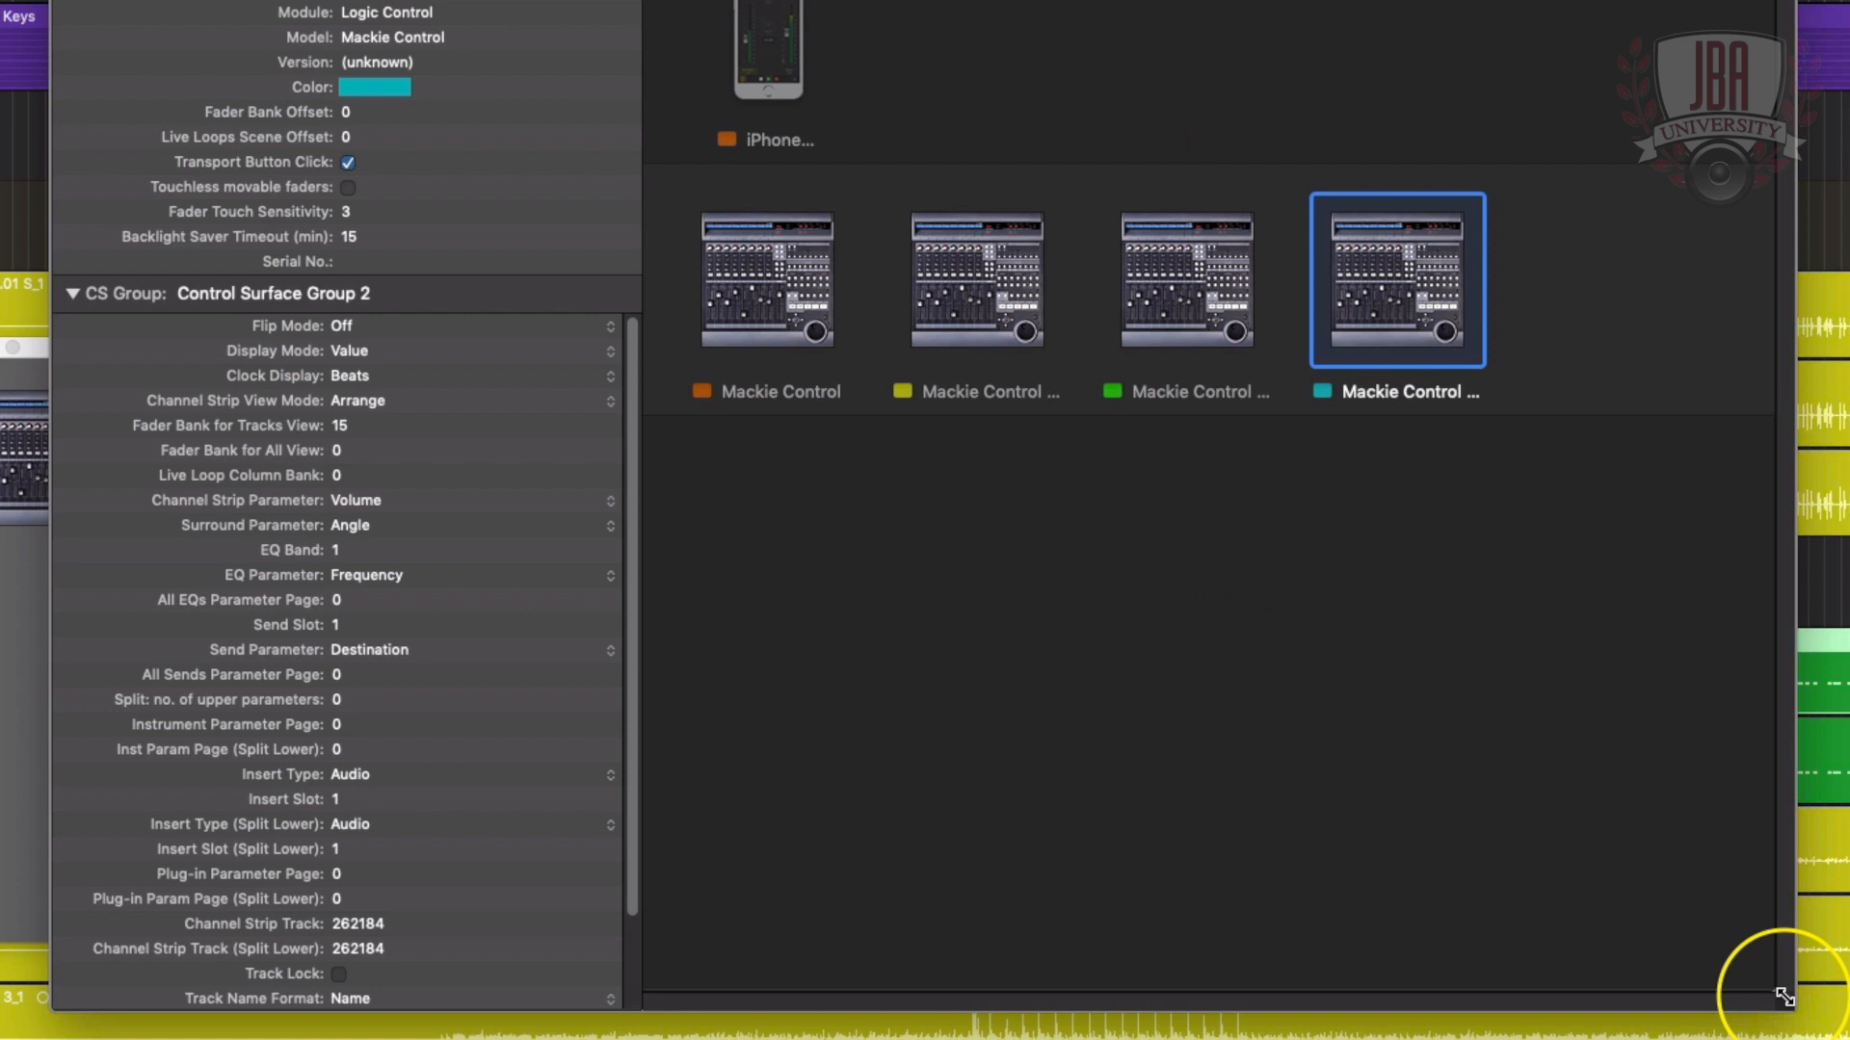
mouse_move(1058, 546)
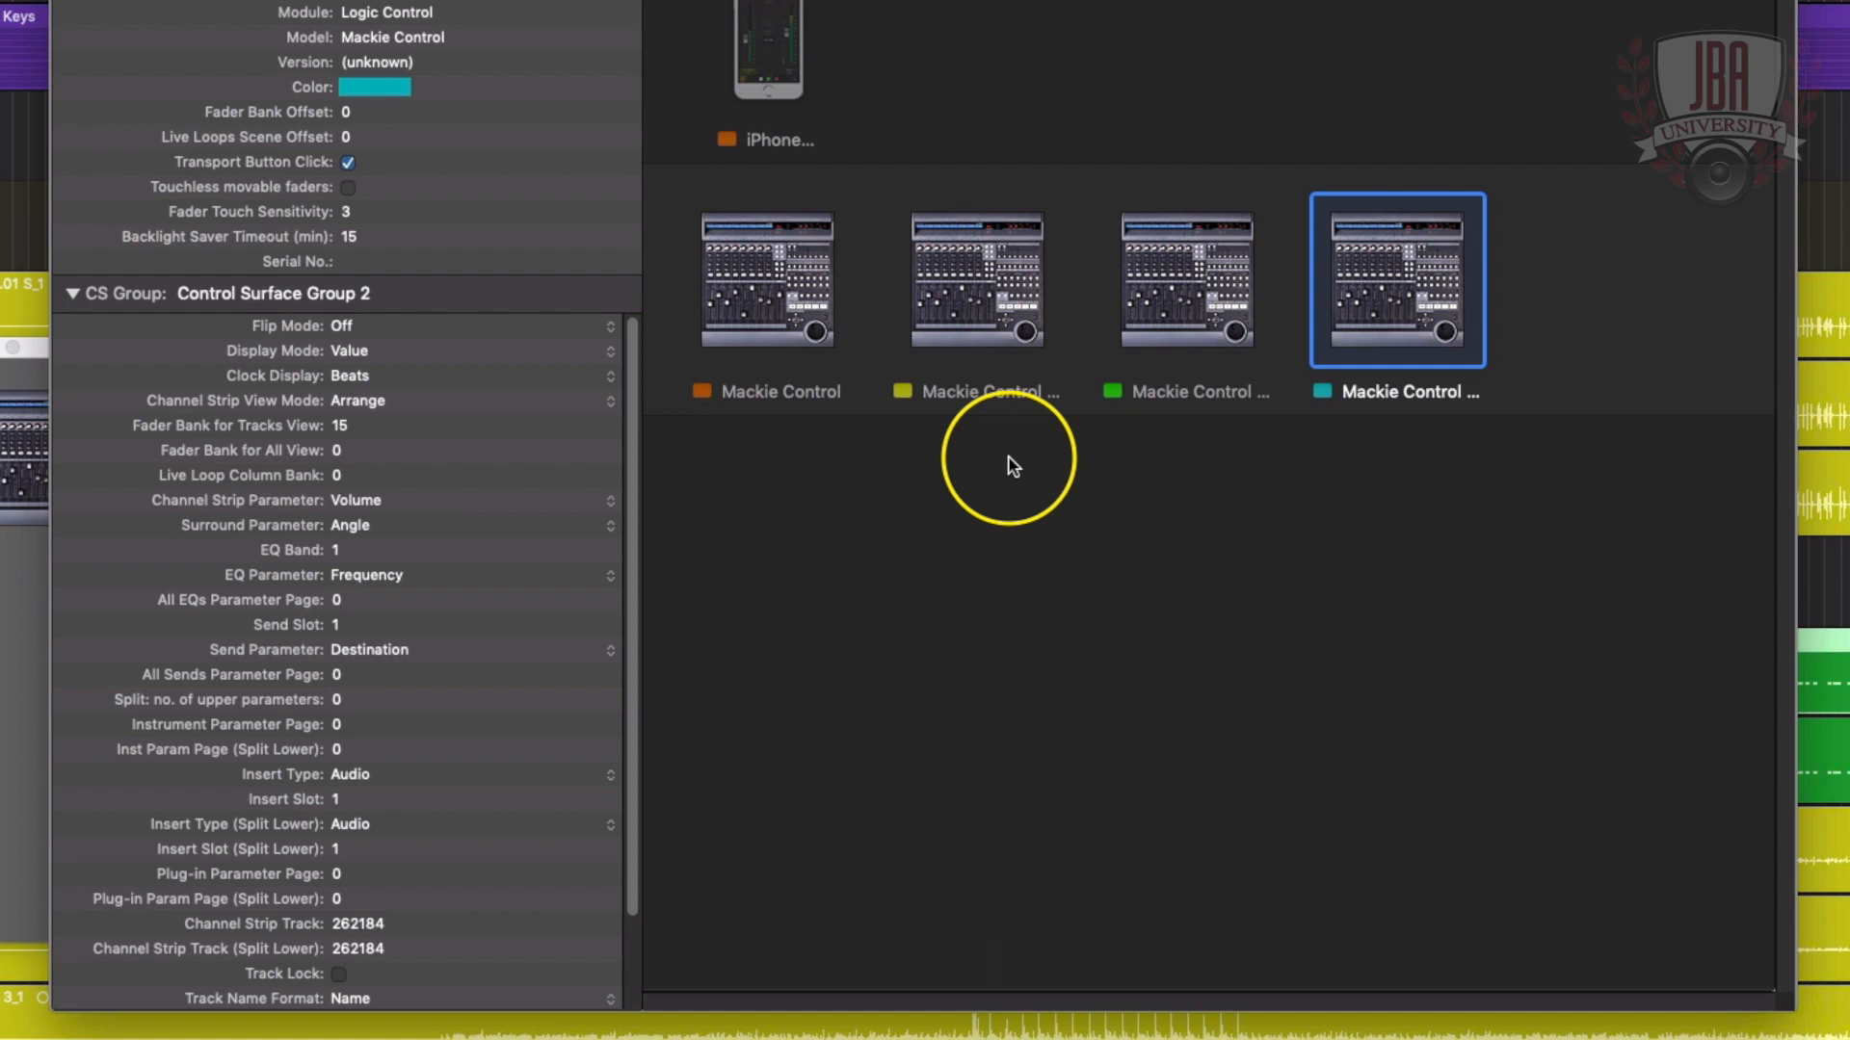
mouse_move(1378, 310)
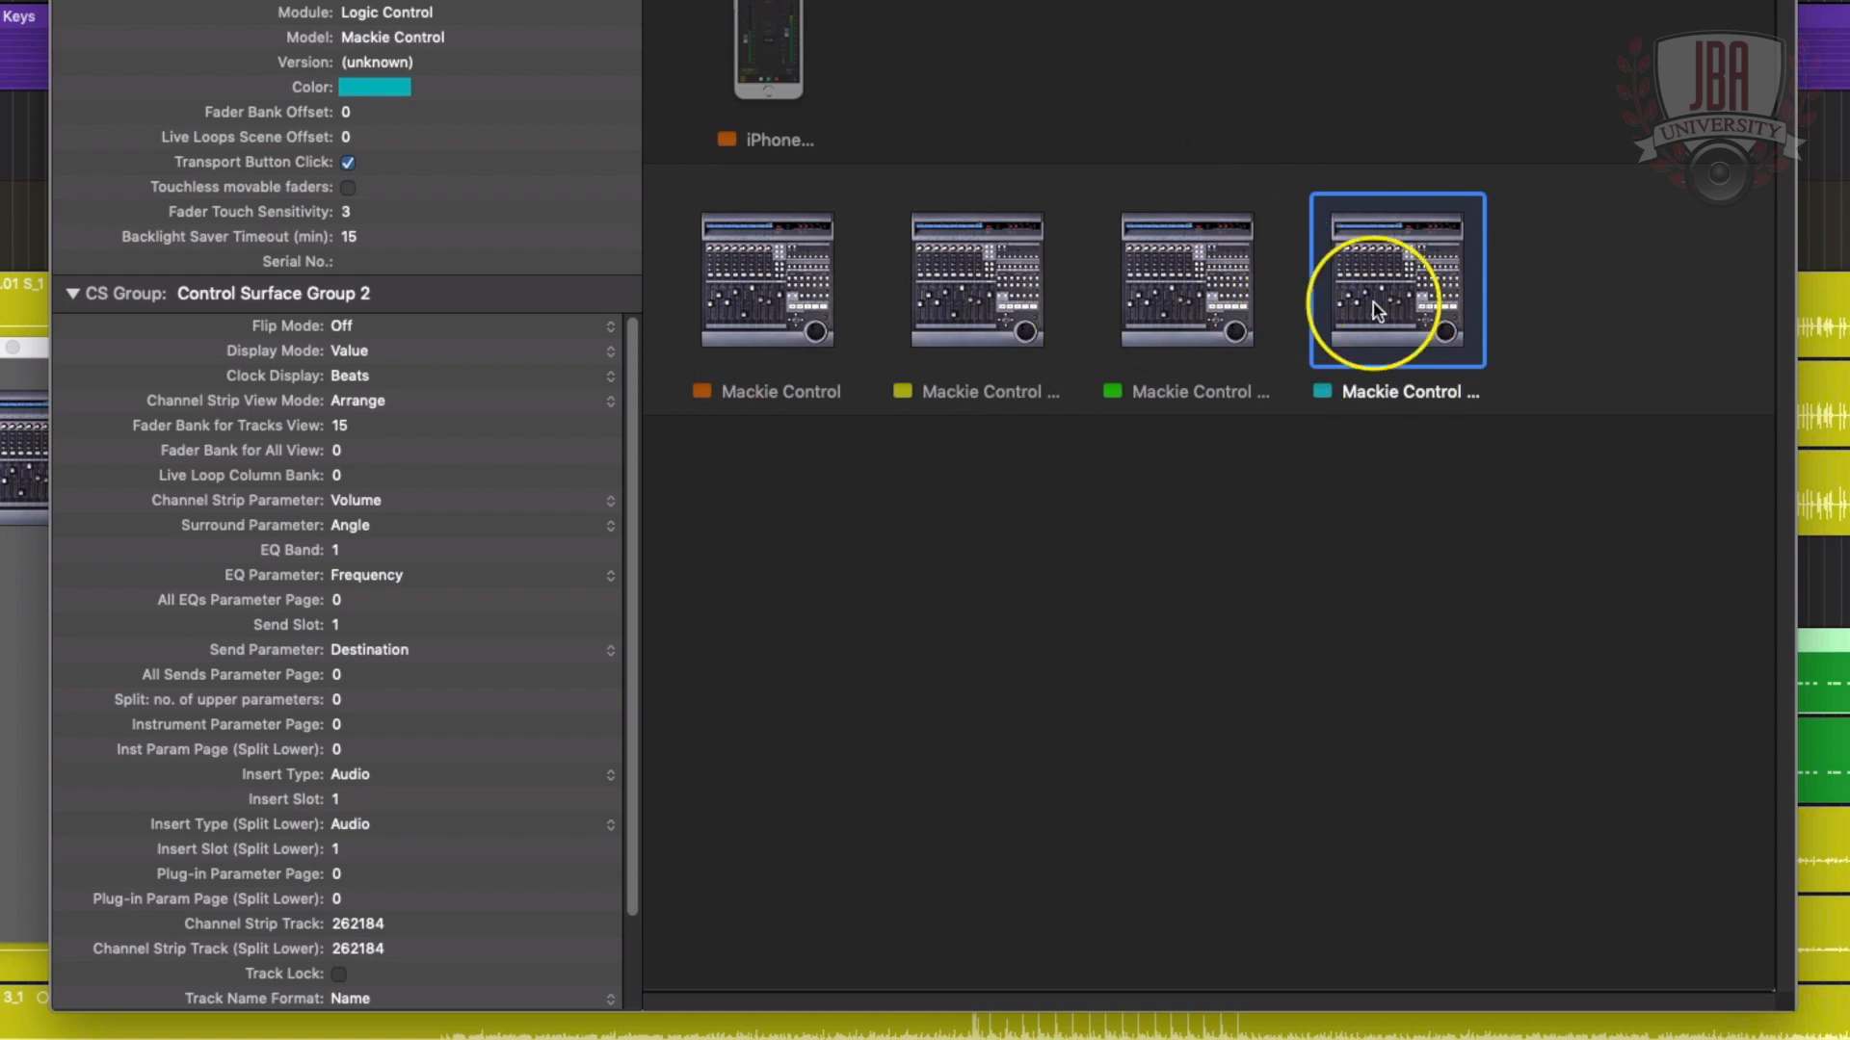
mouse_move(1412, 280)
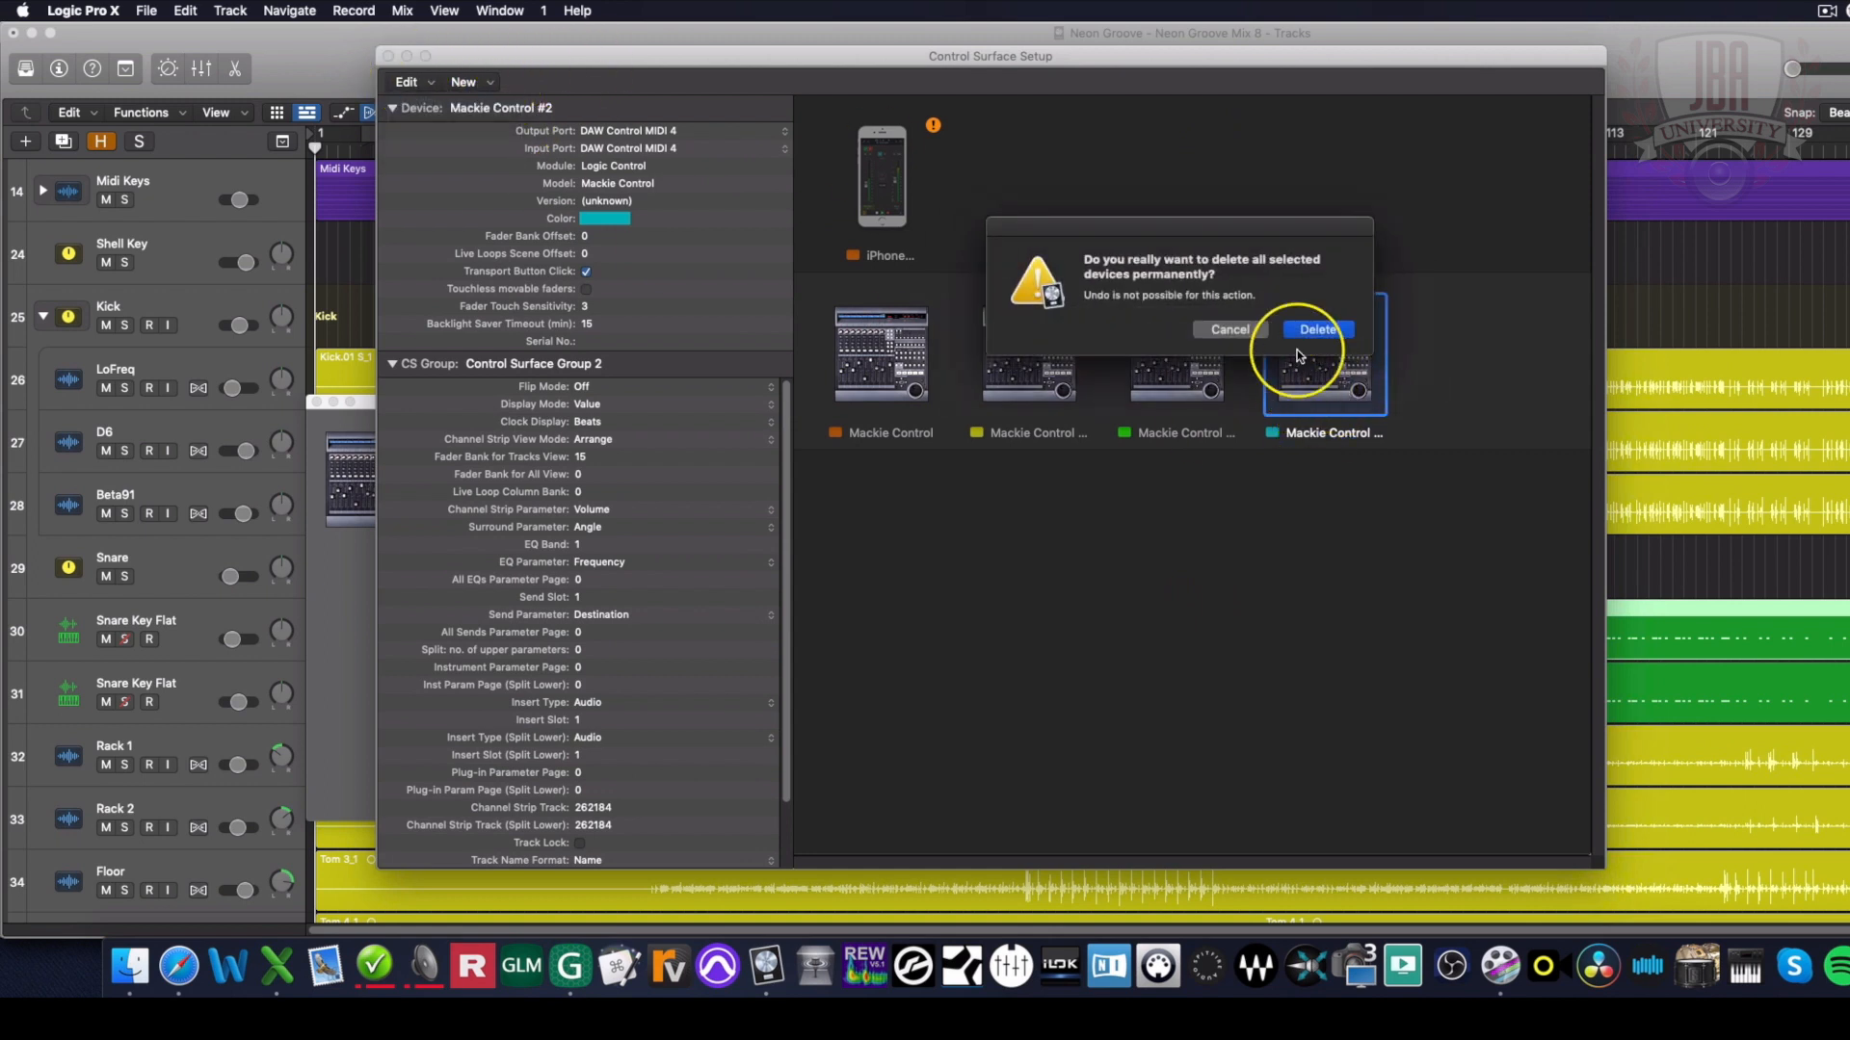
- Delete the extra fourth surface and verify the three Mackie Controls use offsets 0, 8 and 16
left_click(1316, 330)
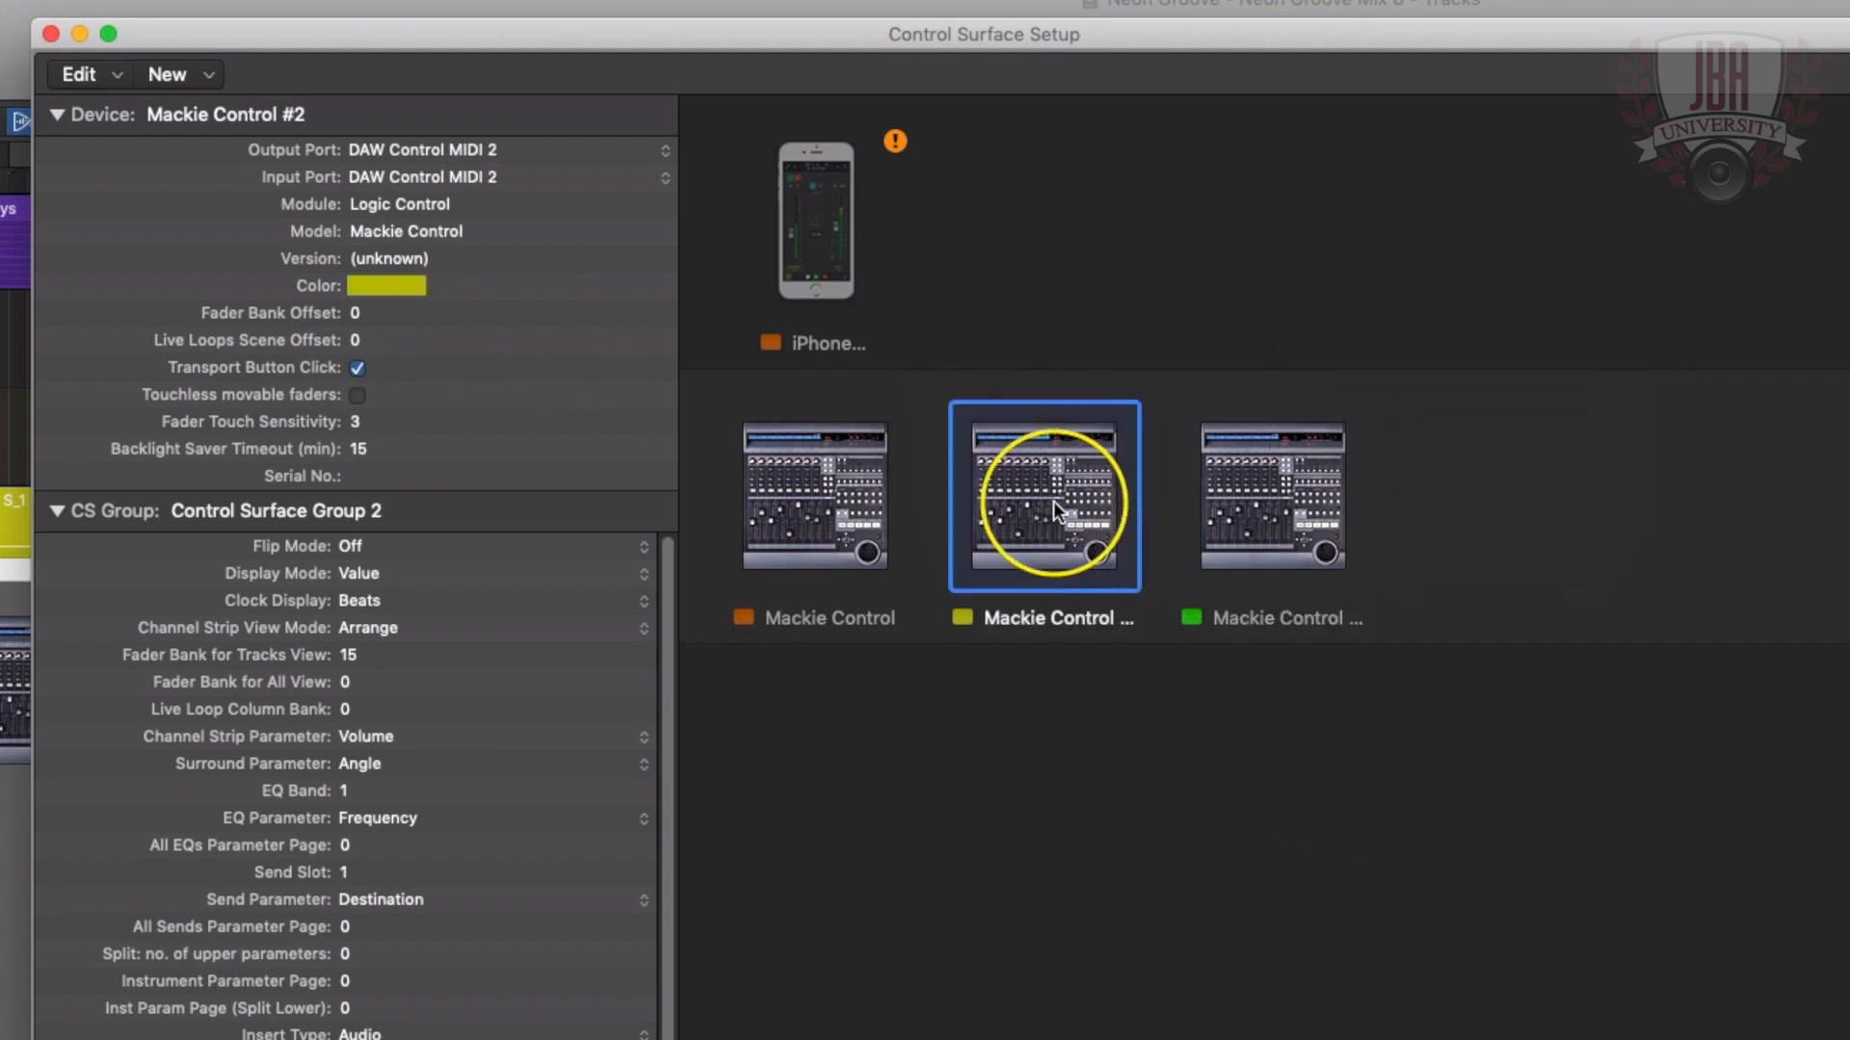
mouse_move(1468, 517)
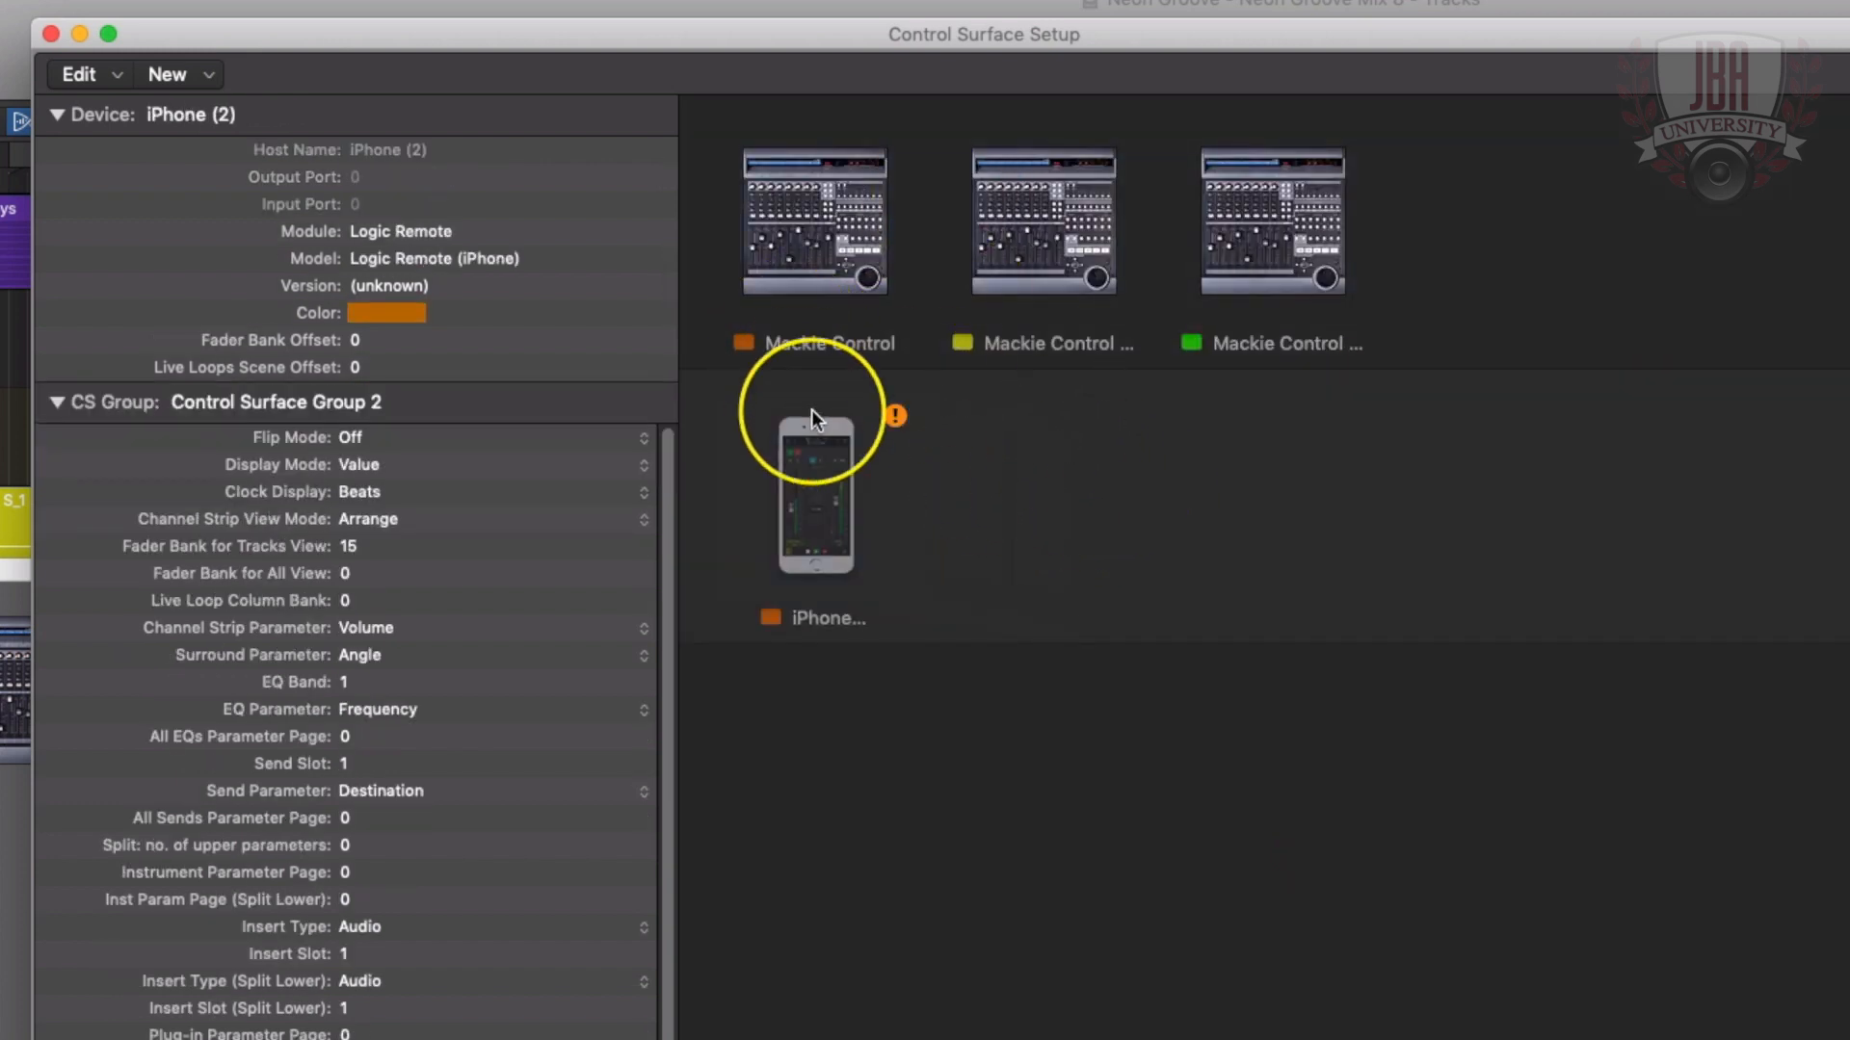
left_click(814, 222)
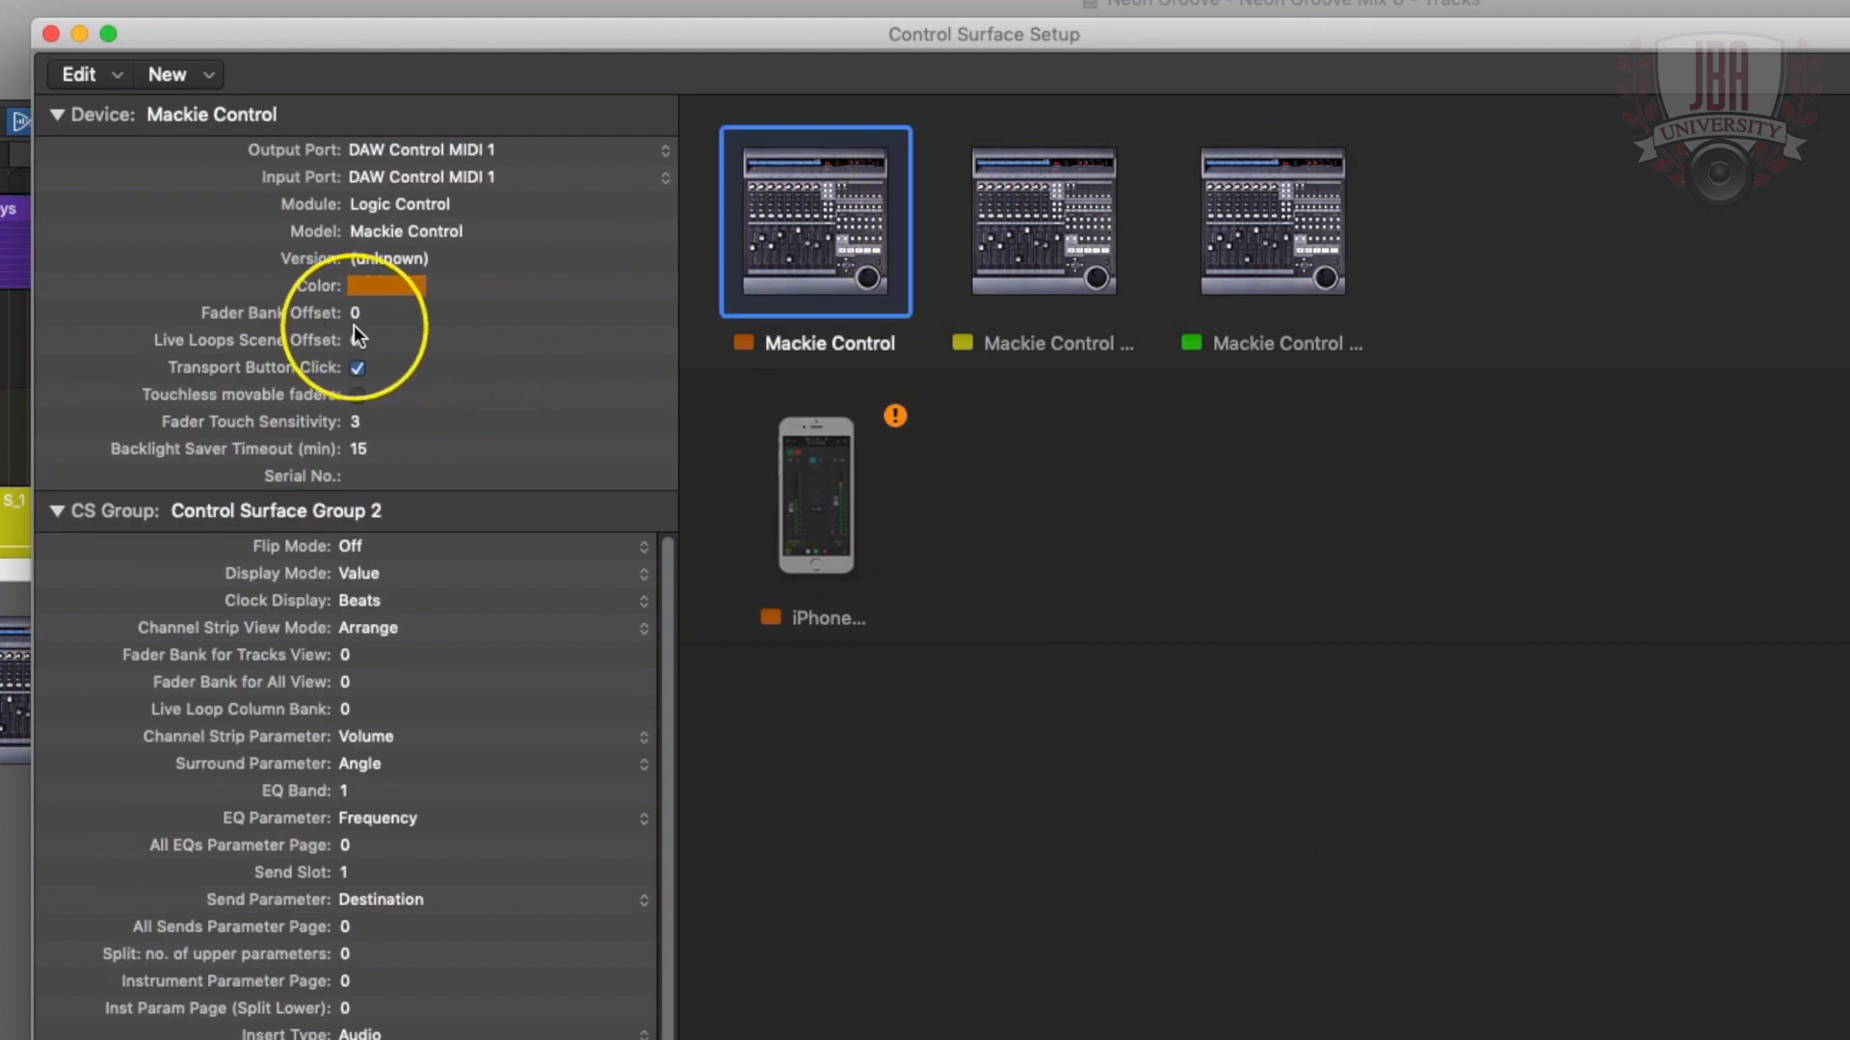
left_click(1043, 222)
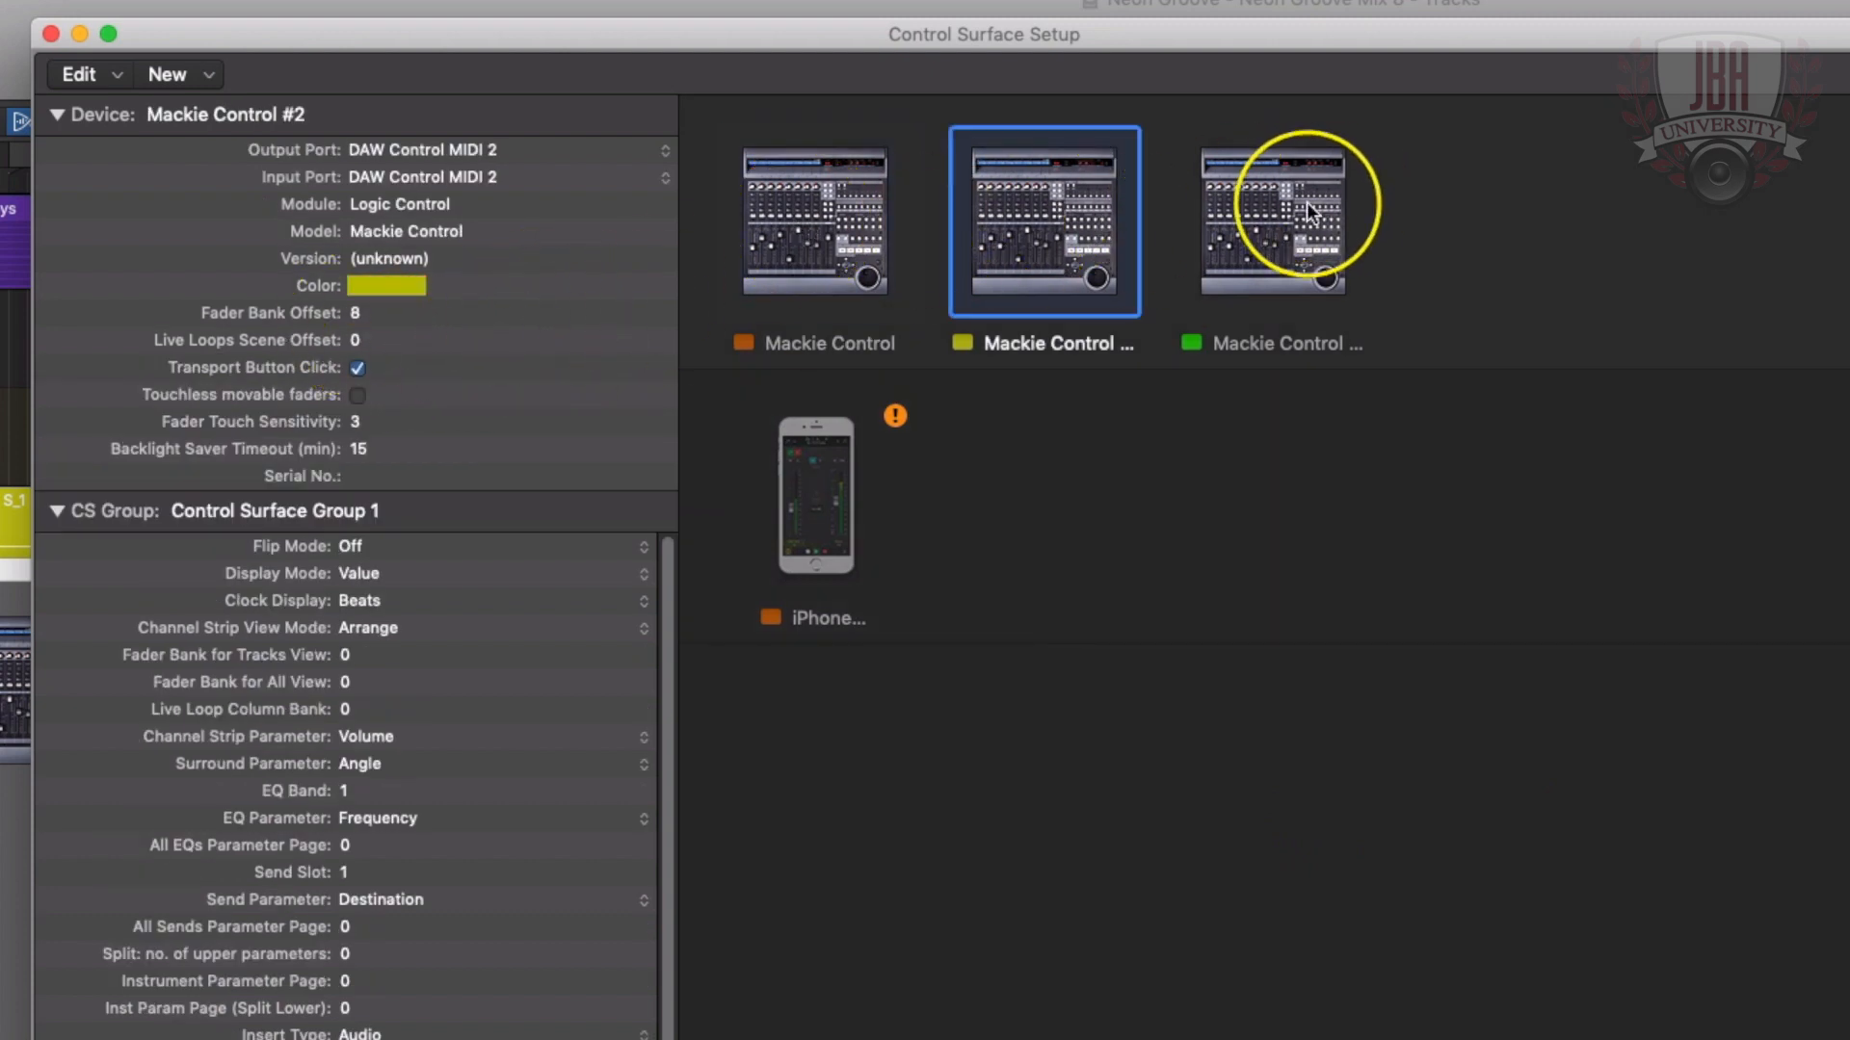
left_click(1274, 220)
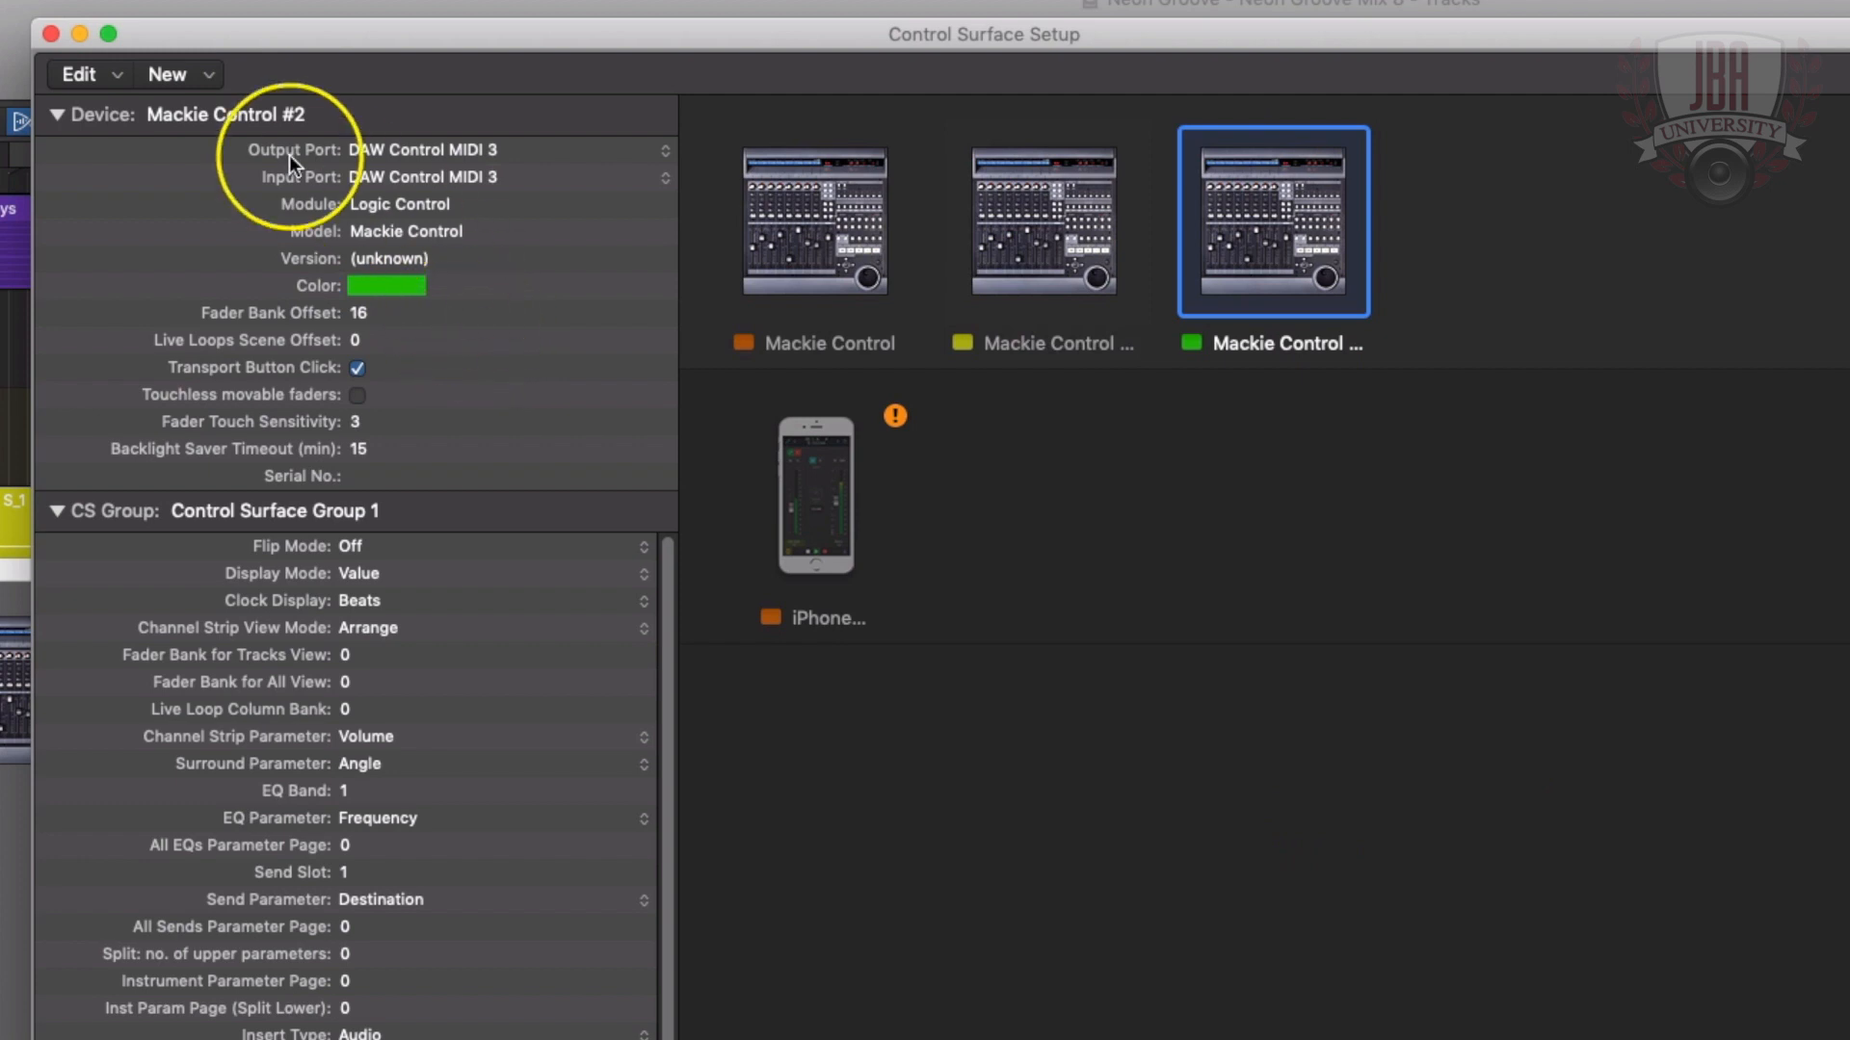
mouse_move(348, 314)
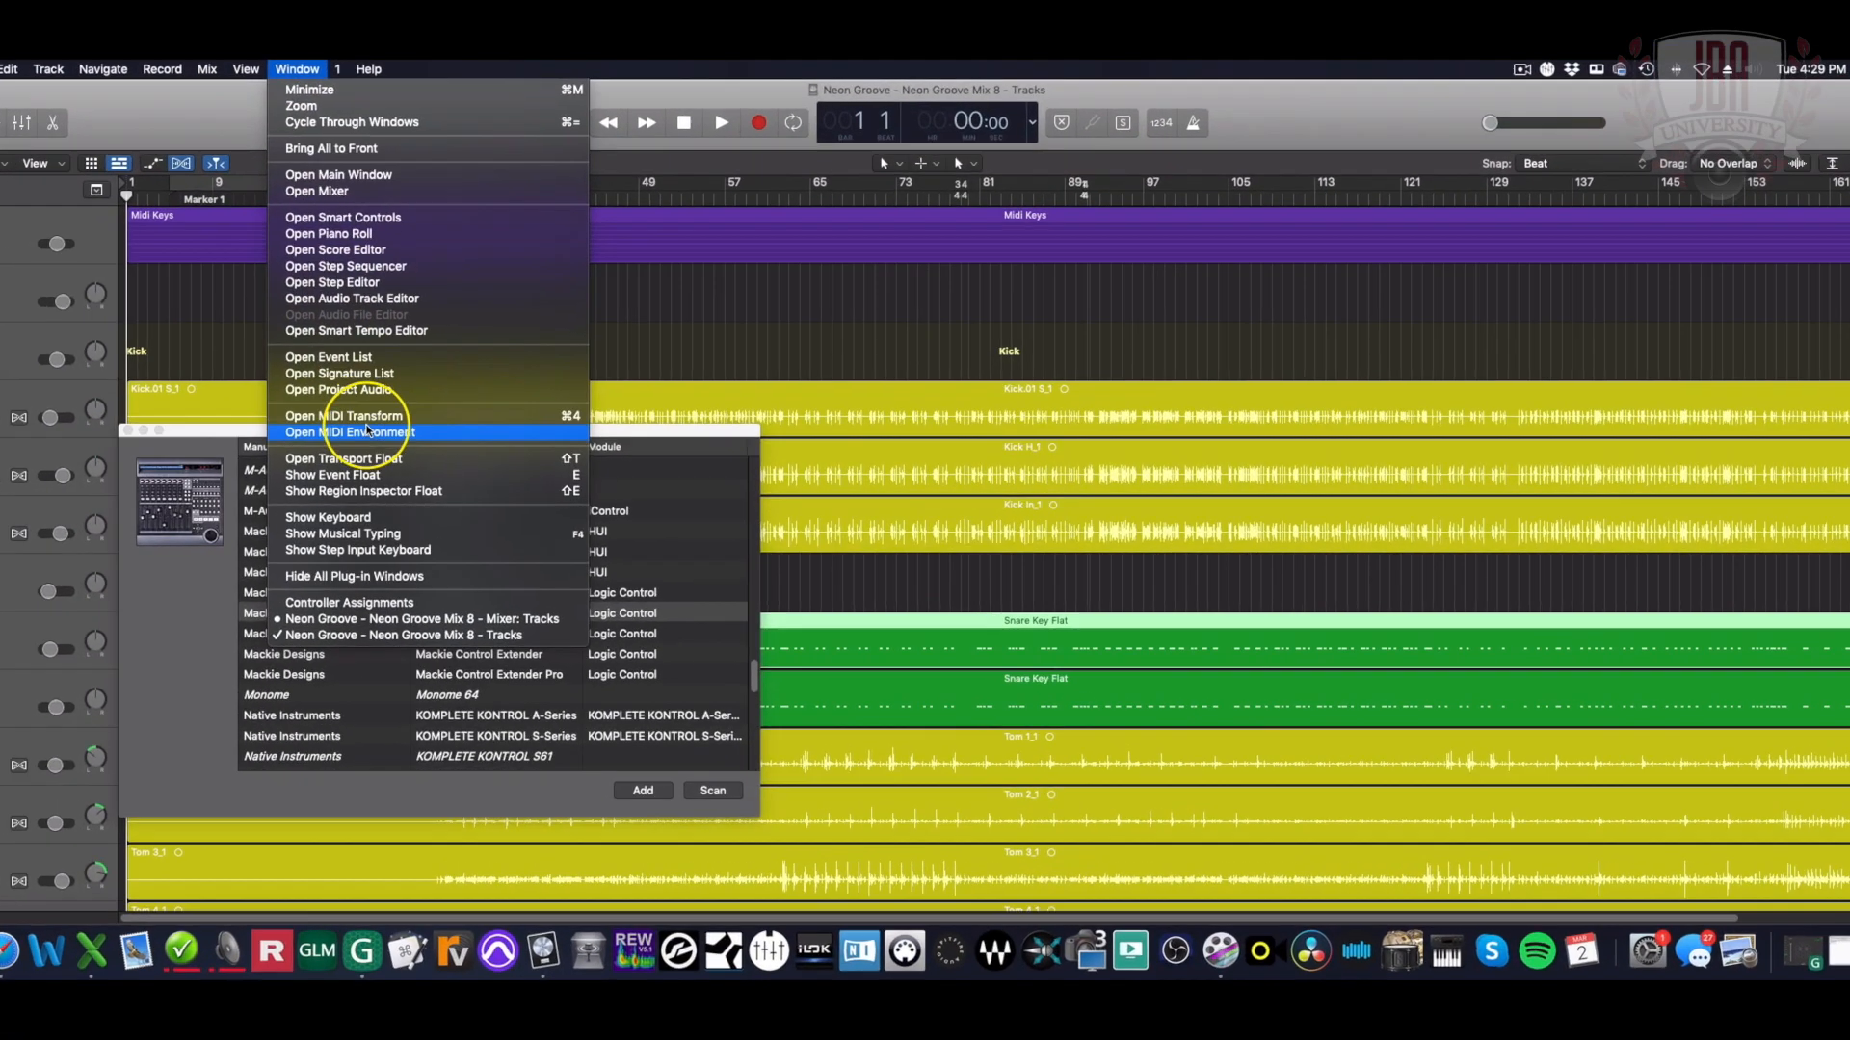
- Show the Click & Ports layer of the MIDI Environment and browse the New objects menu
left_click(349, 431)
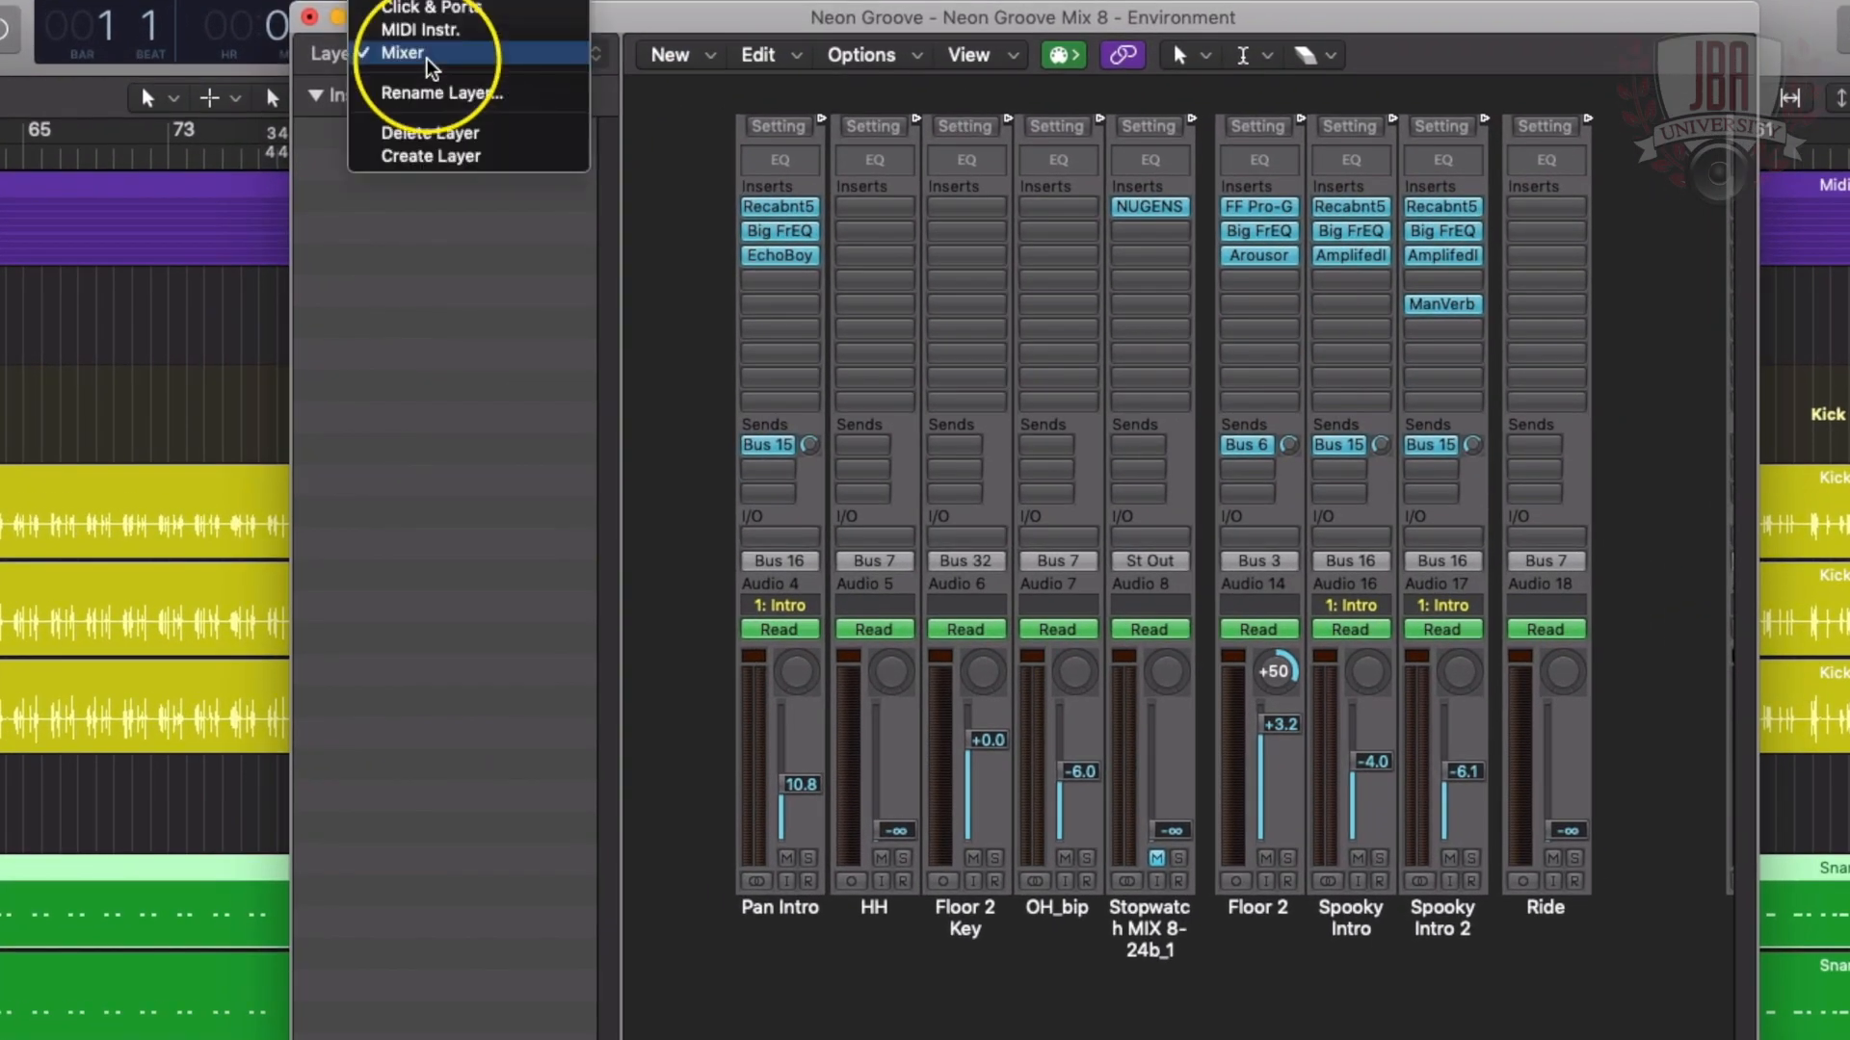
left_click(432, 10)
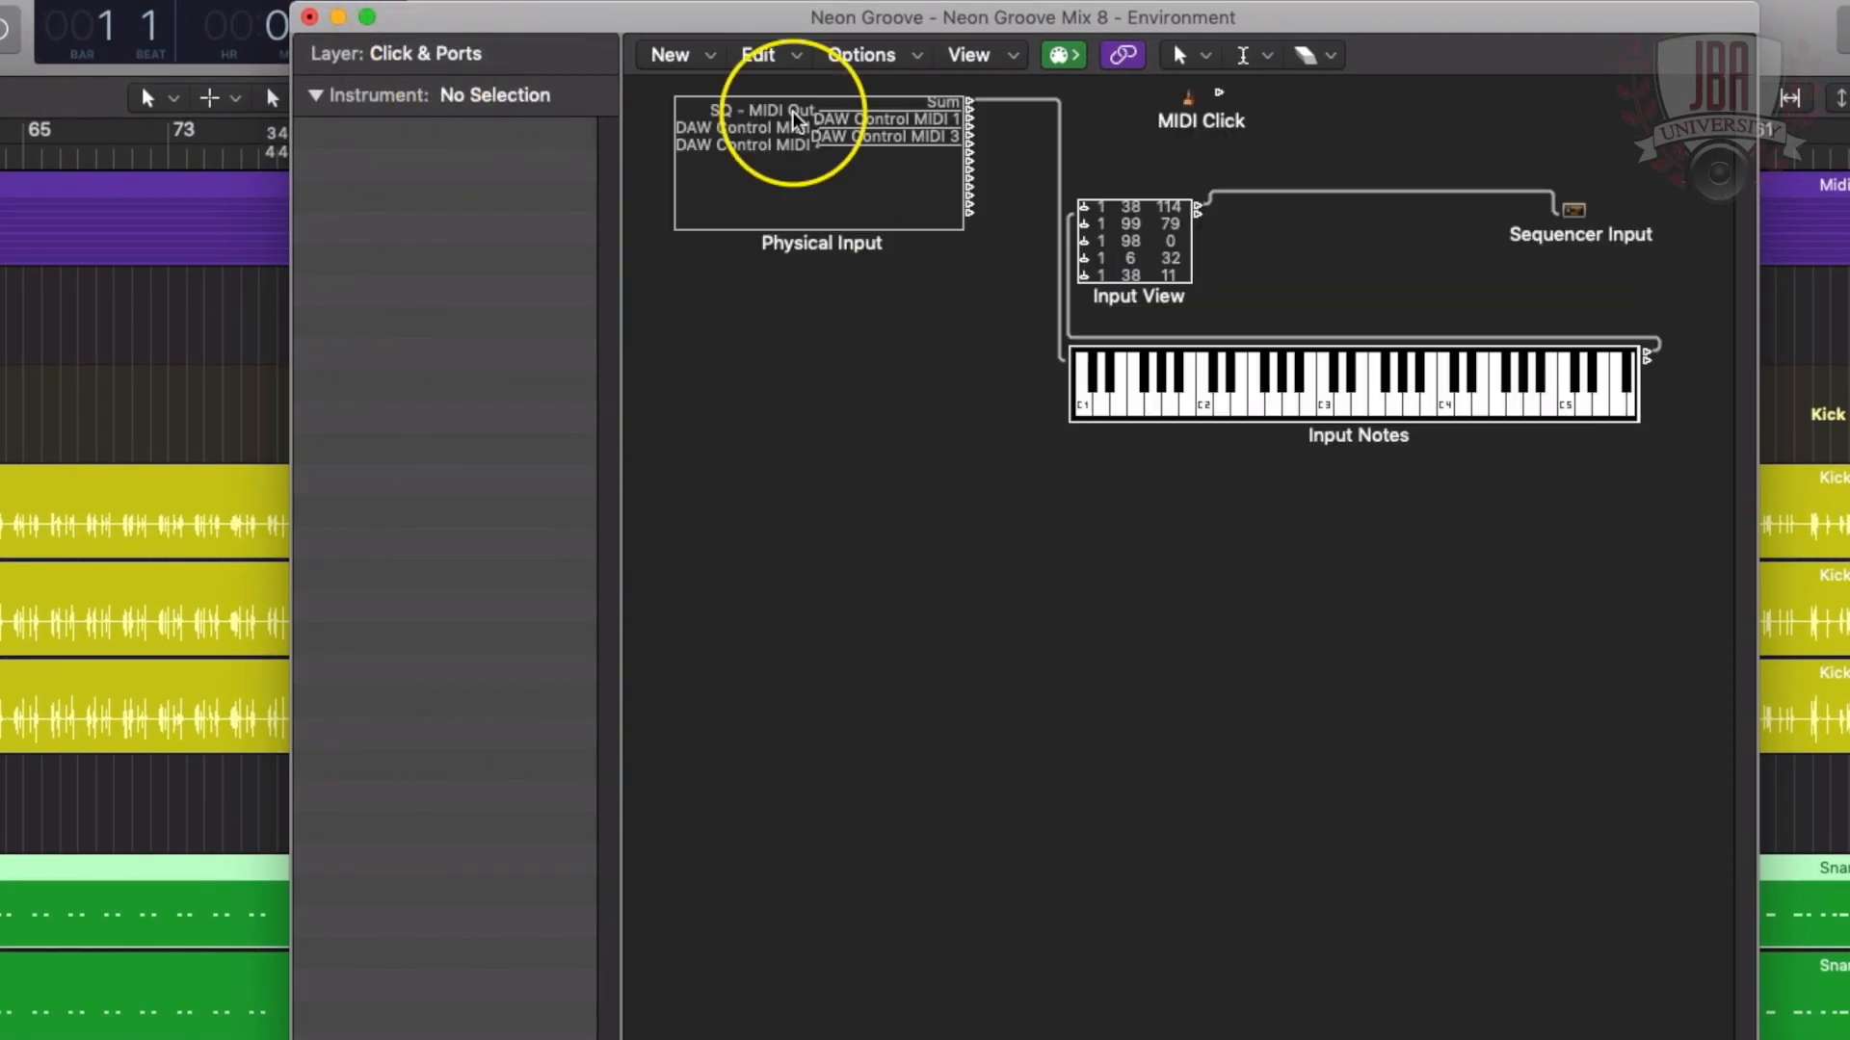
left_click(671, 54)
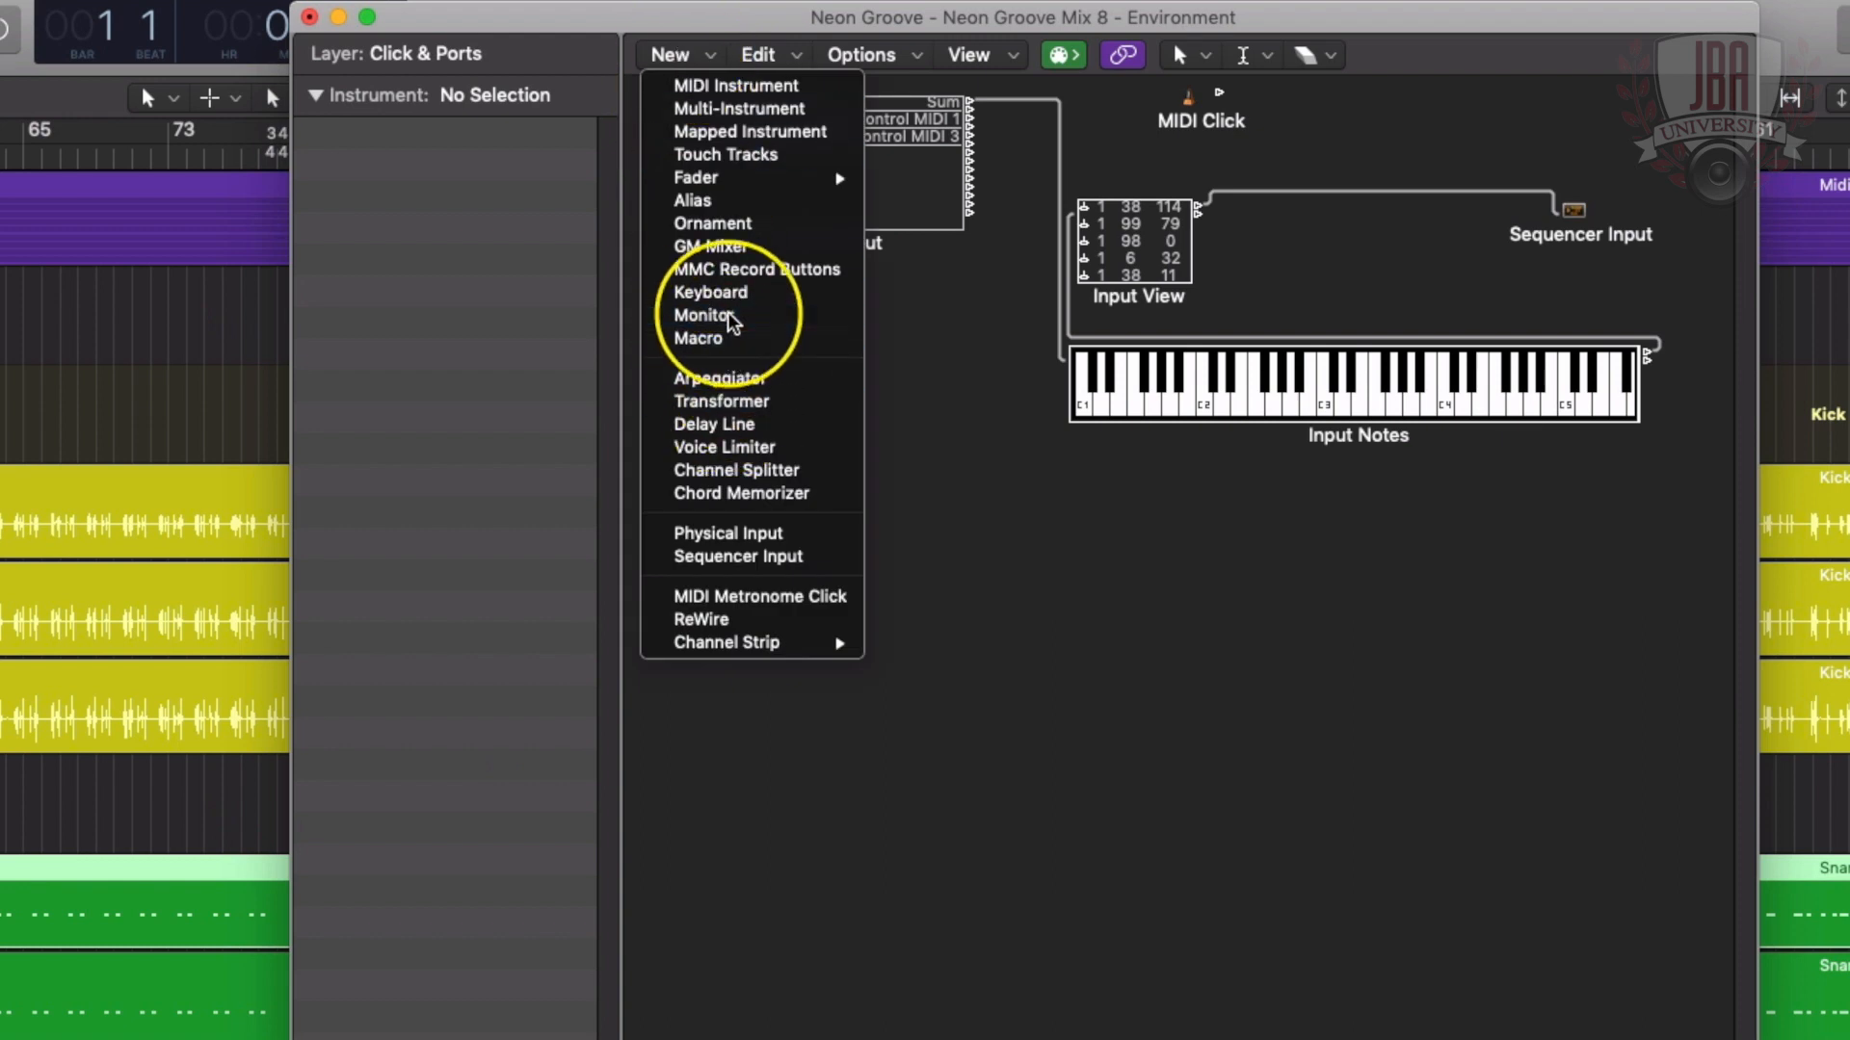
left_click(701, 314)
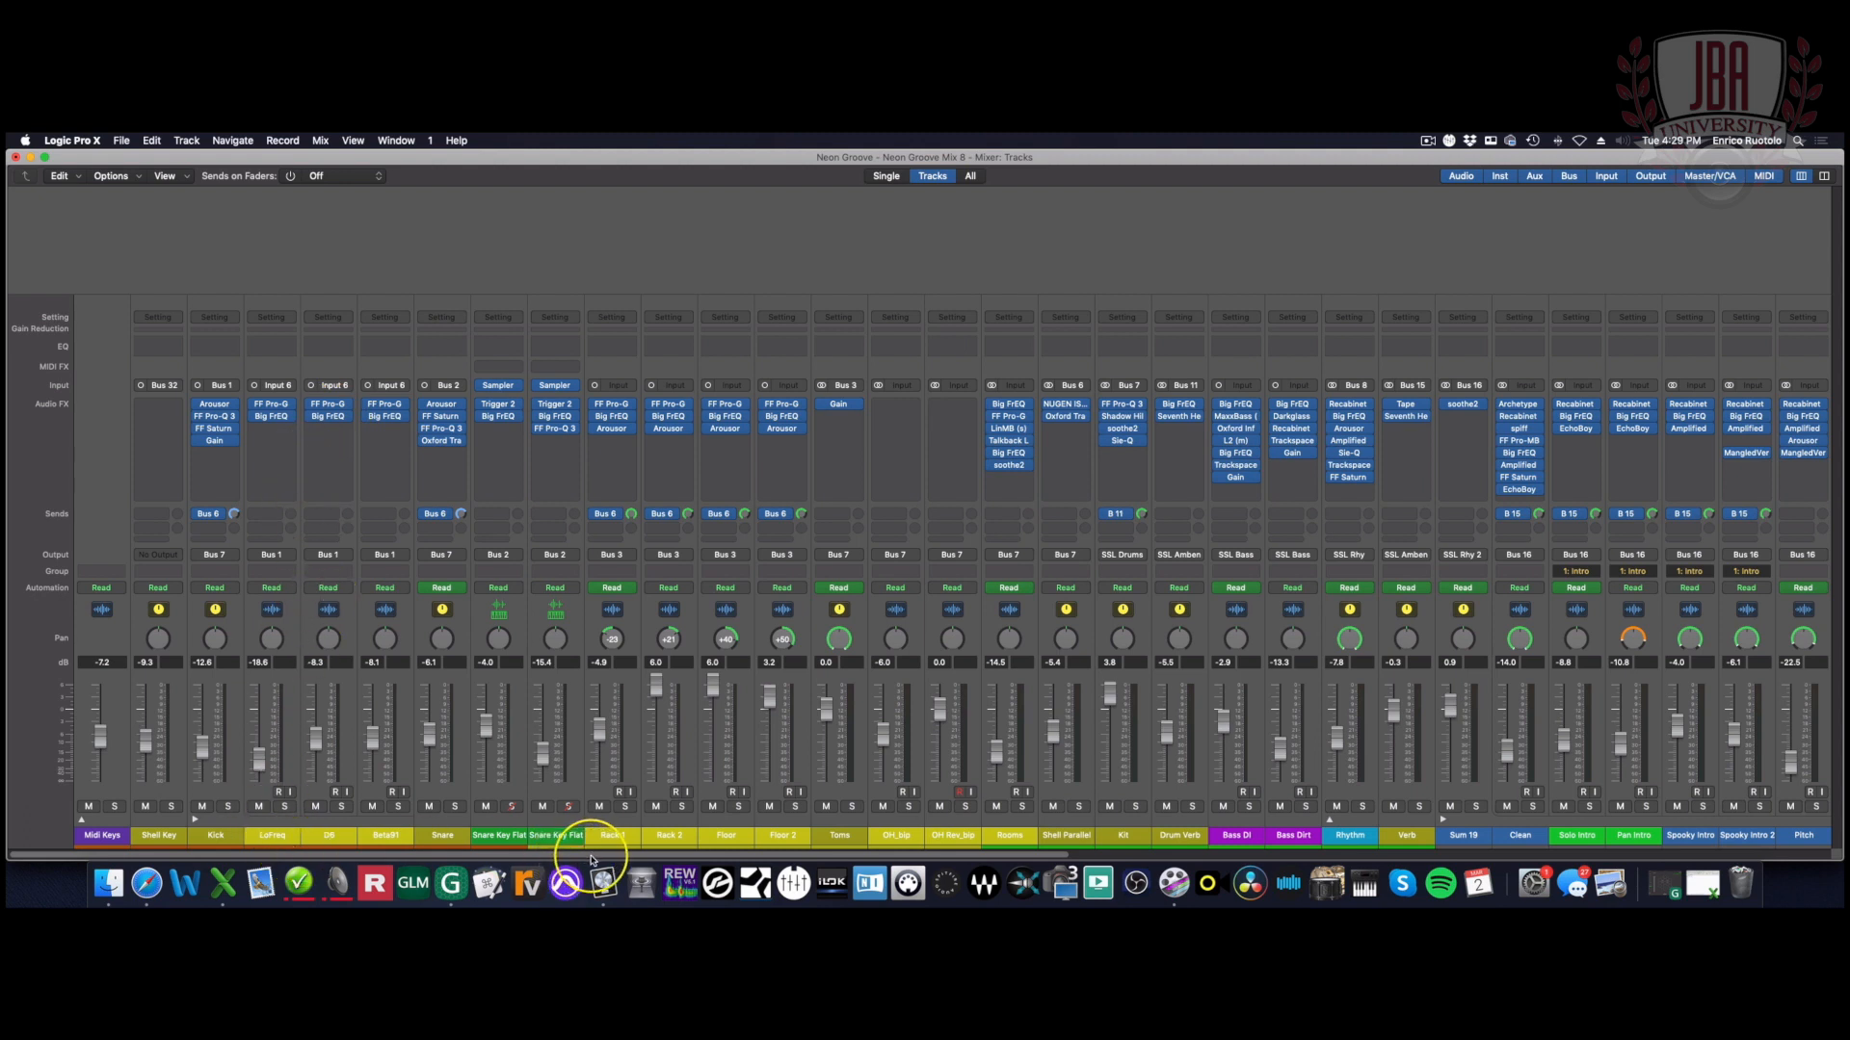
mouse_move(1062, 850)
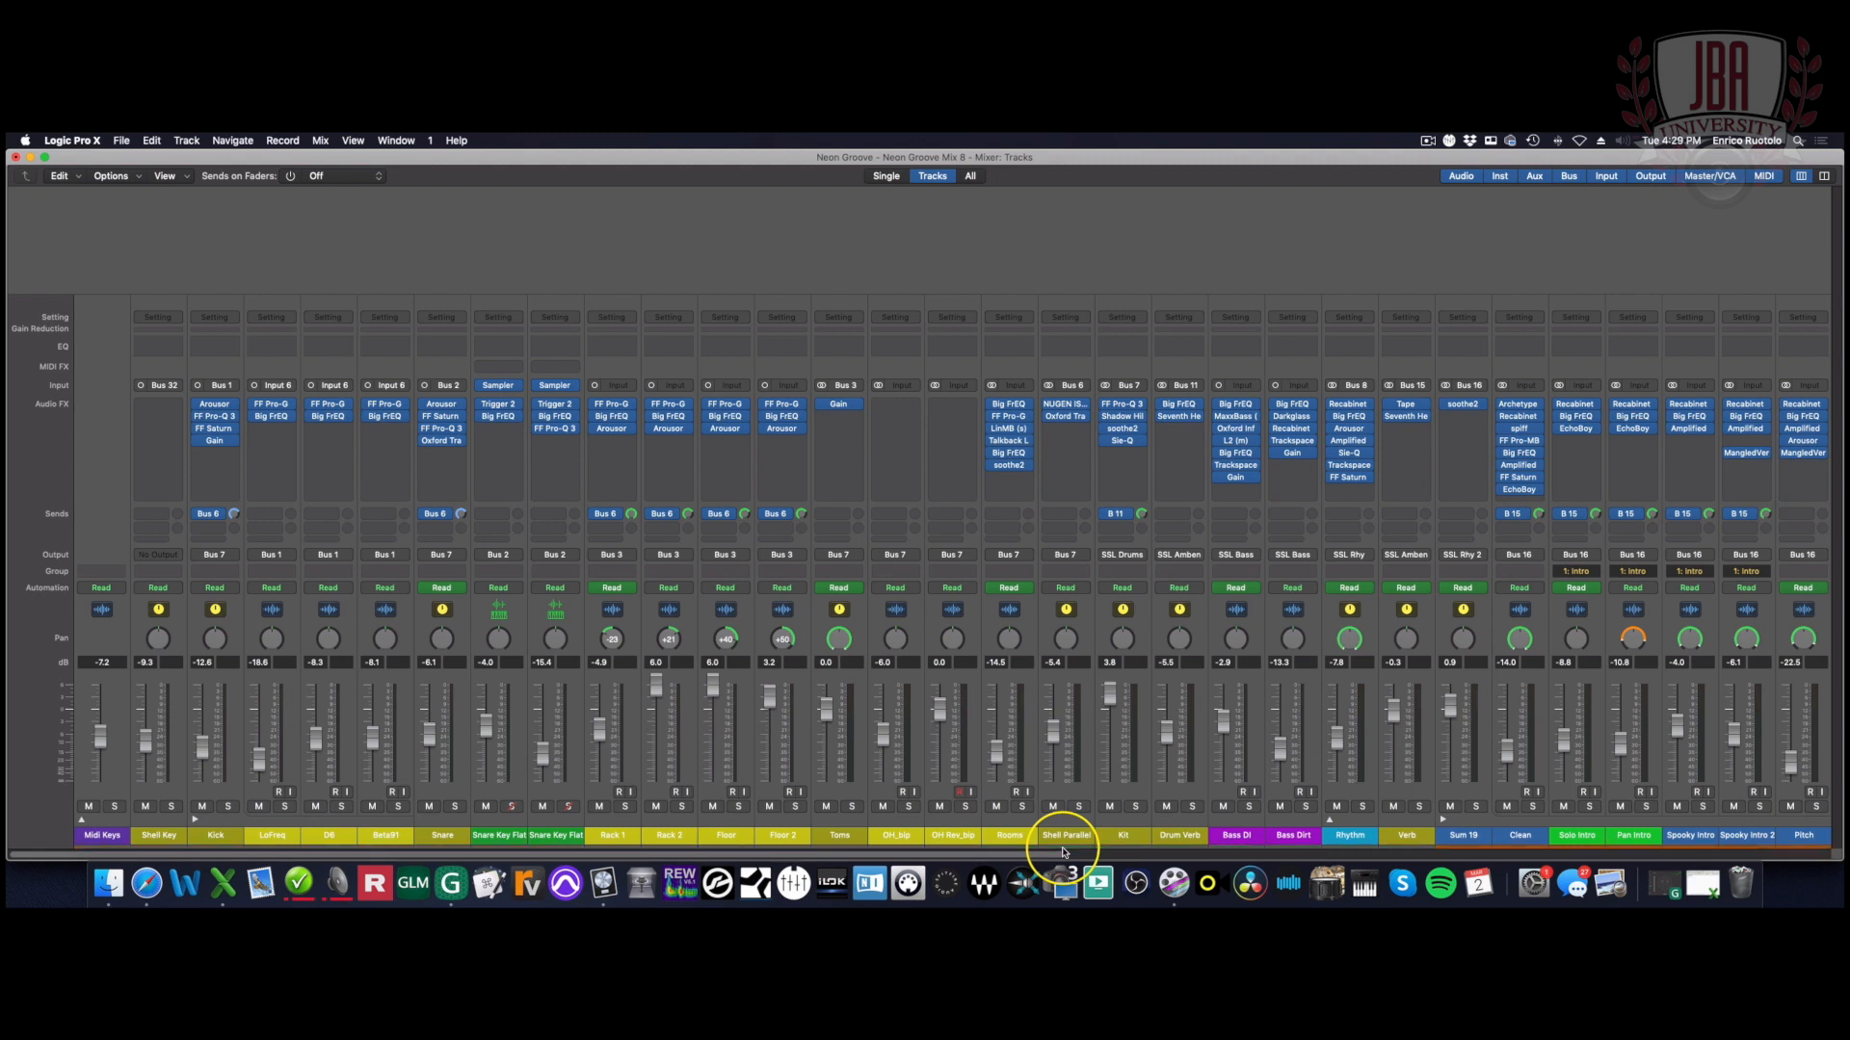
- Scroll the Mixer right to reveal the vocal and effects channel strips
scroll("right", 3)
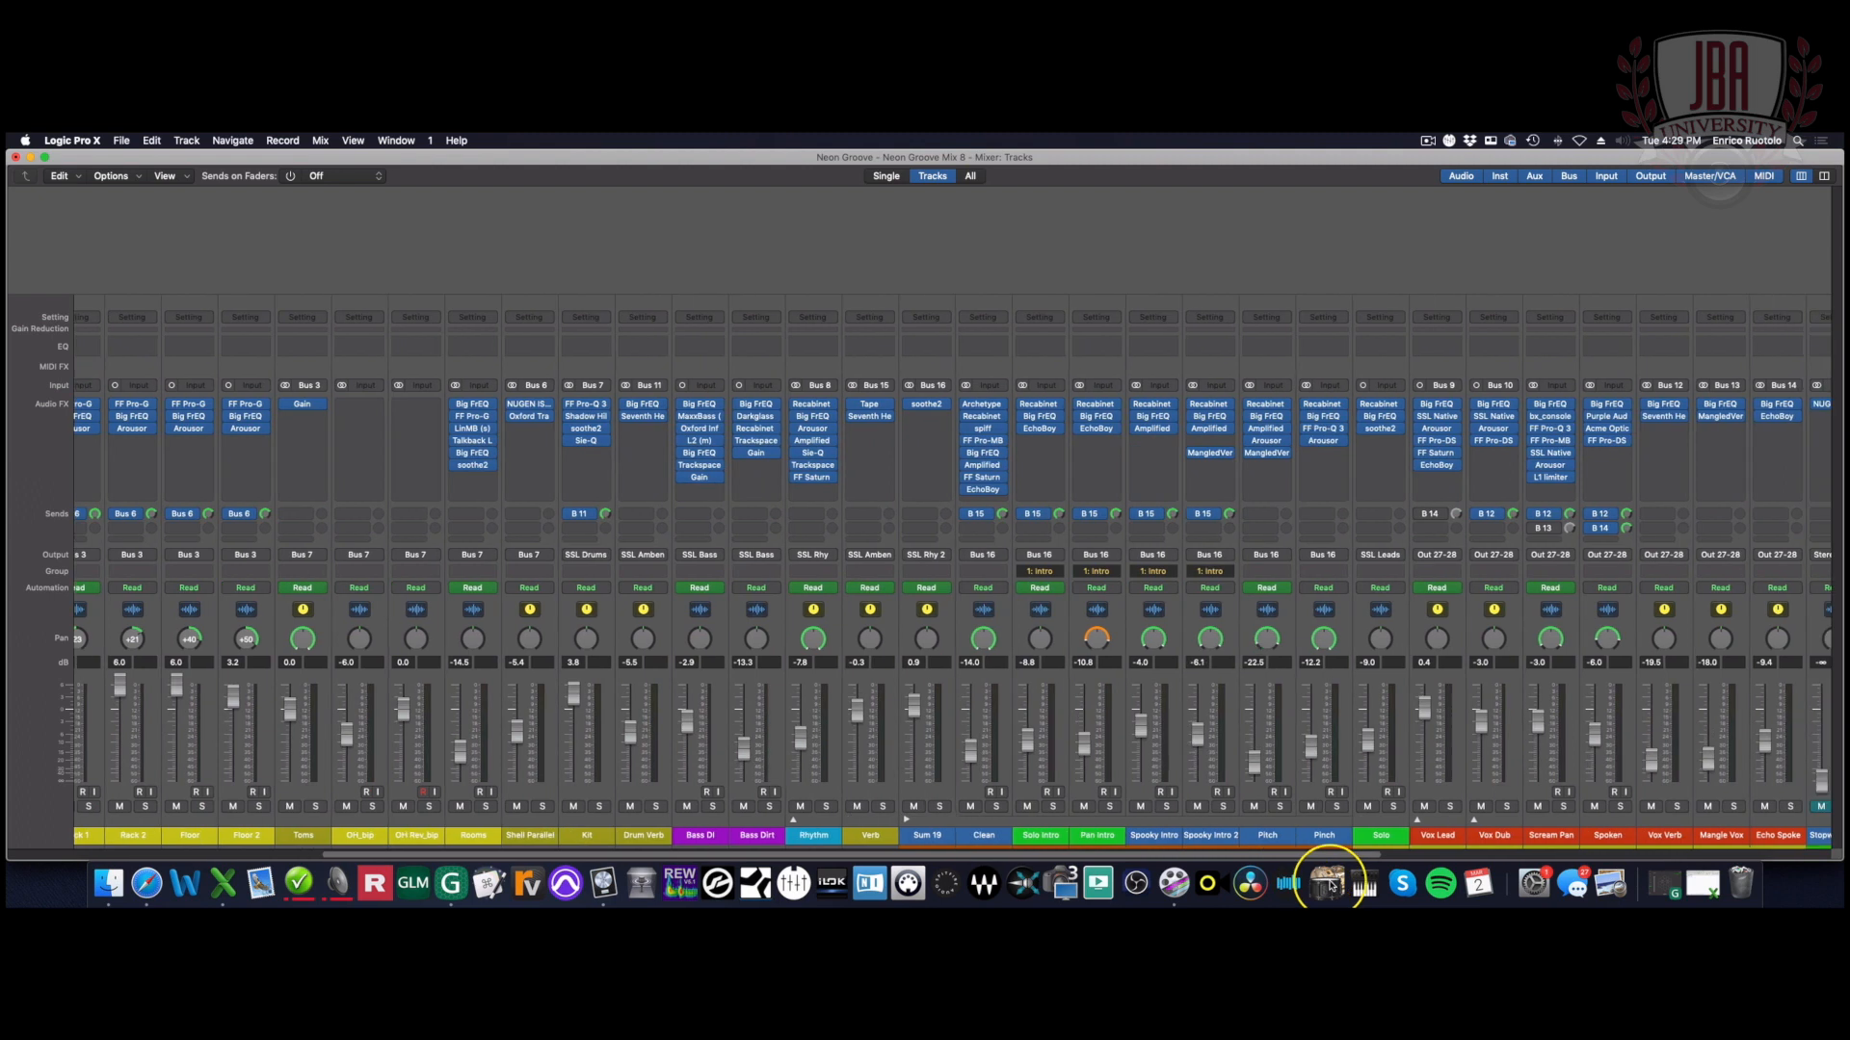